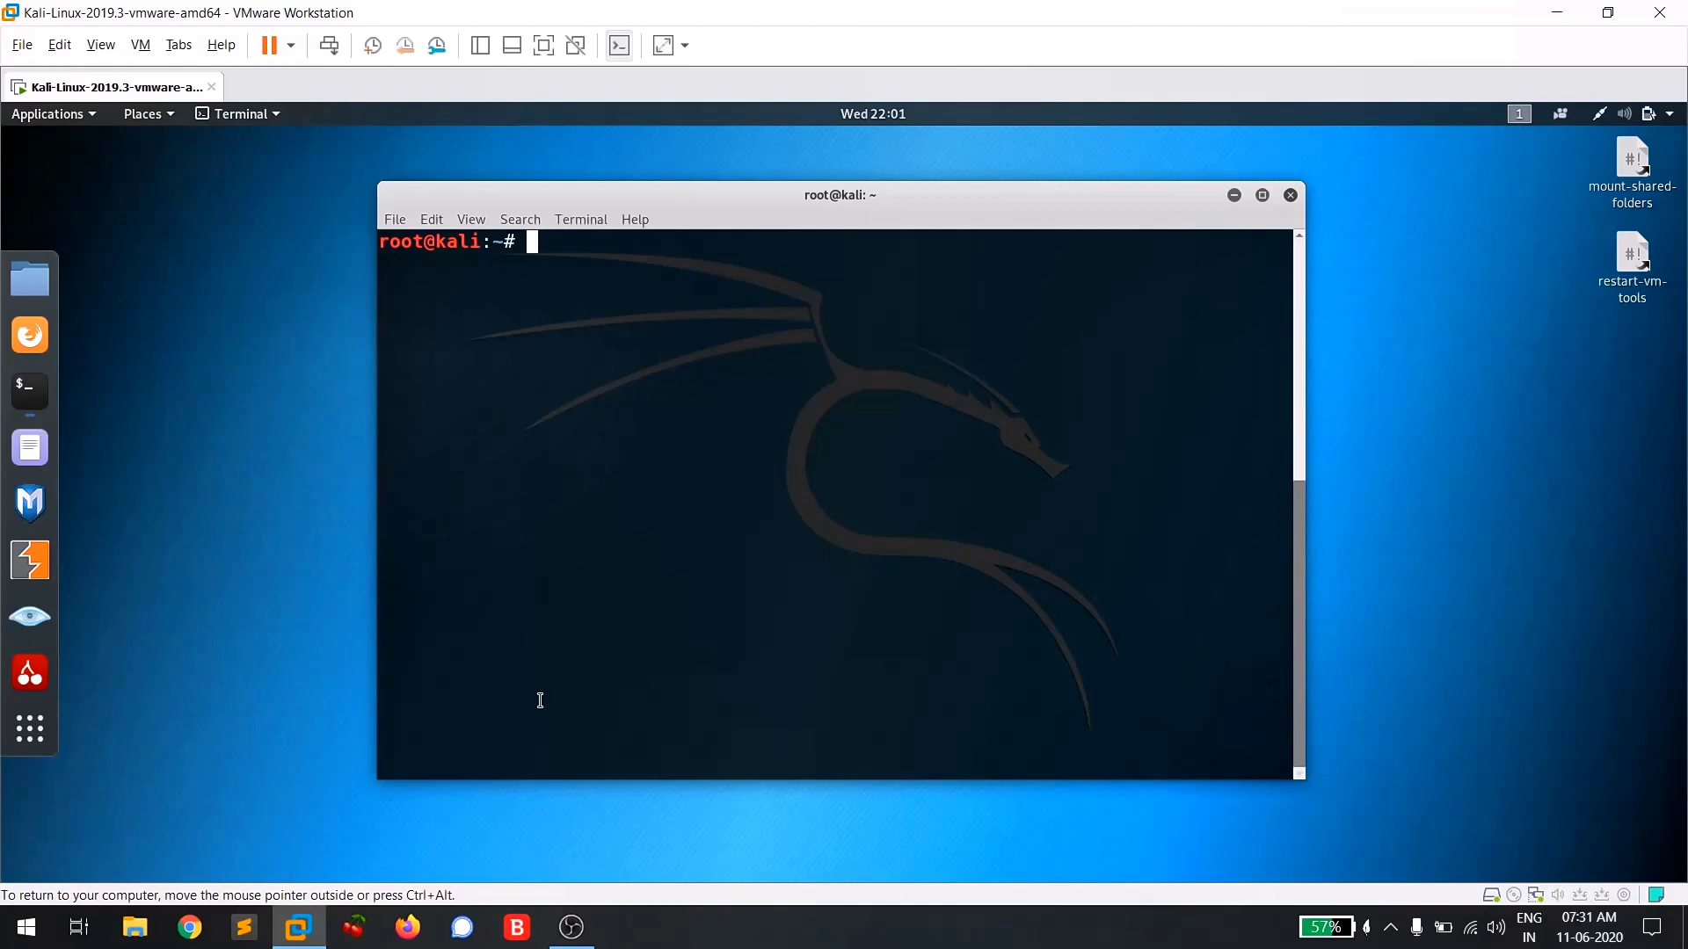
mouse_move(886, 524)
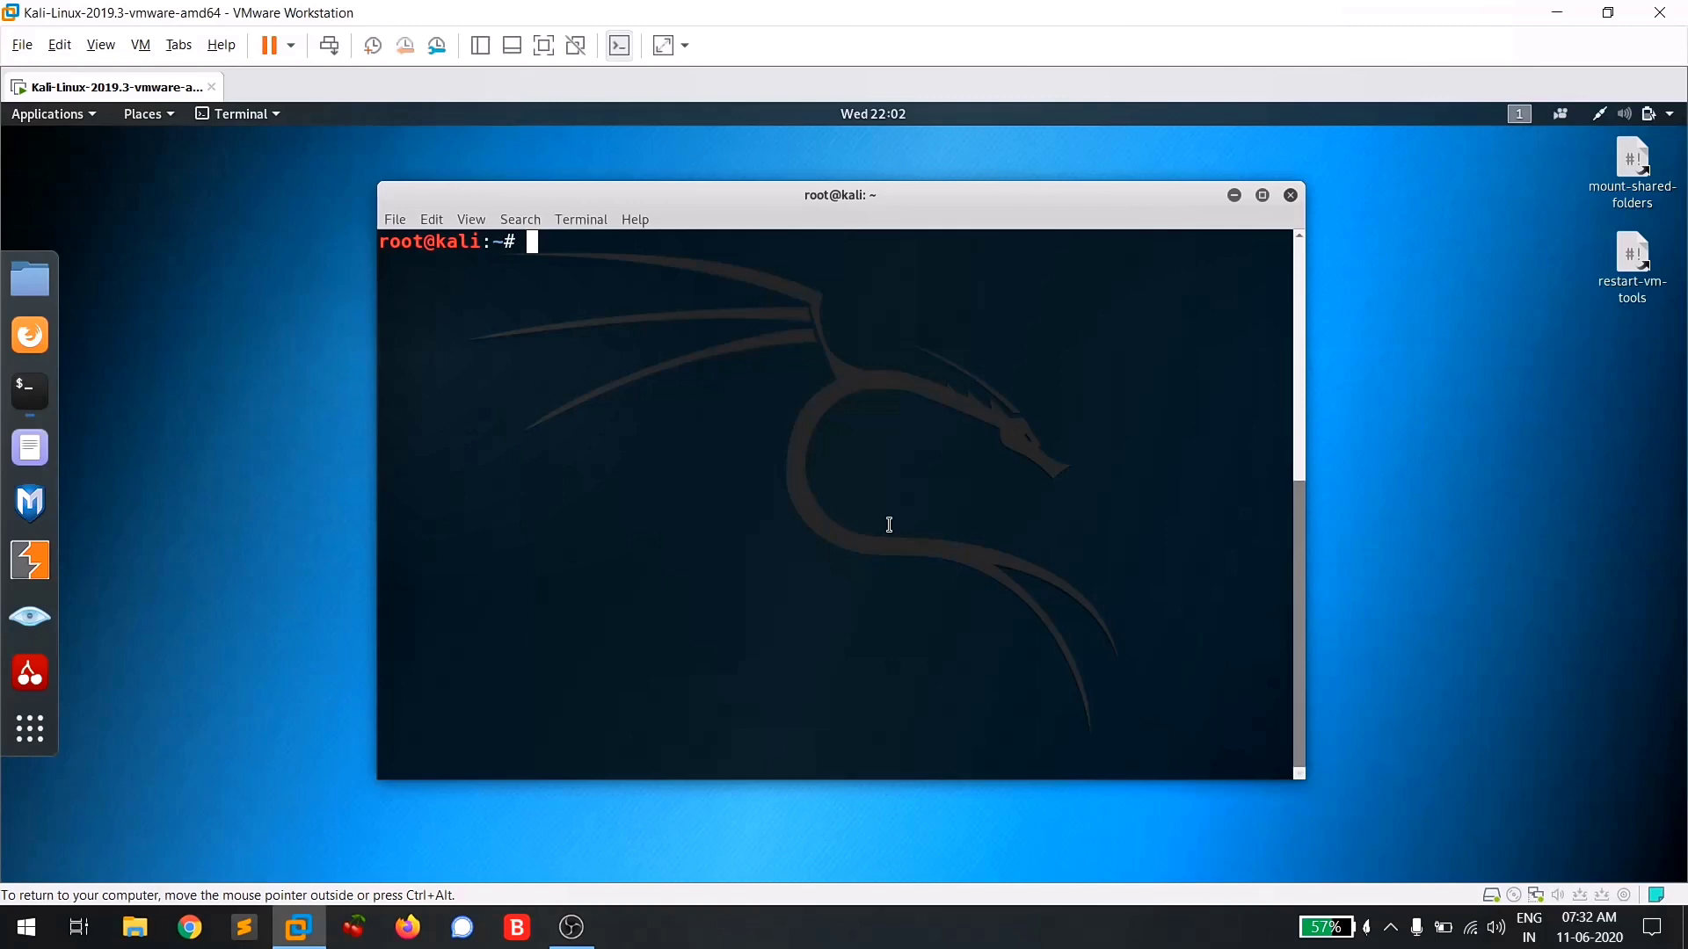
mouse_move(837, 213)
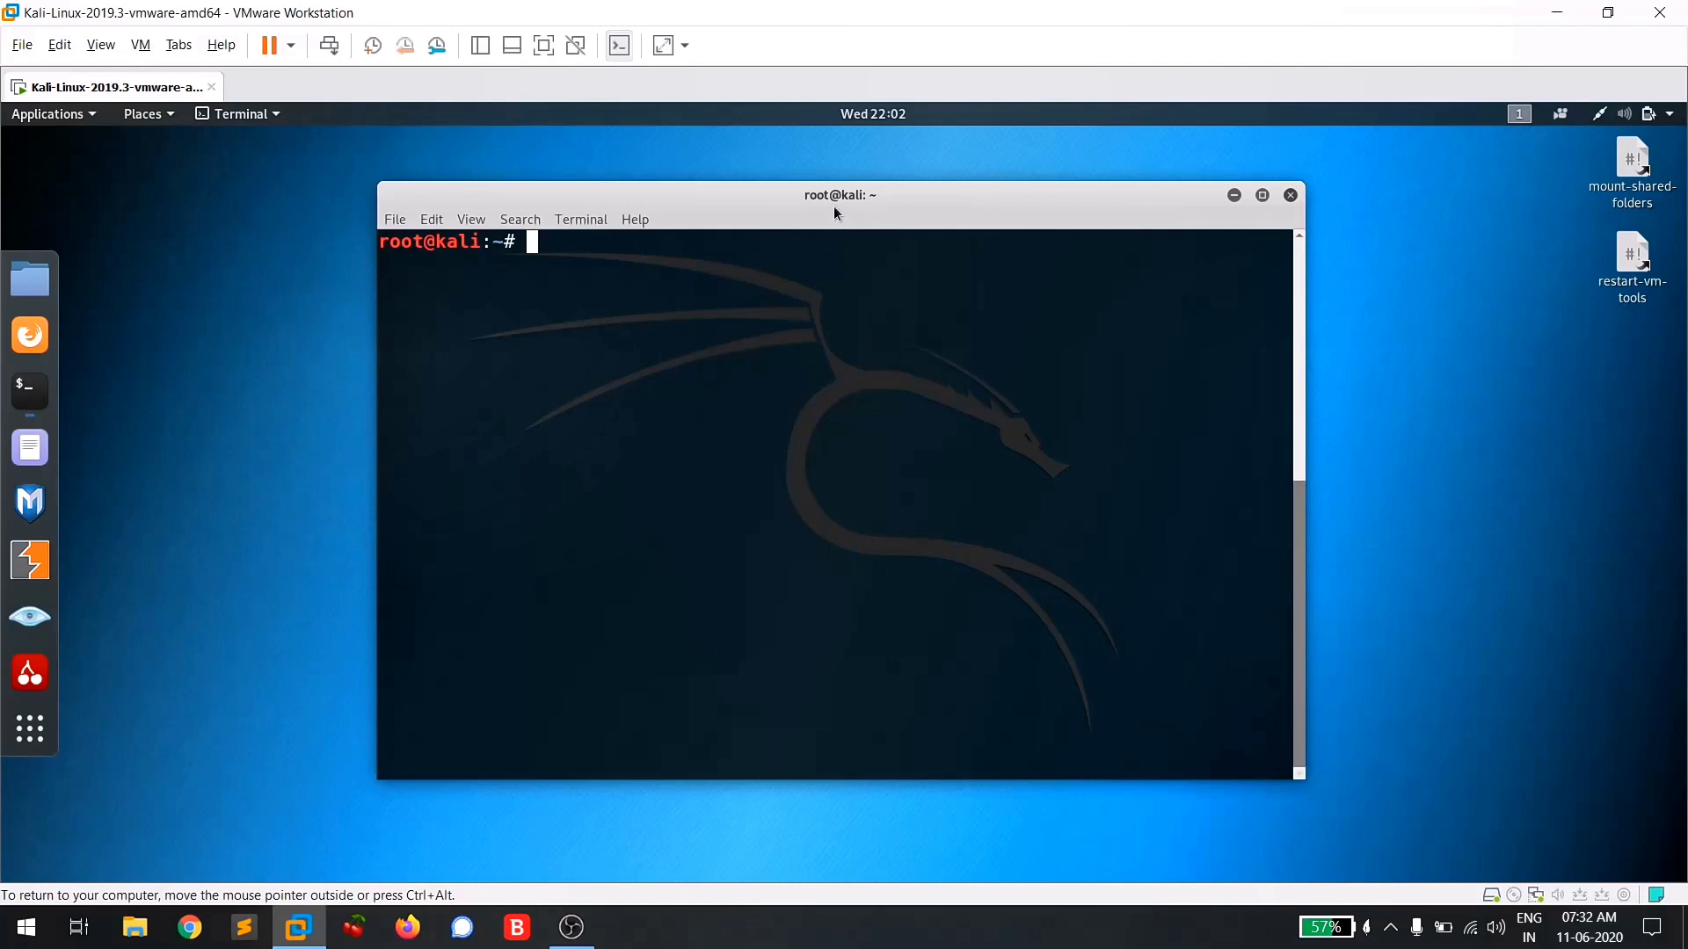
Install sublist3r with 'apt-get install sublist3r' and clear the screen.
left_click_drag(840, 195, 850, 201)
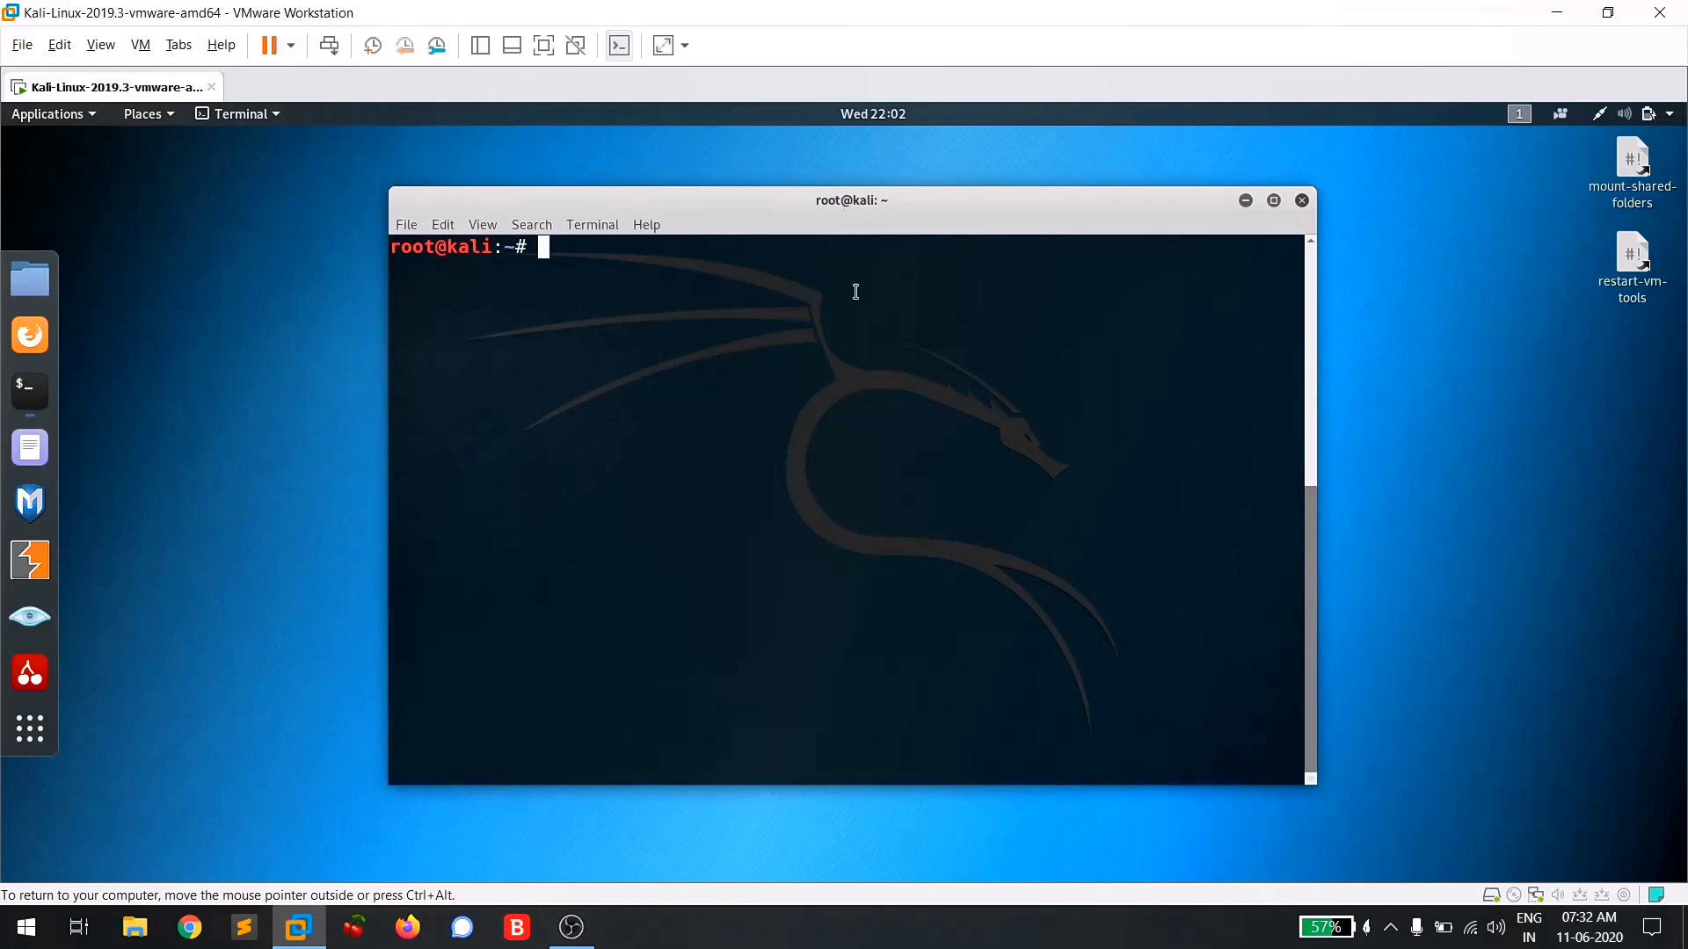
mouse_move(875, 338)
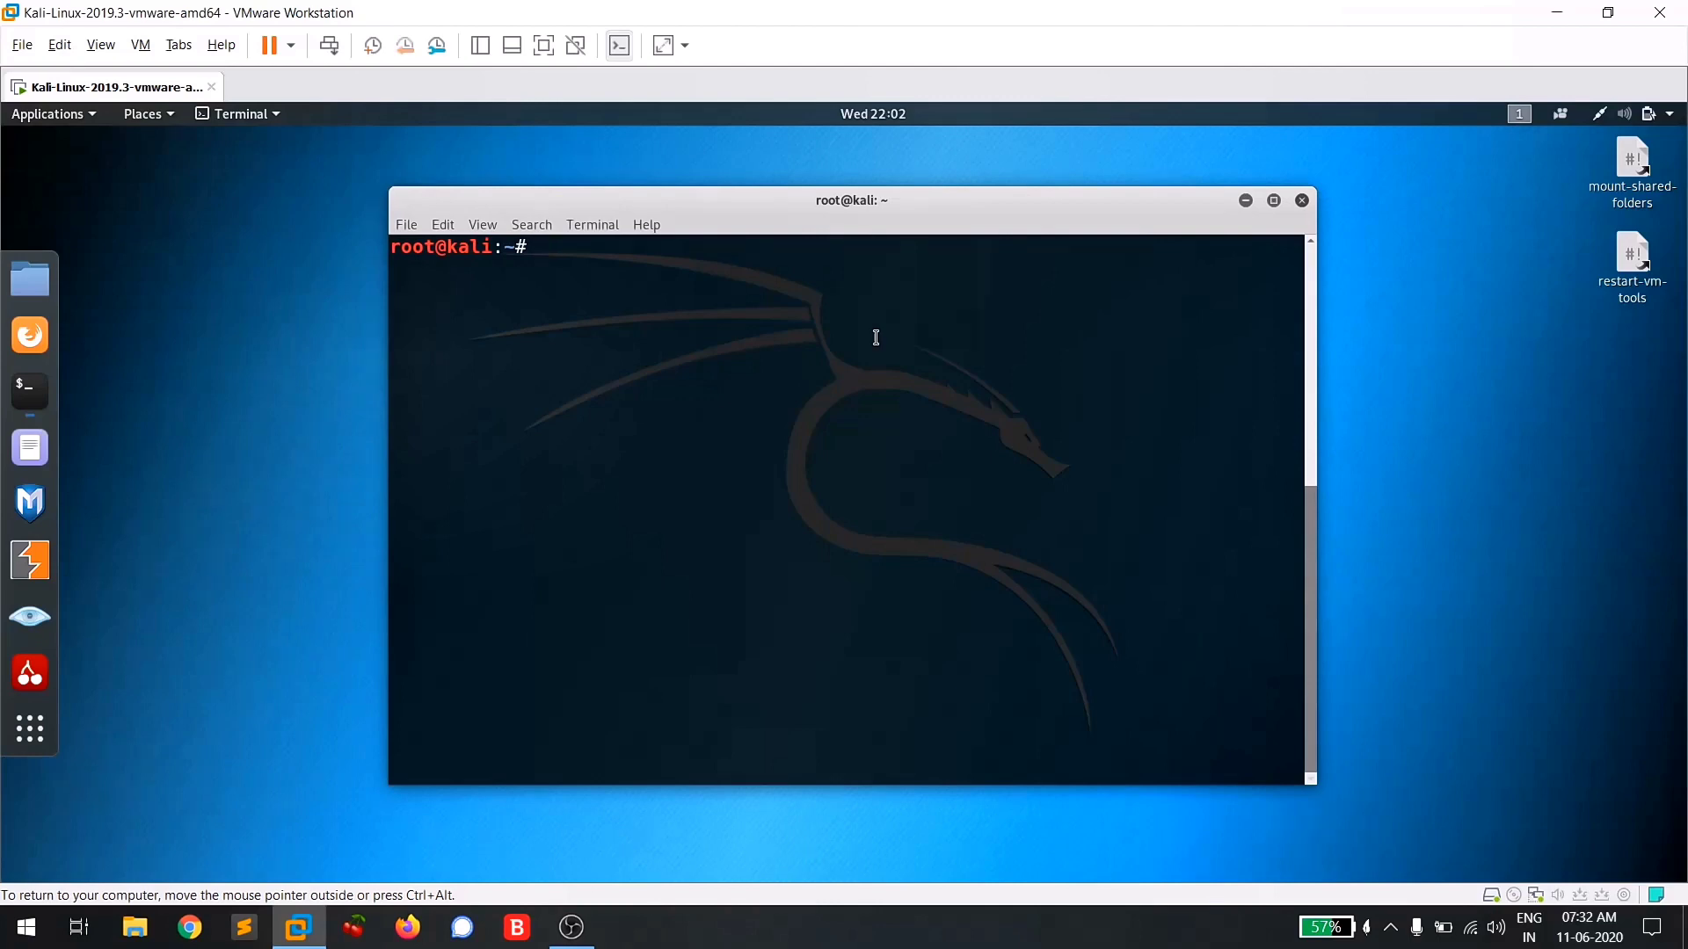
type("apt")
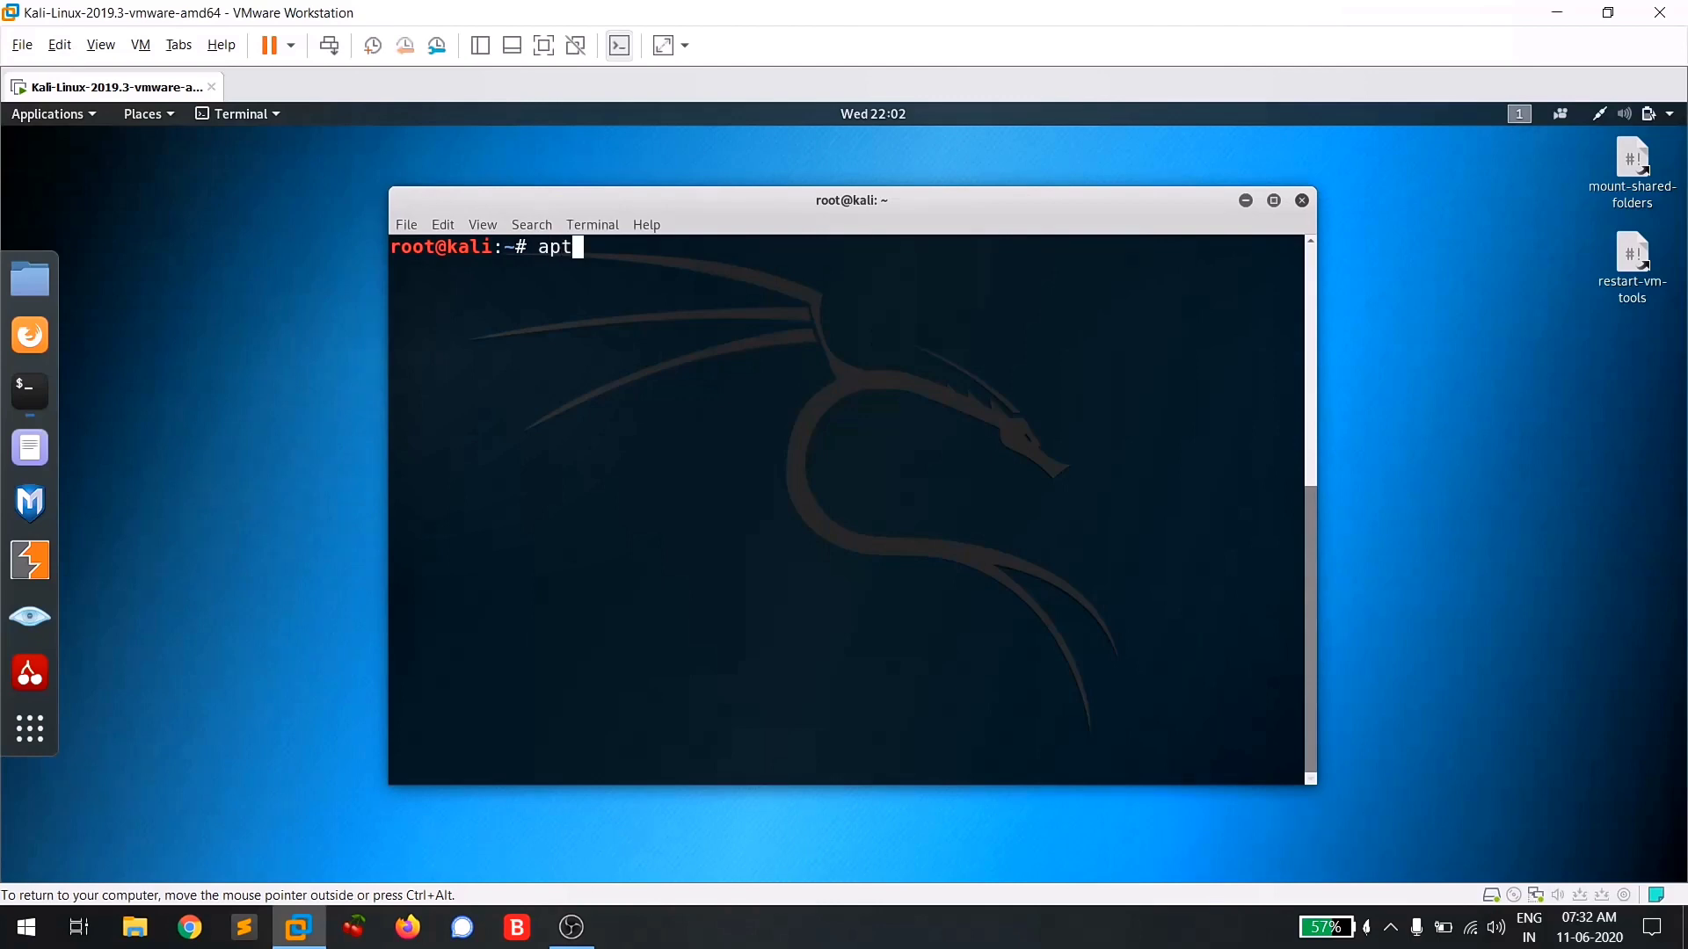
type("-get i")
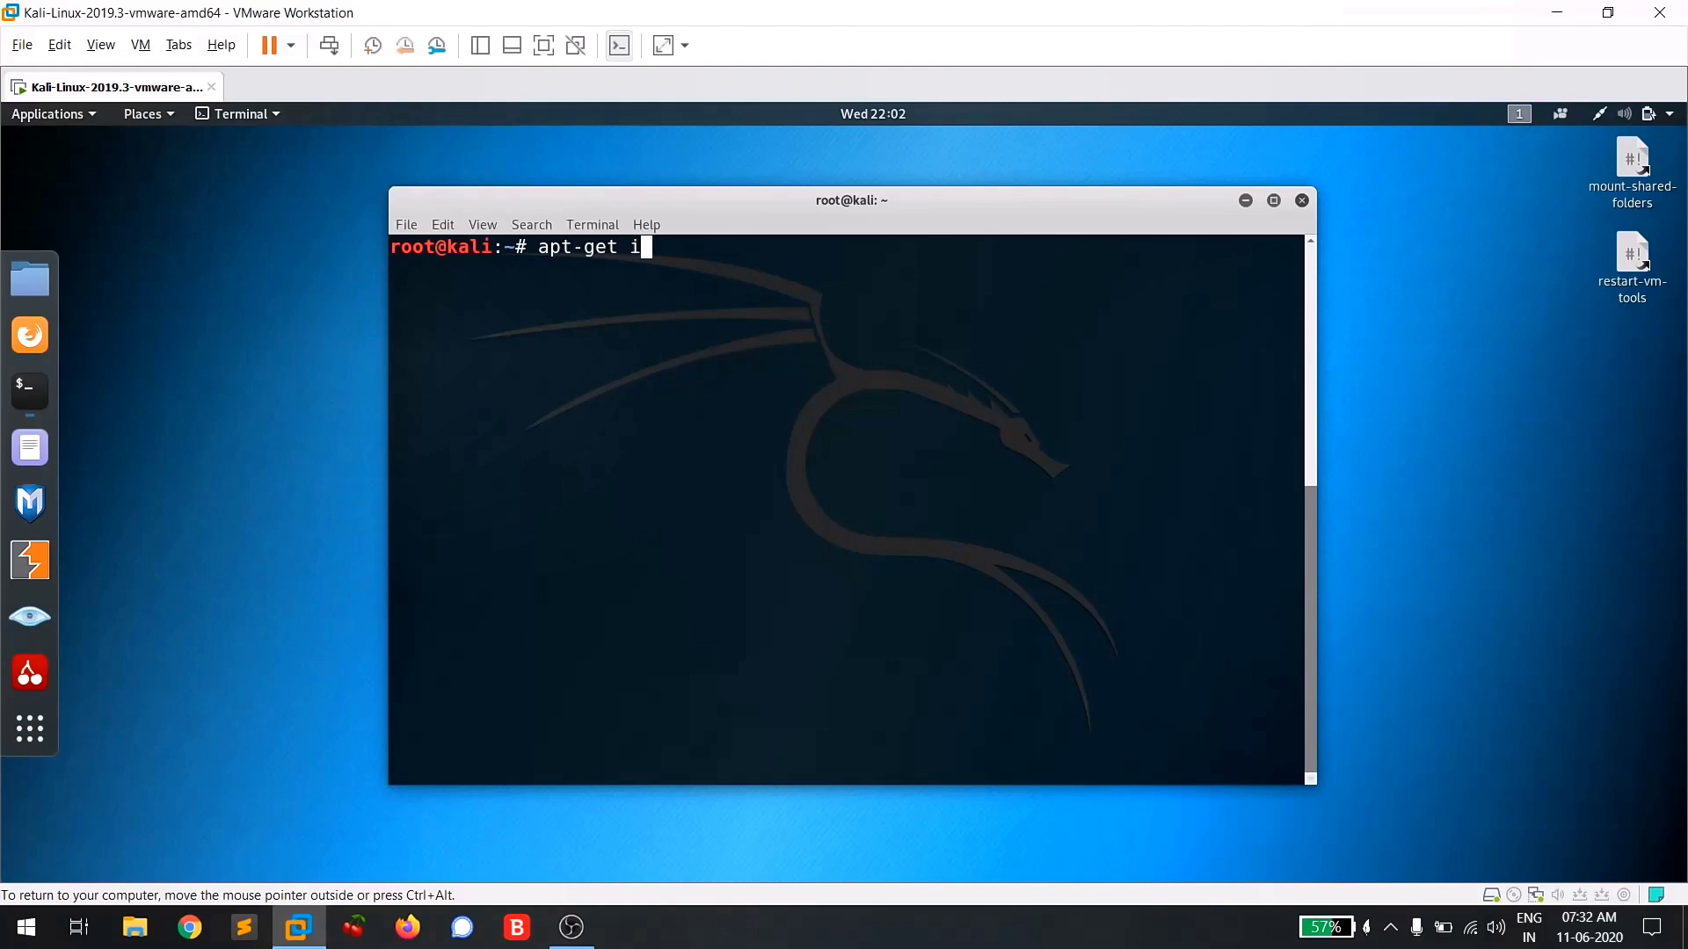
type("nstall")
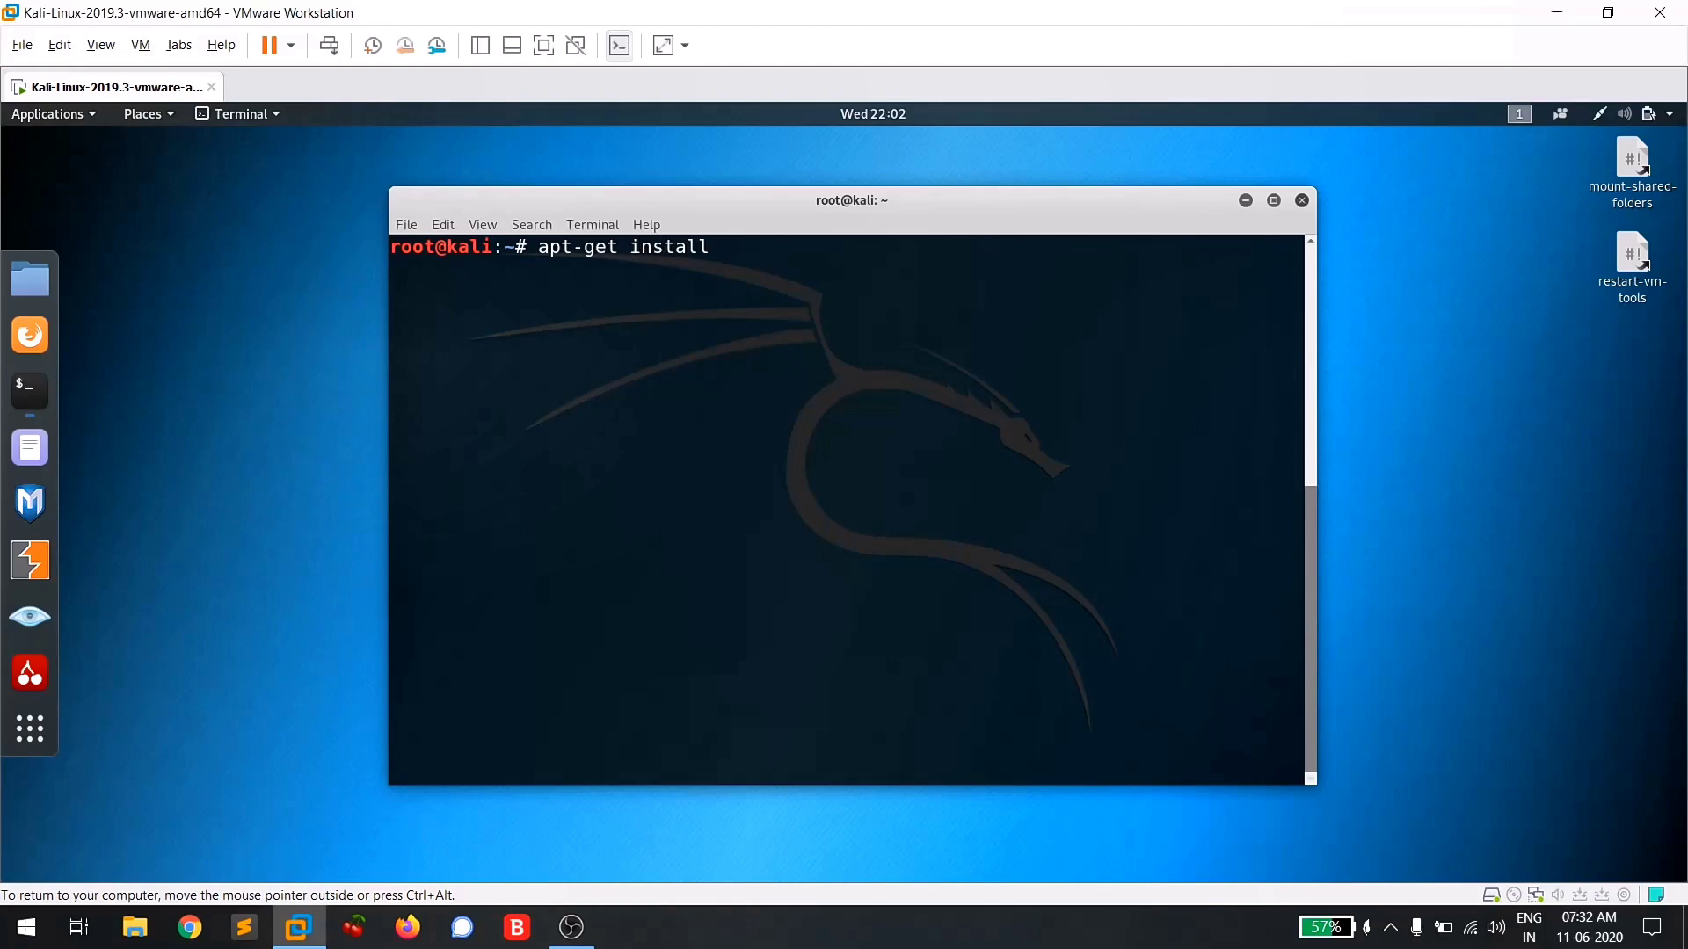
type("subli")
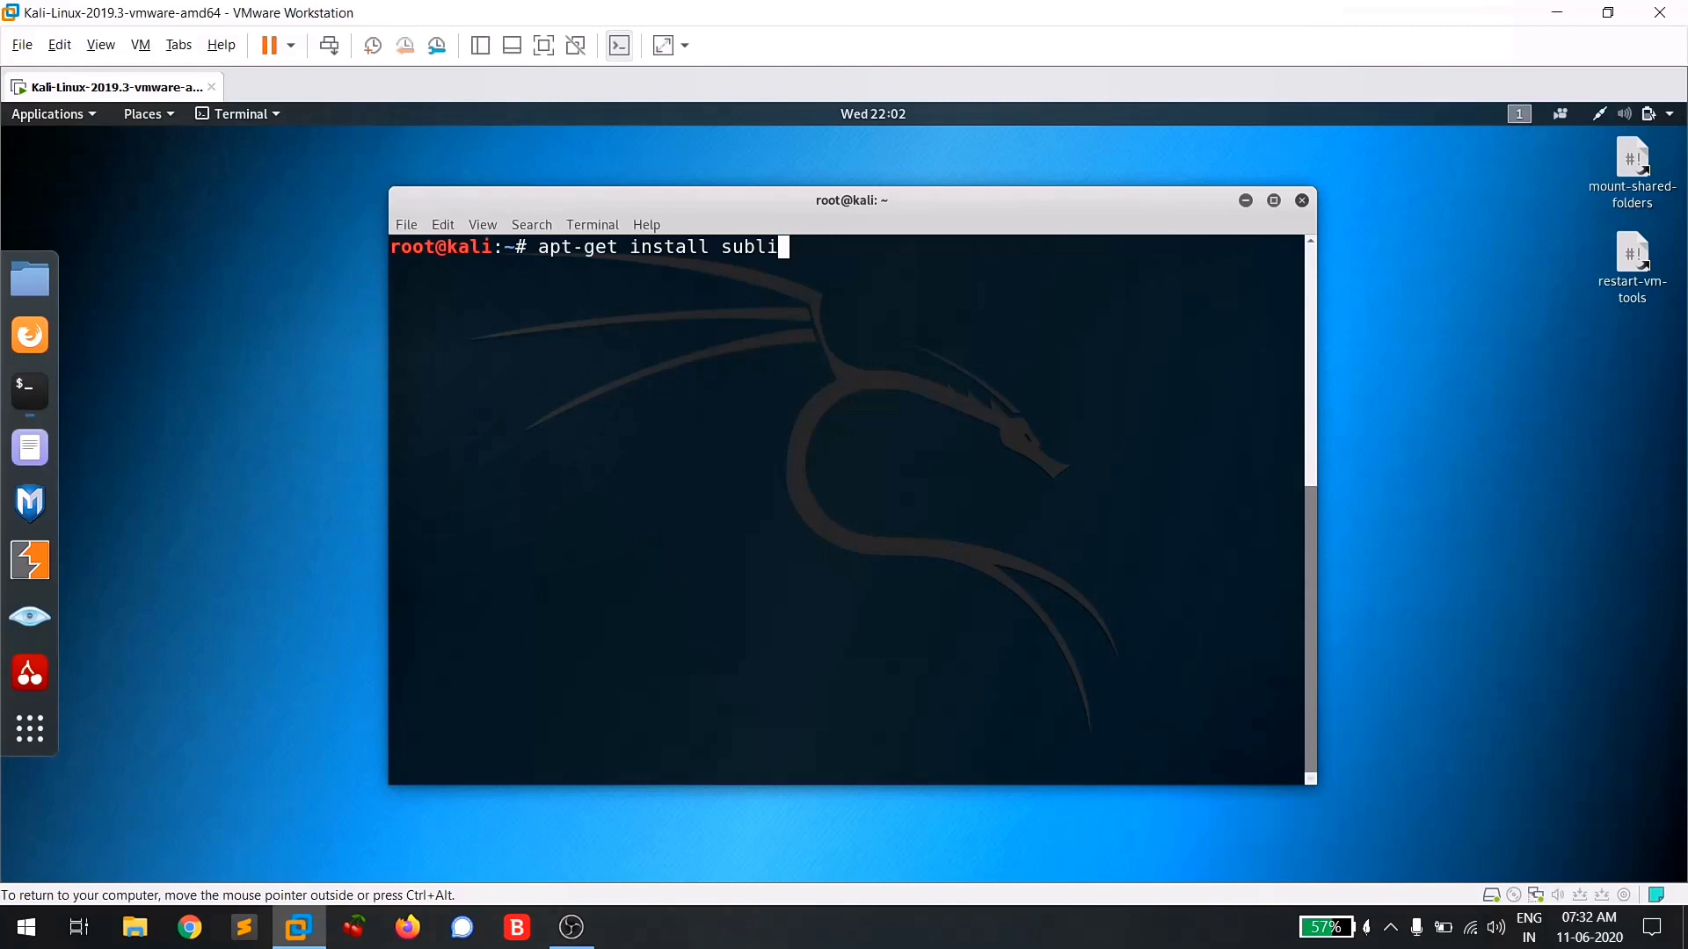
type("st3r")
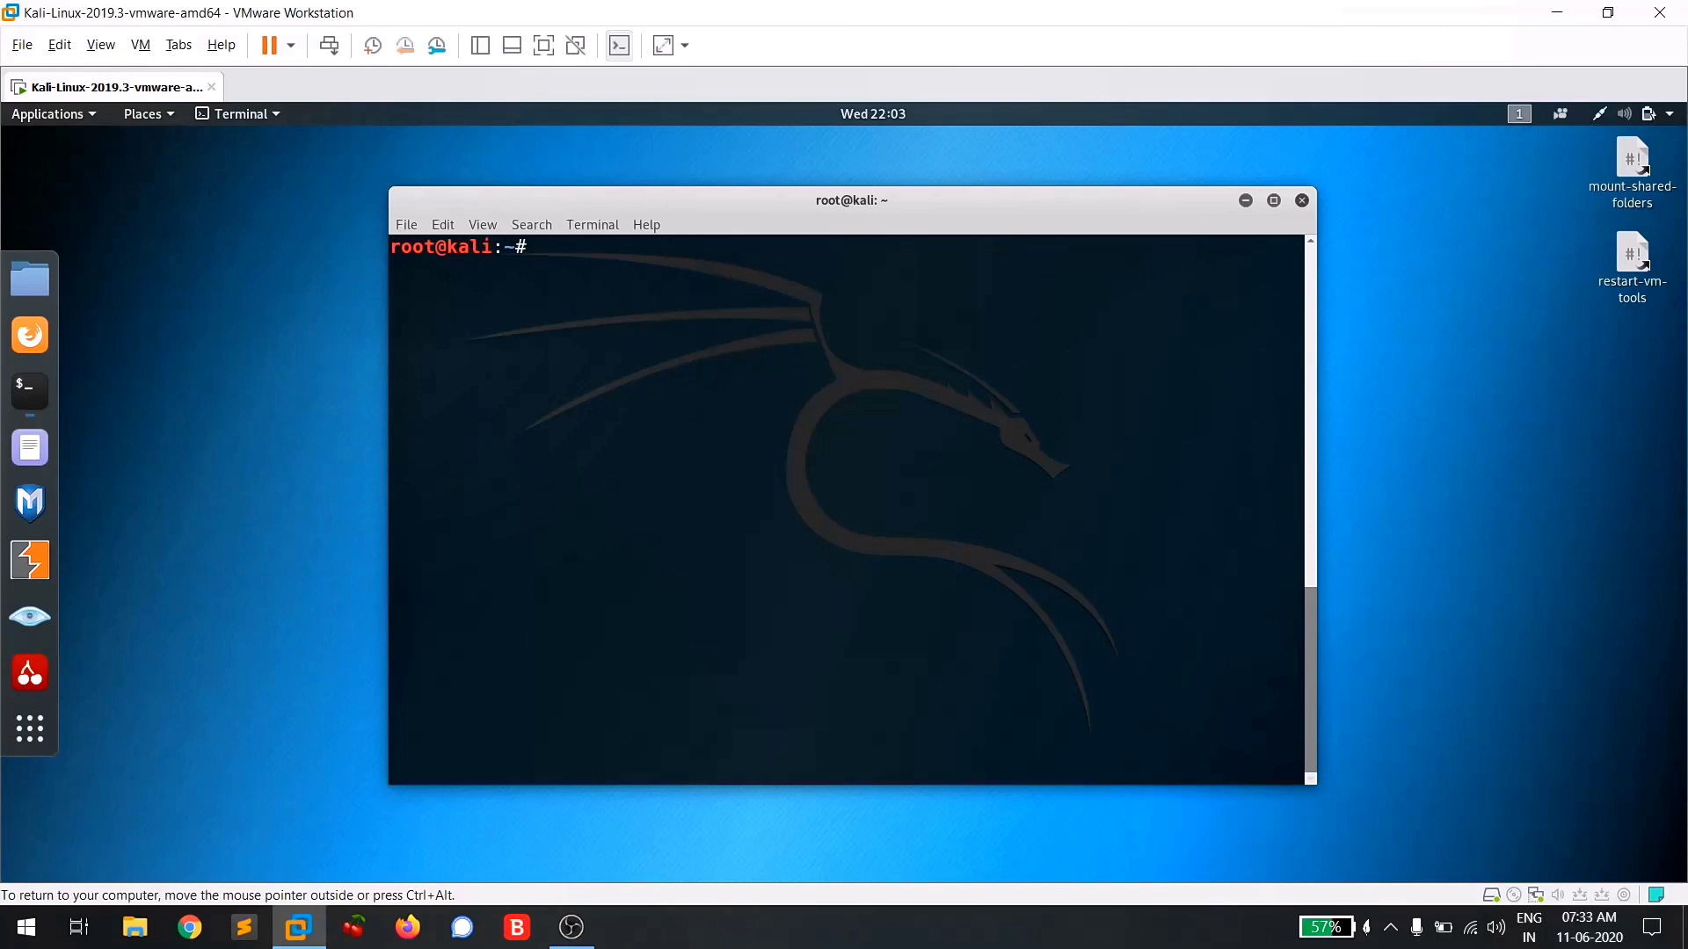
Show Sublist3r's help with 'sublist3r -h', clear, and begin 'sublist3r -d'.
type("sublist3r")
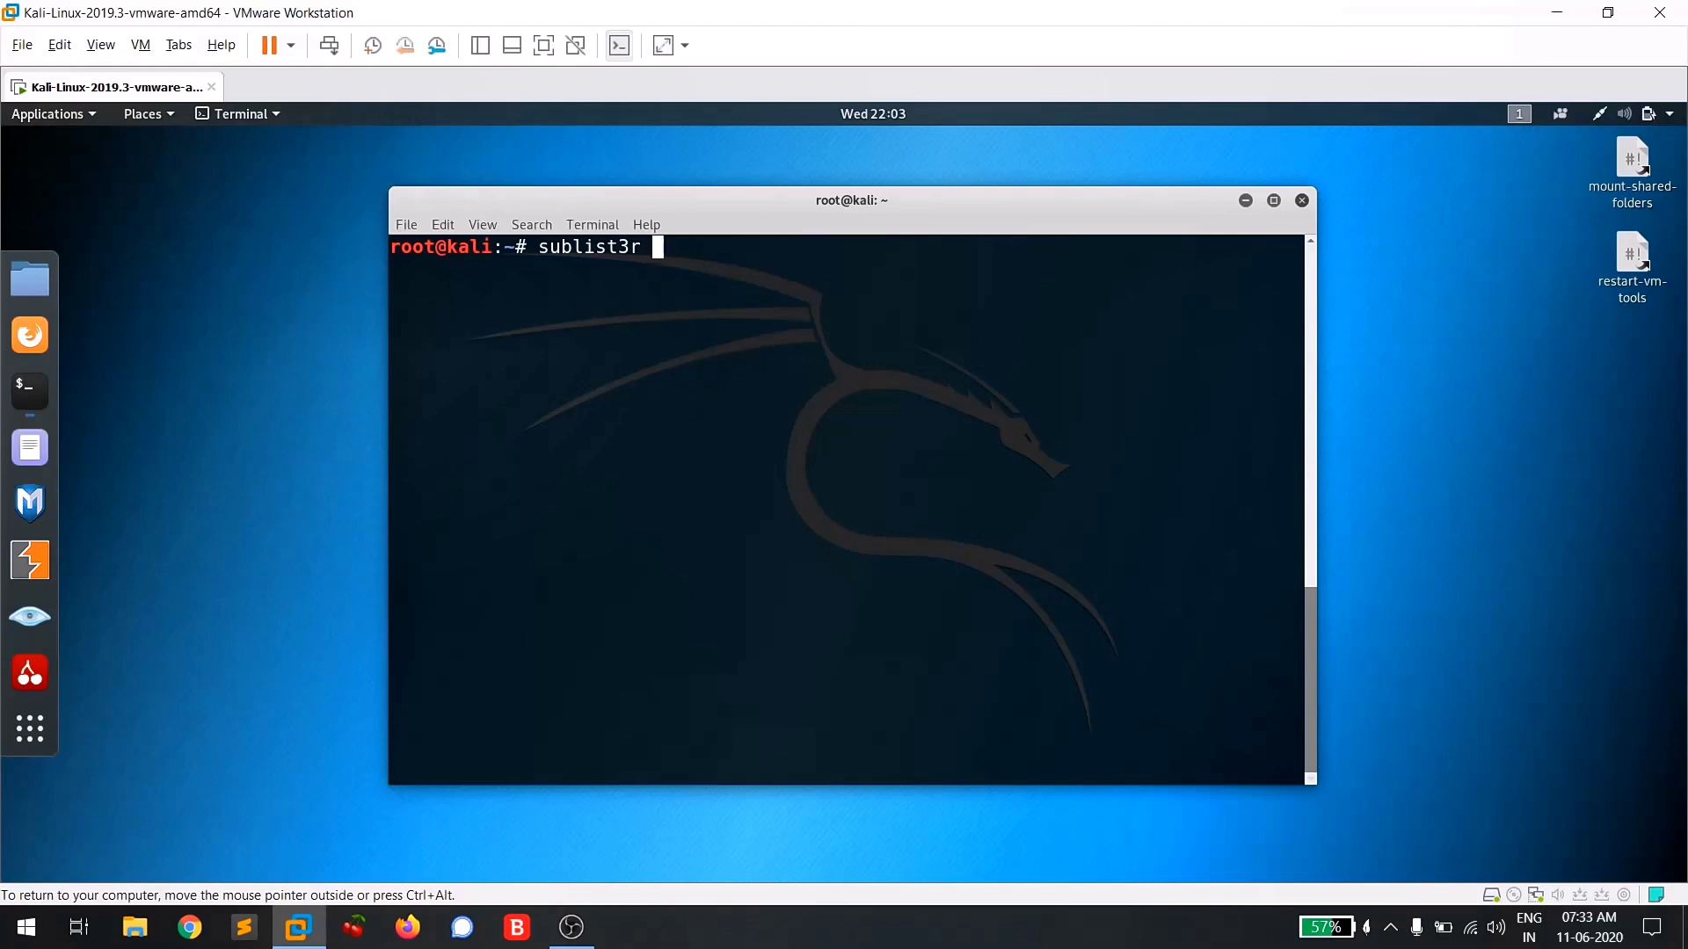
type("-h")
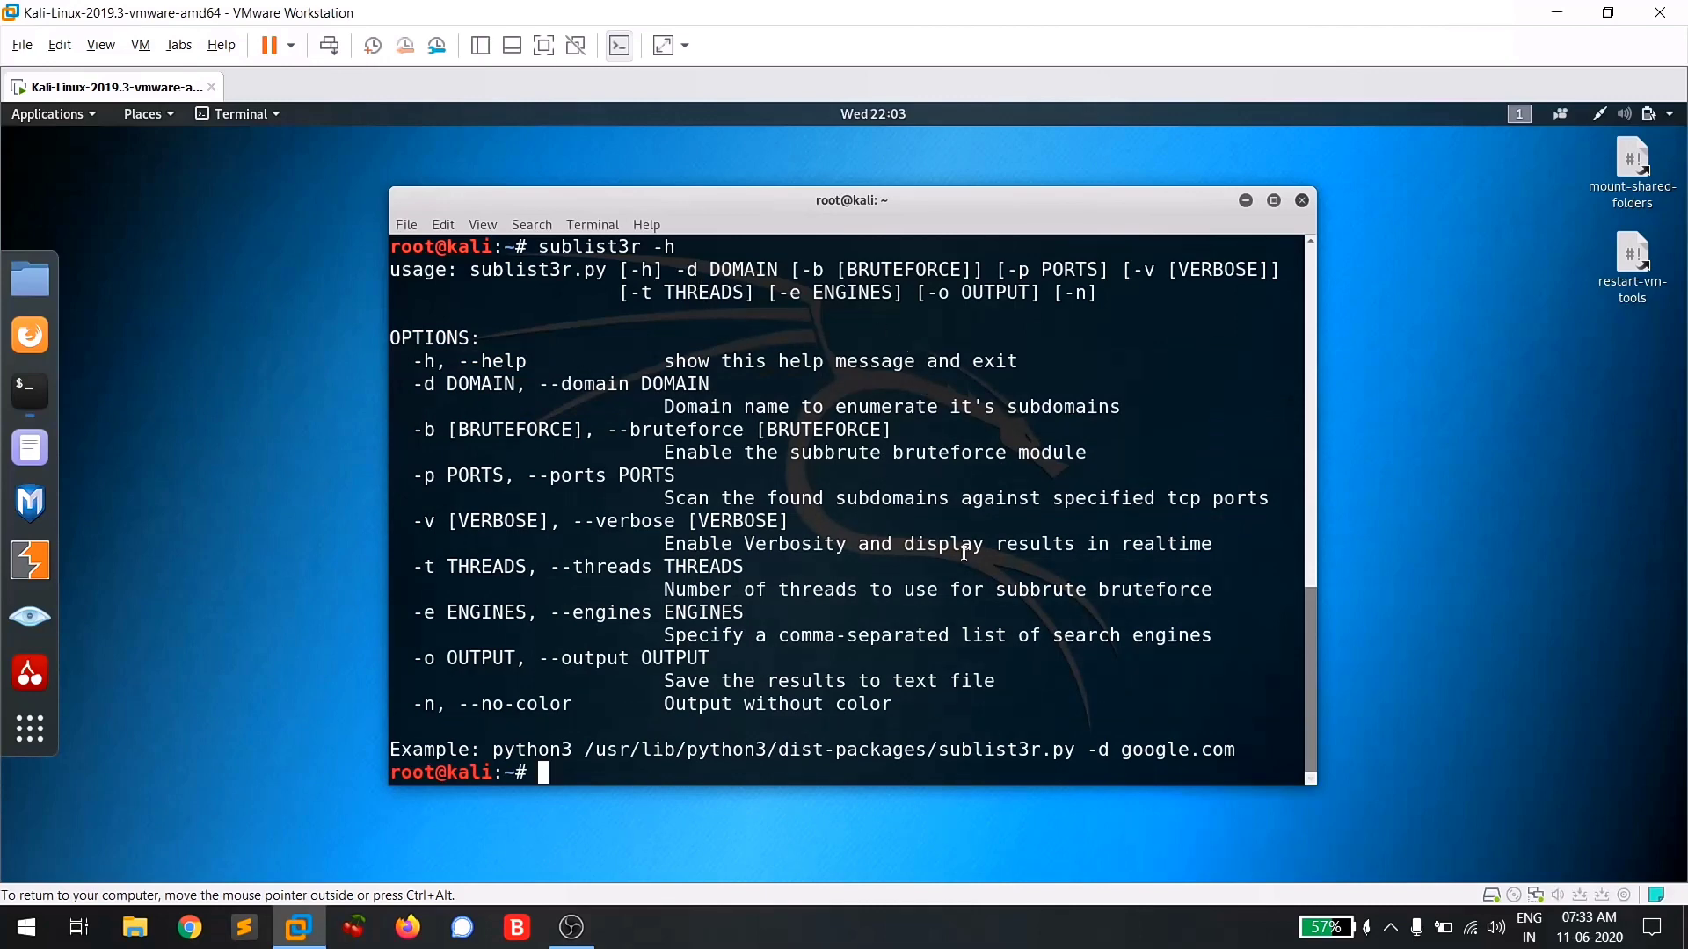
type("sublist3r -")
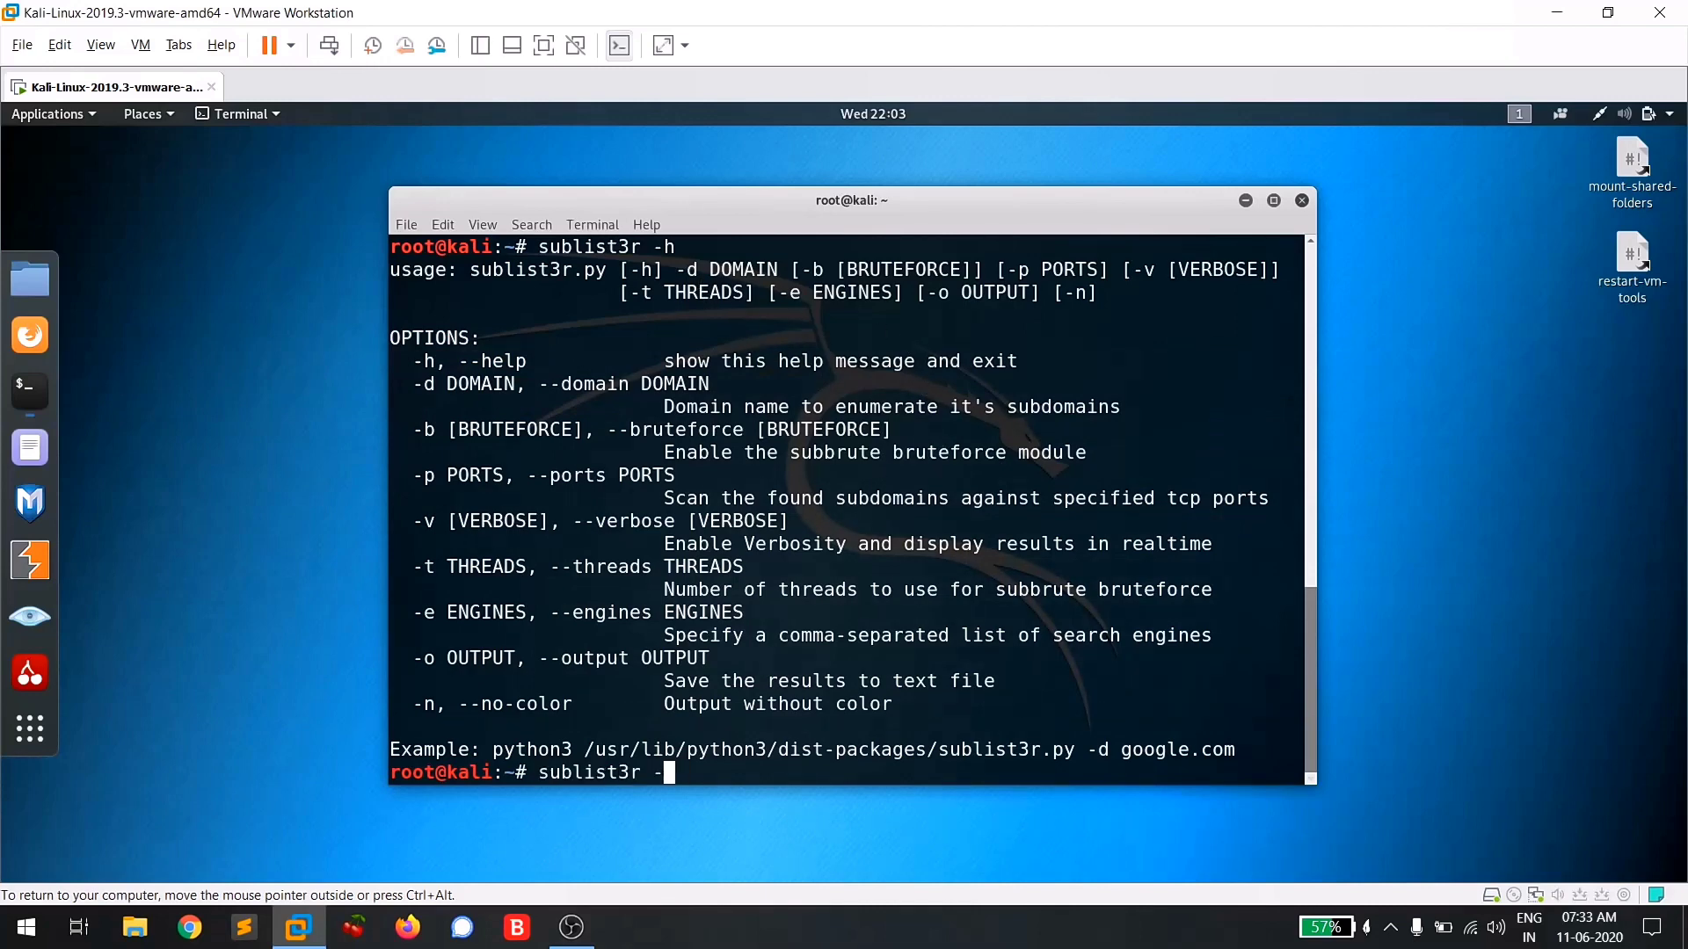
type("d")
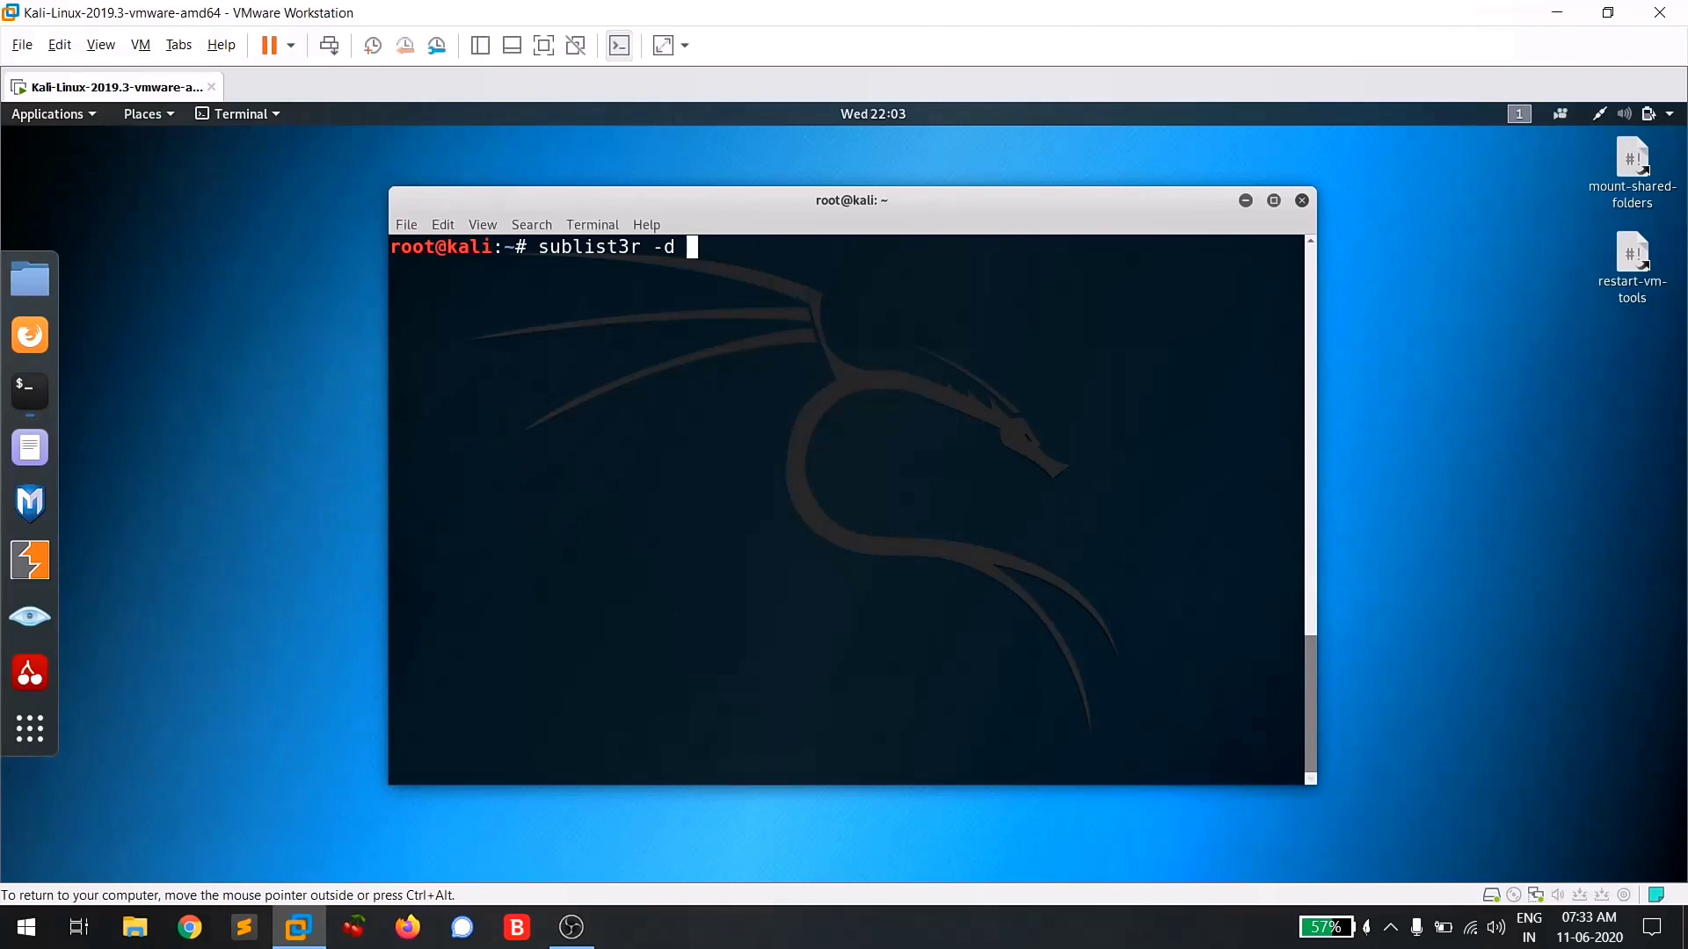
Run 'sublist3r -d tesla.com' to enumerate tesla.com's 137 unique subdomains.
type("tel")
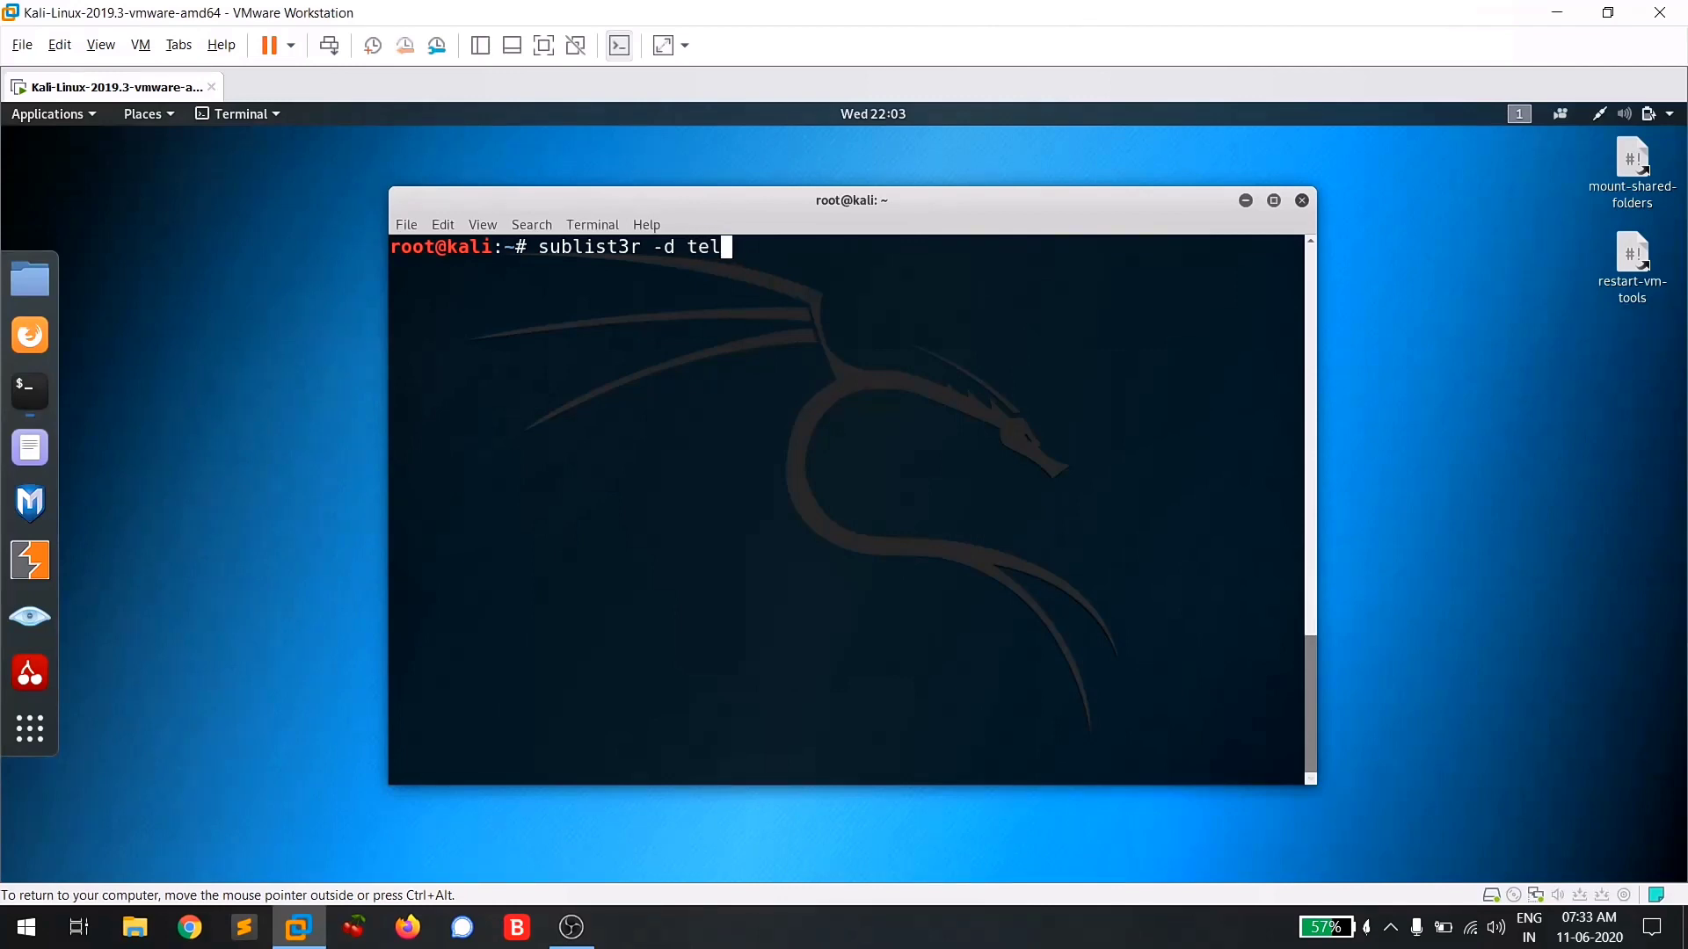
type("la")
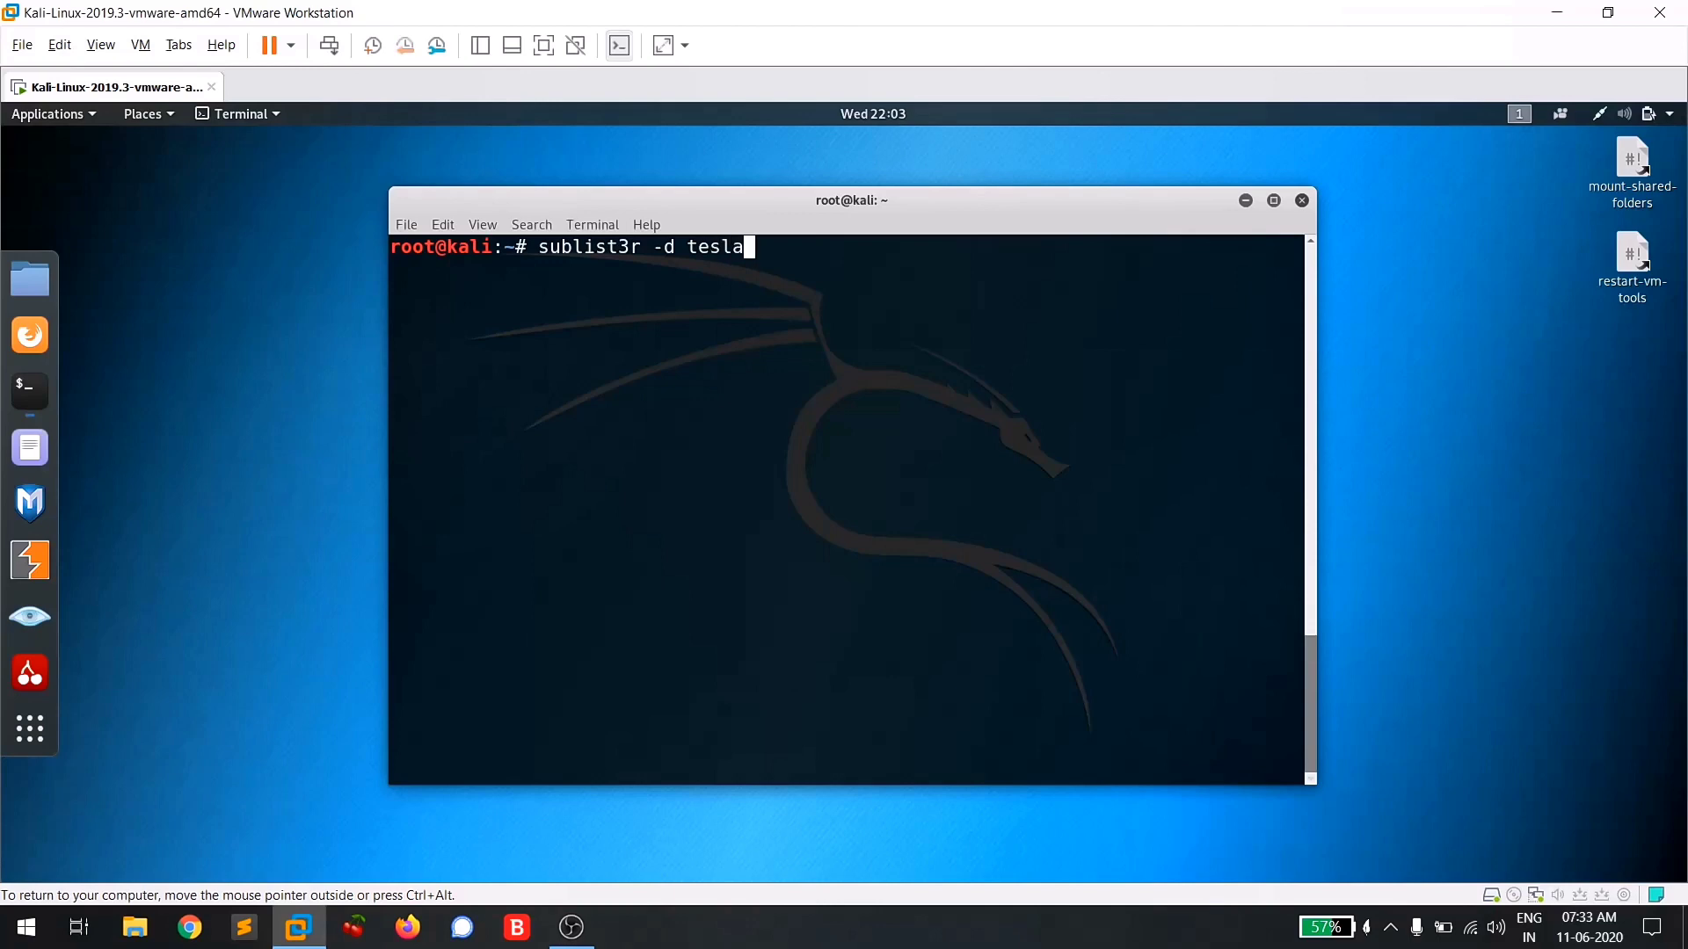
type(".com")
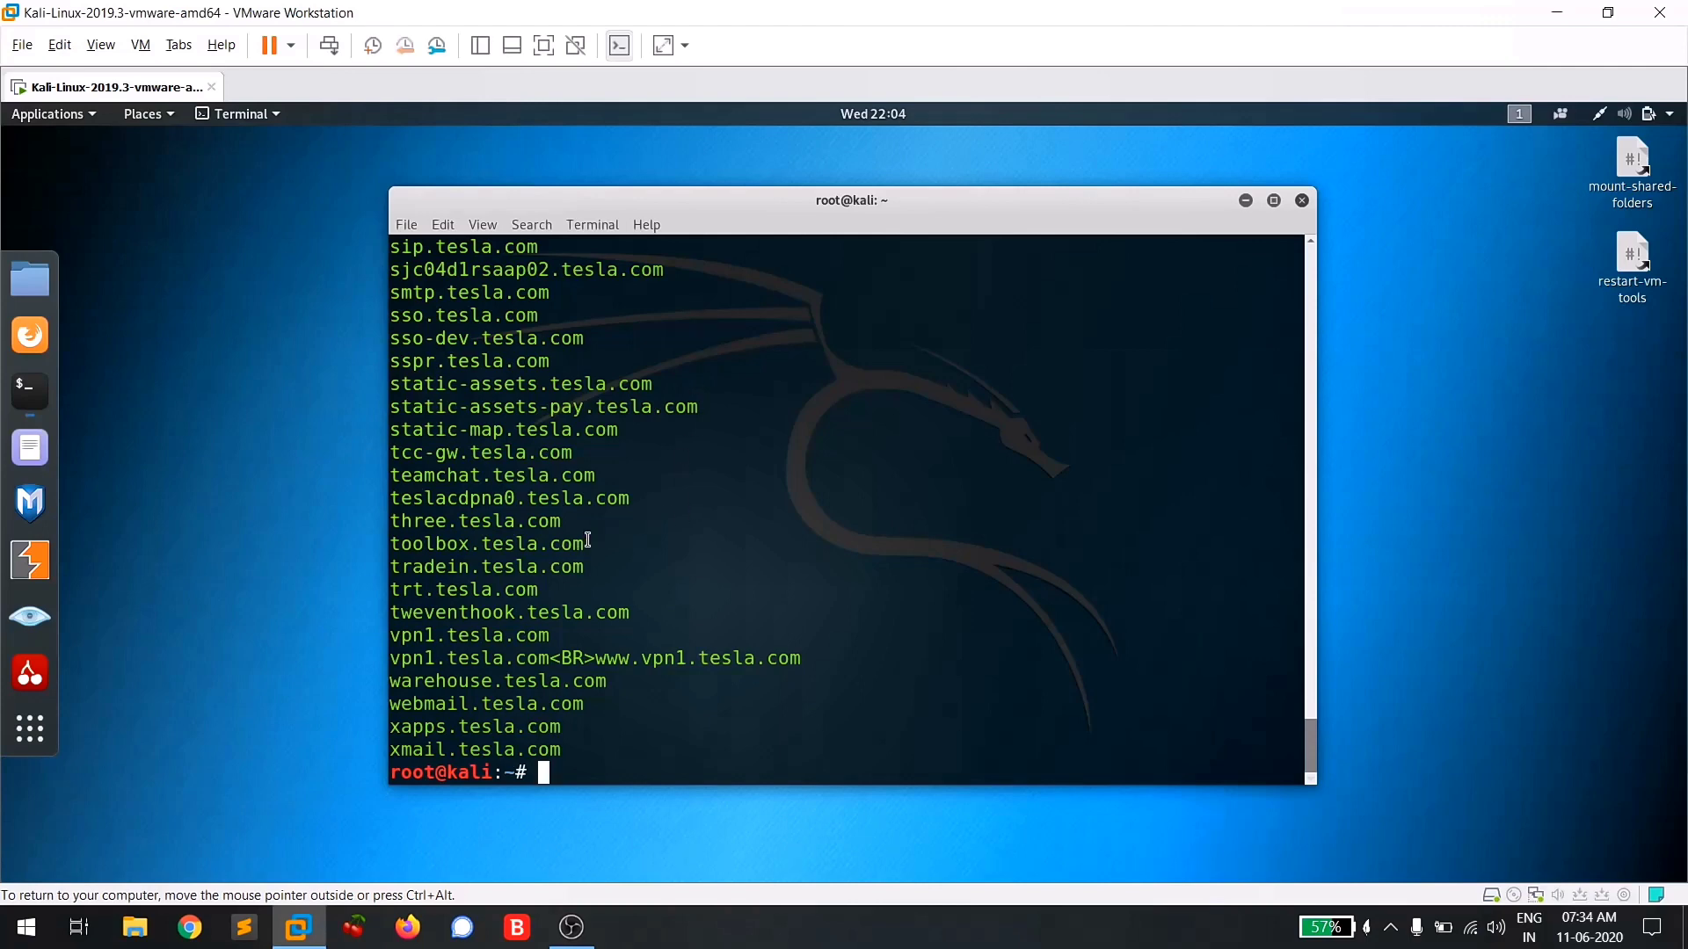
mouse_move(846, 427)
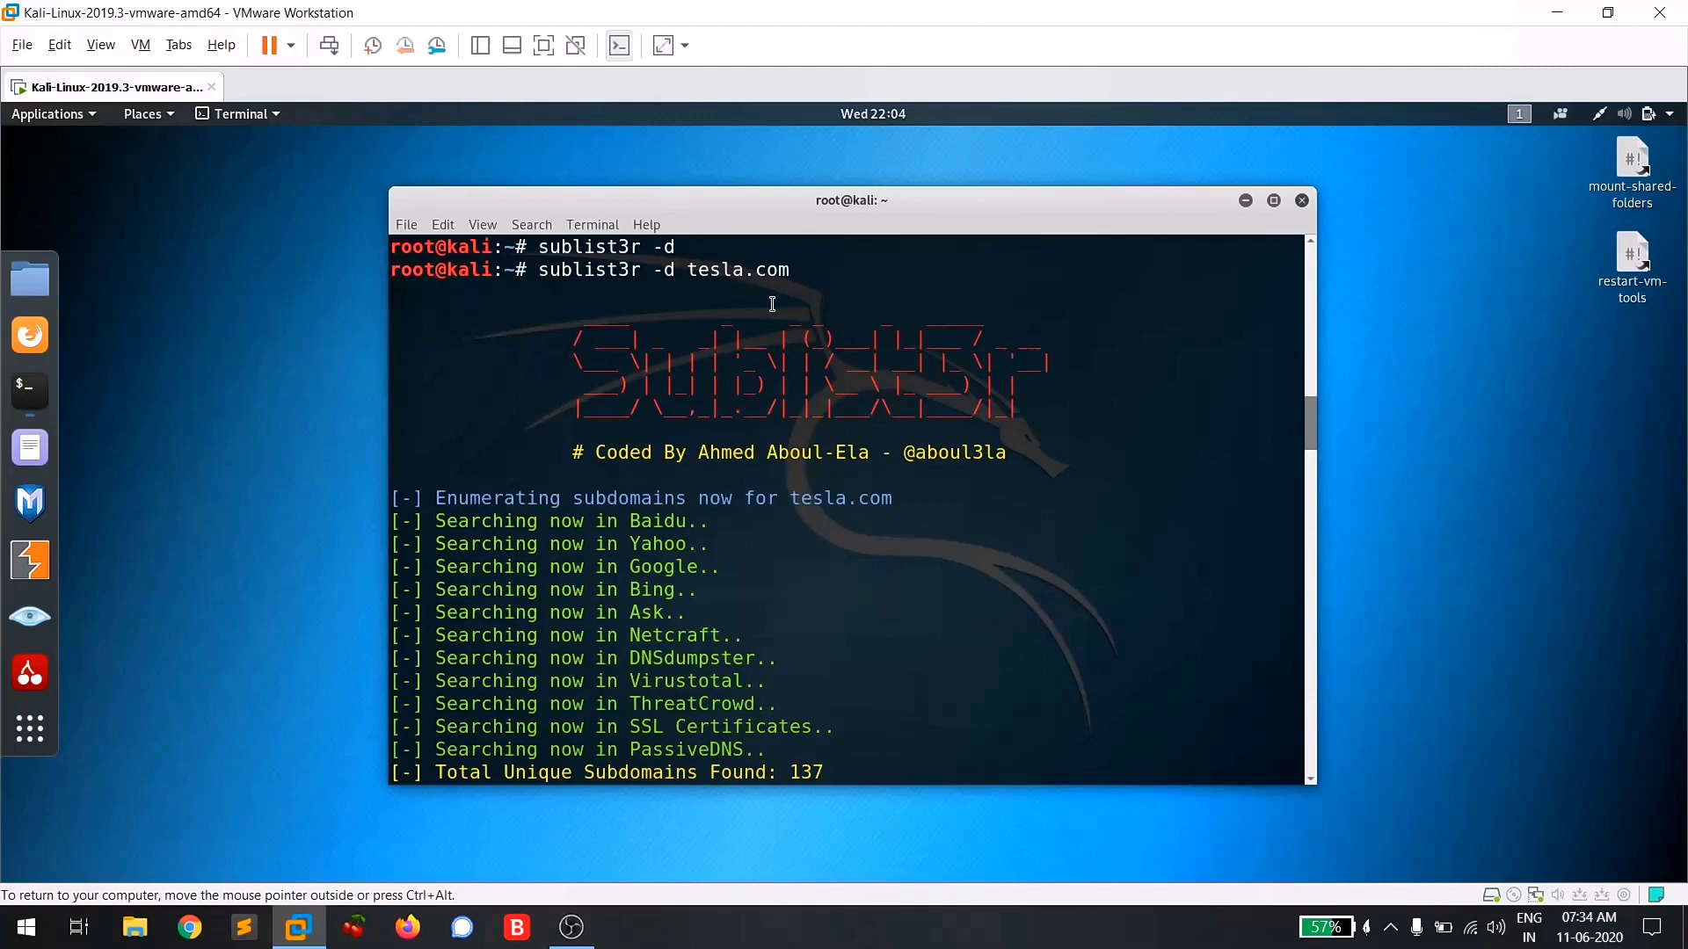
mouse_move(795, 511)
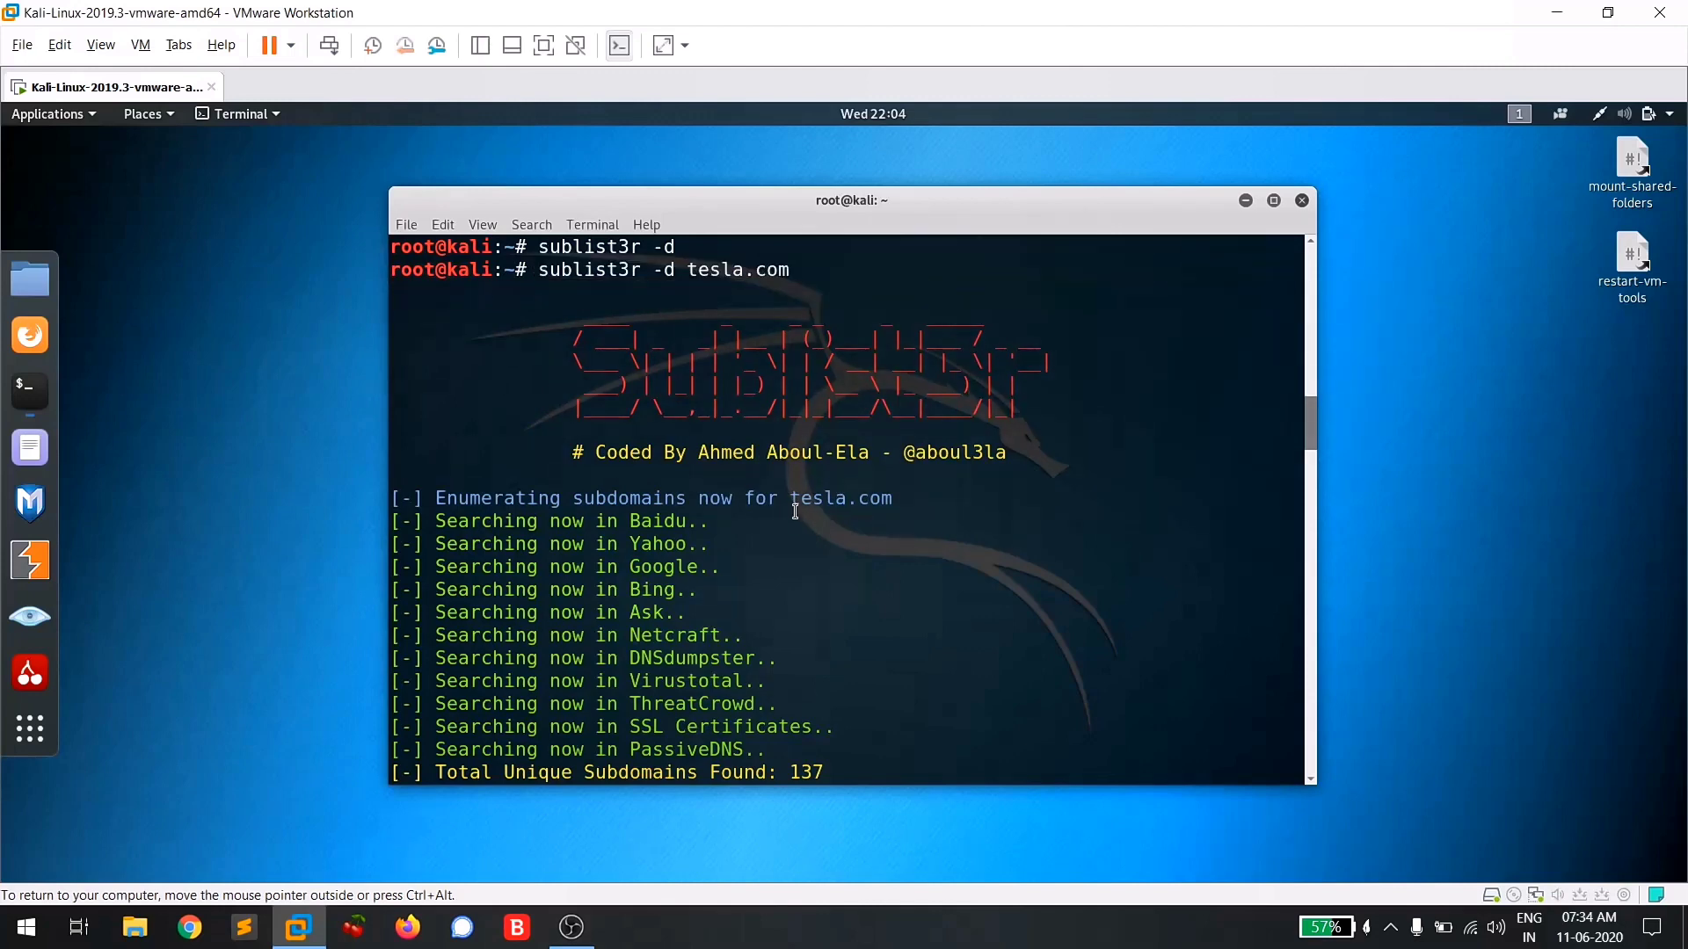
scroll("down", 3)
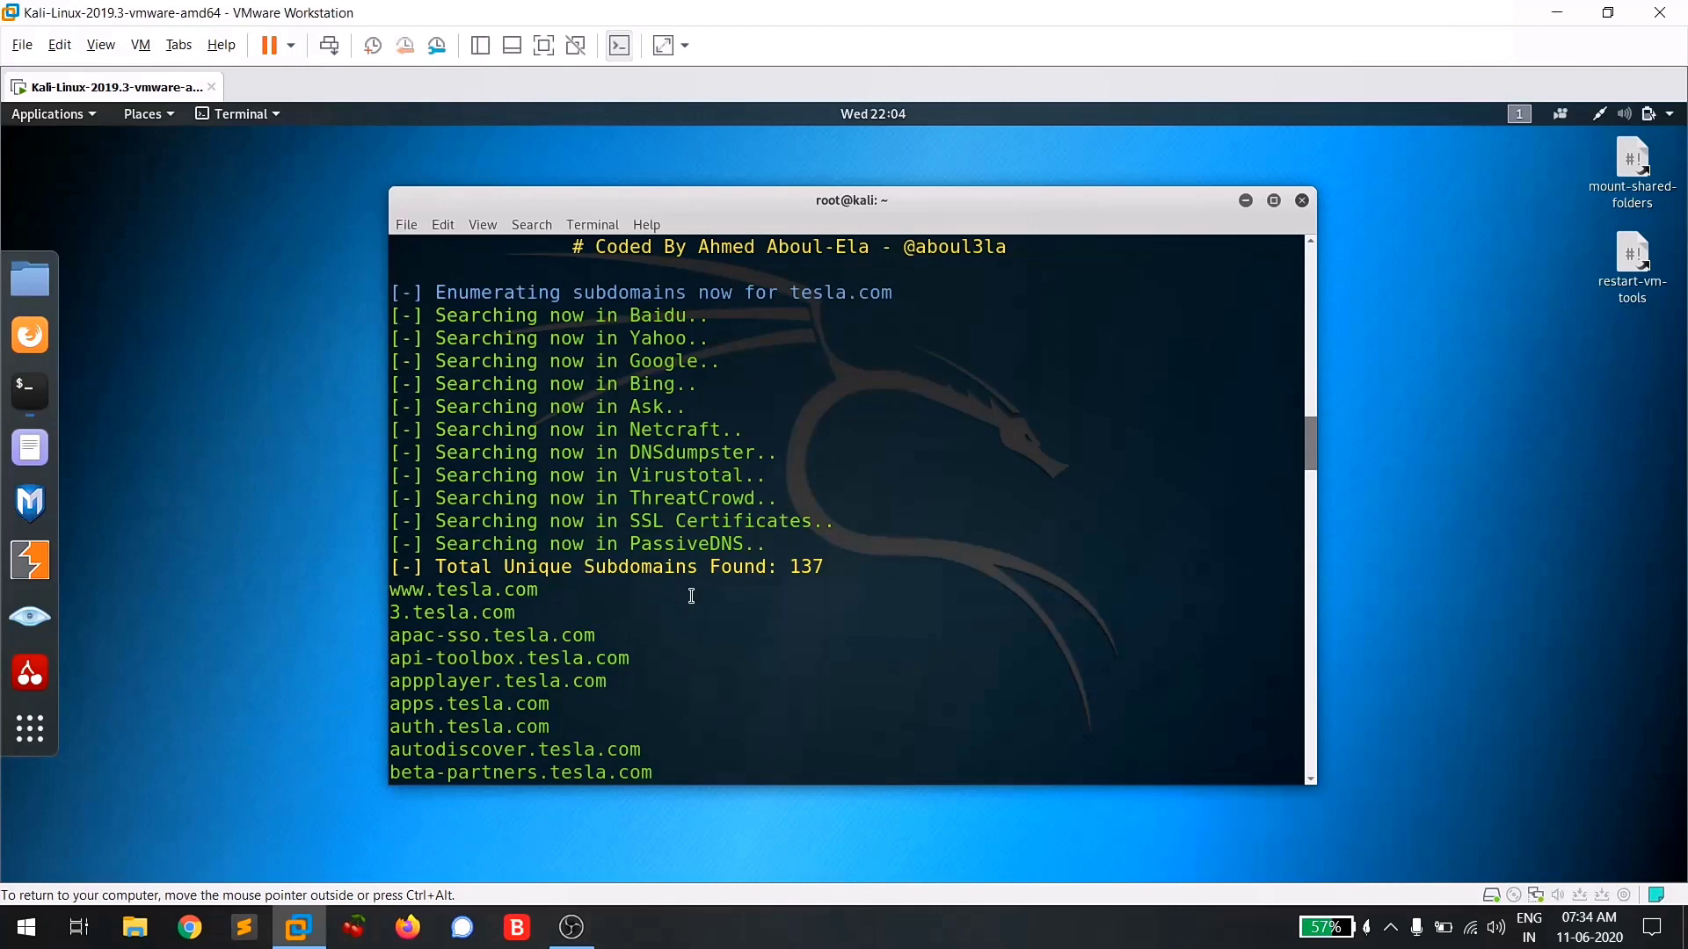
mouse_move(679, 554)
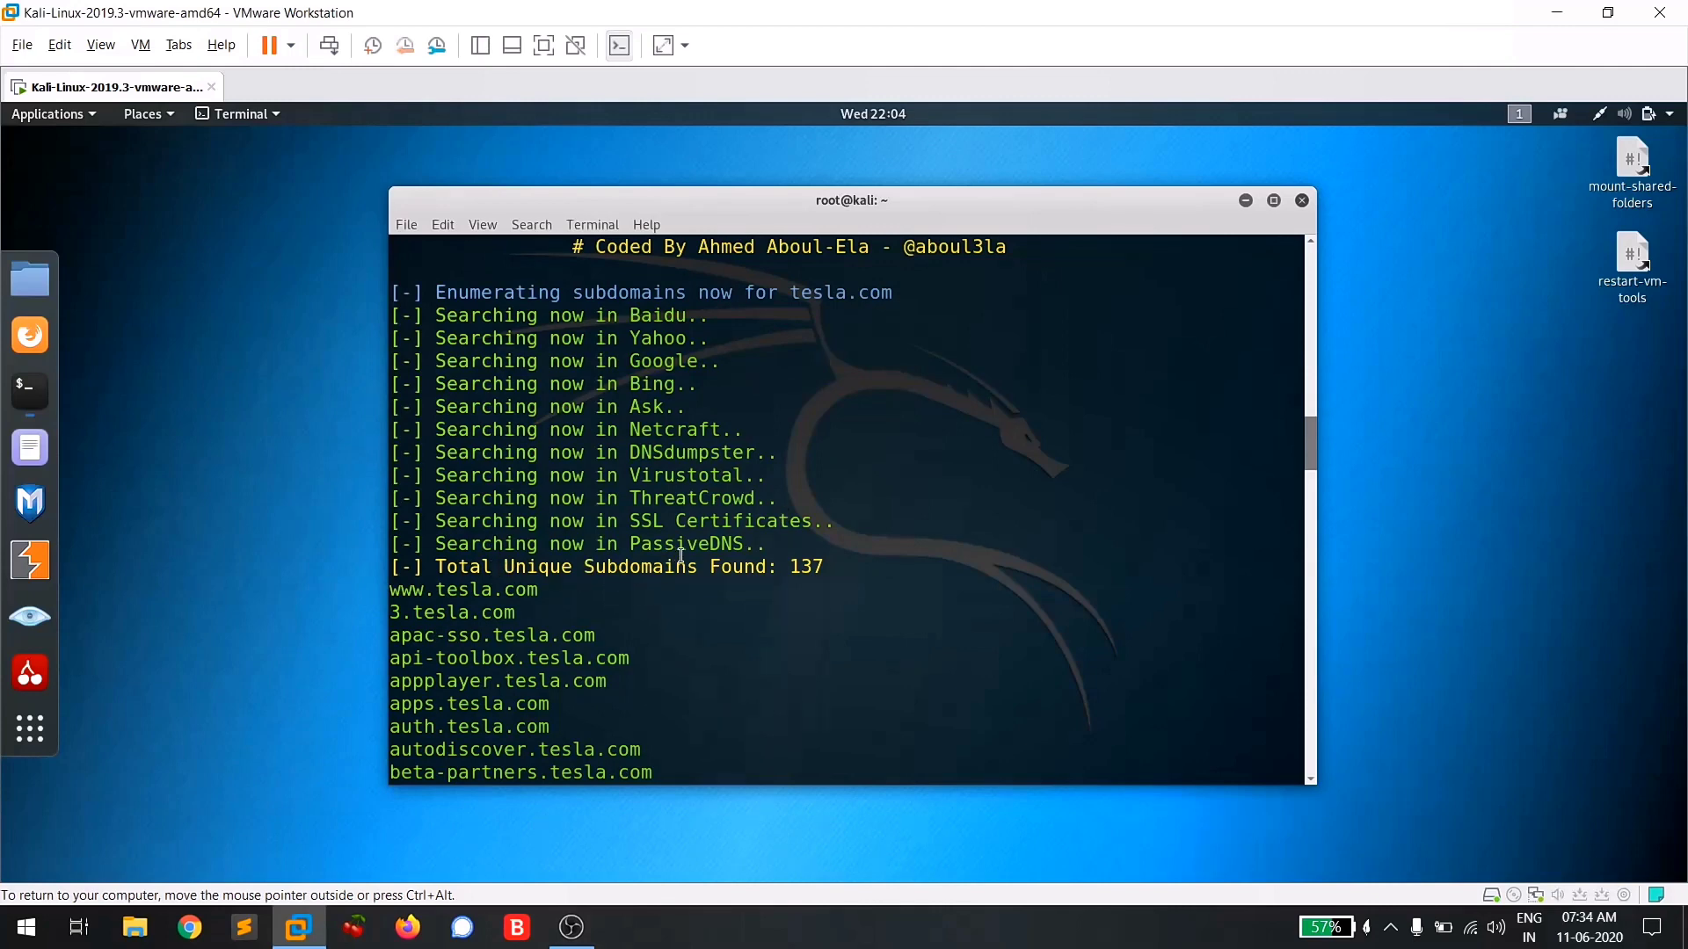
scroll("down", 3)
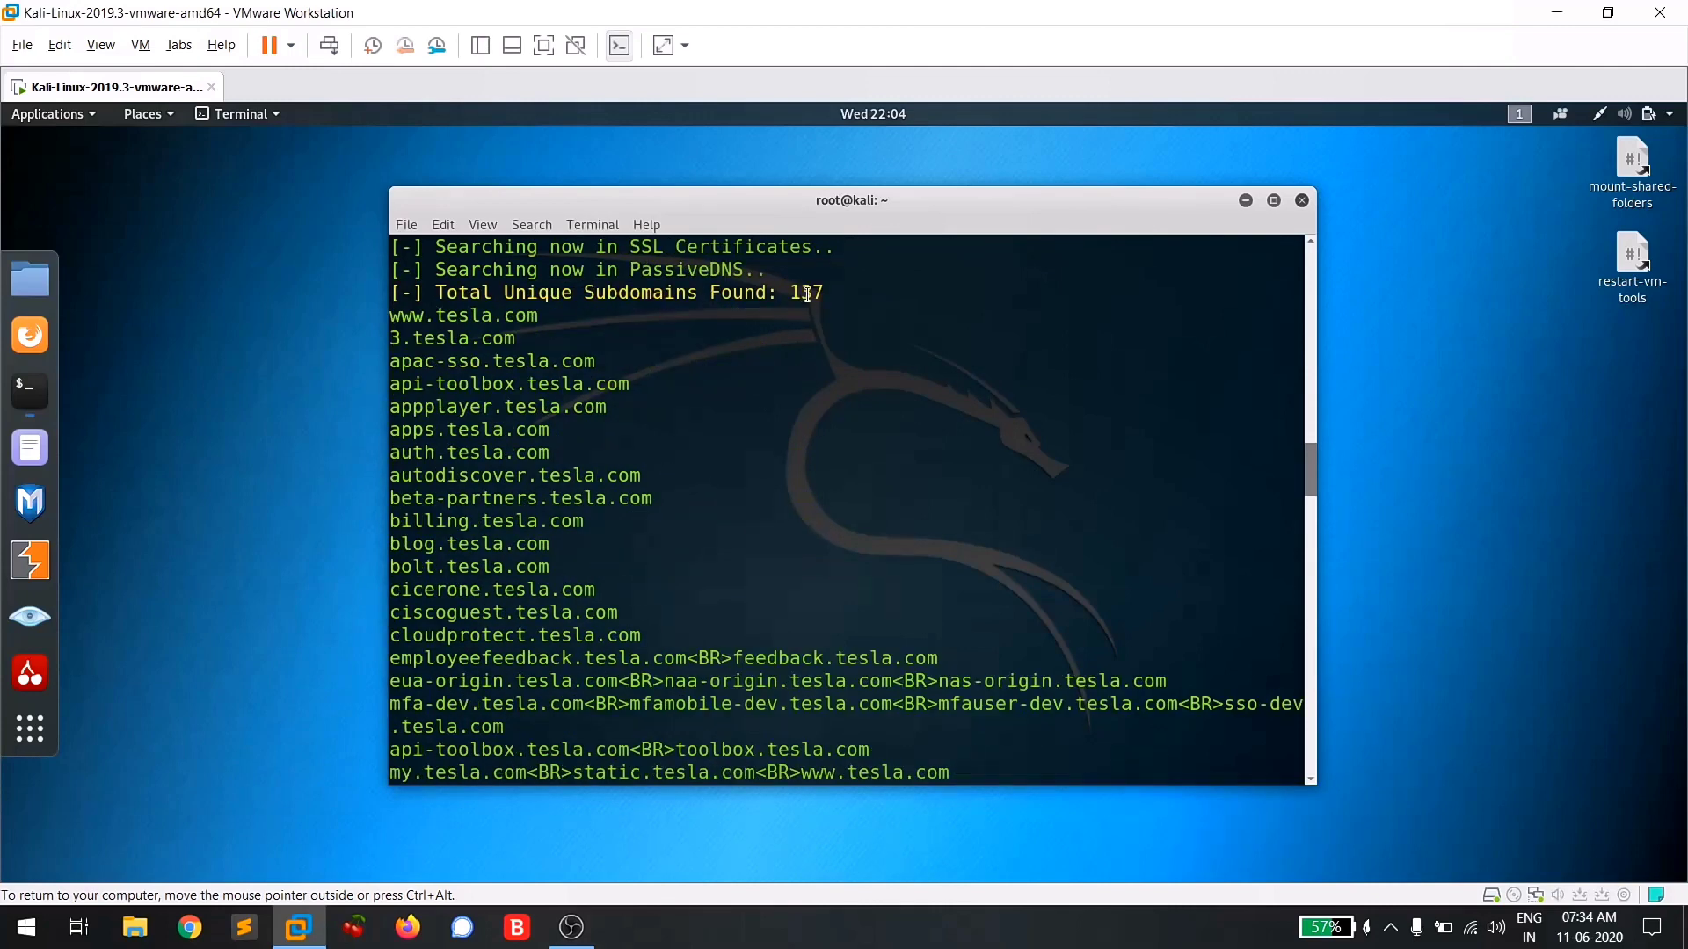
mouse_move(710, 445)
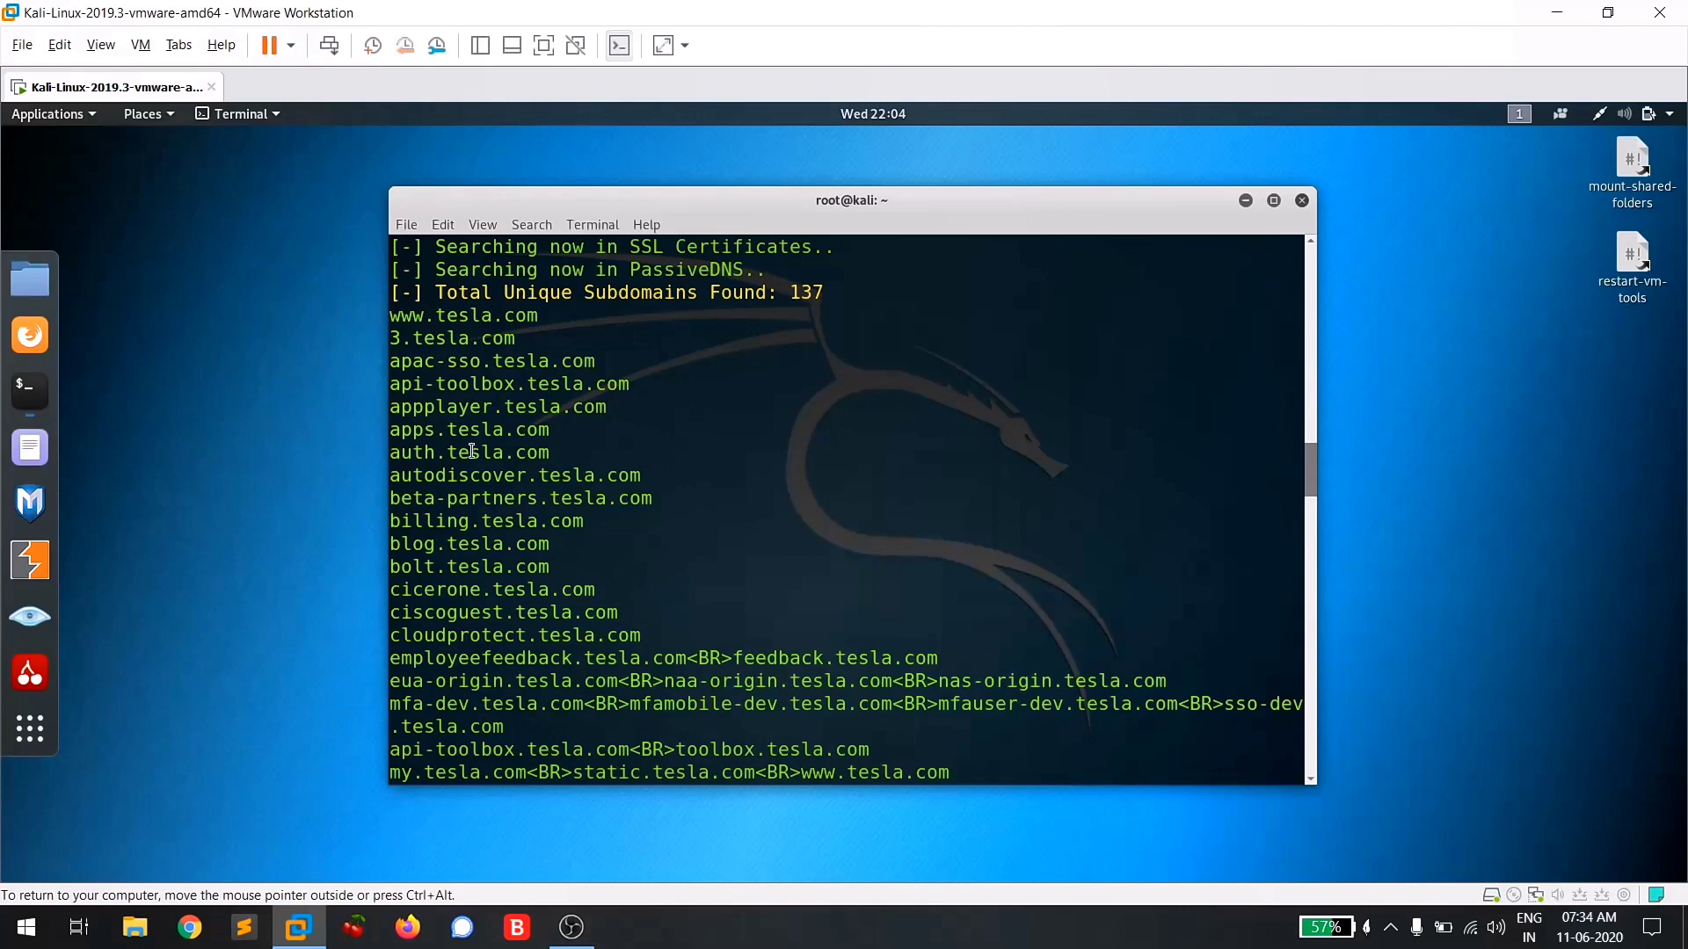
mouse_move(625, 477)
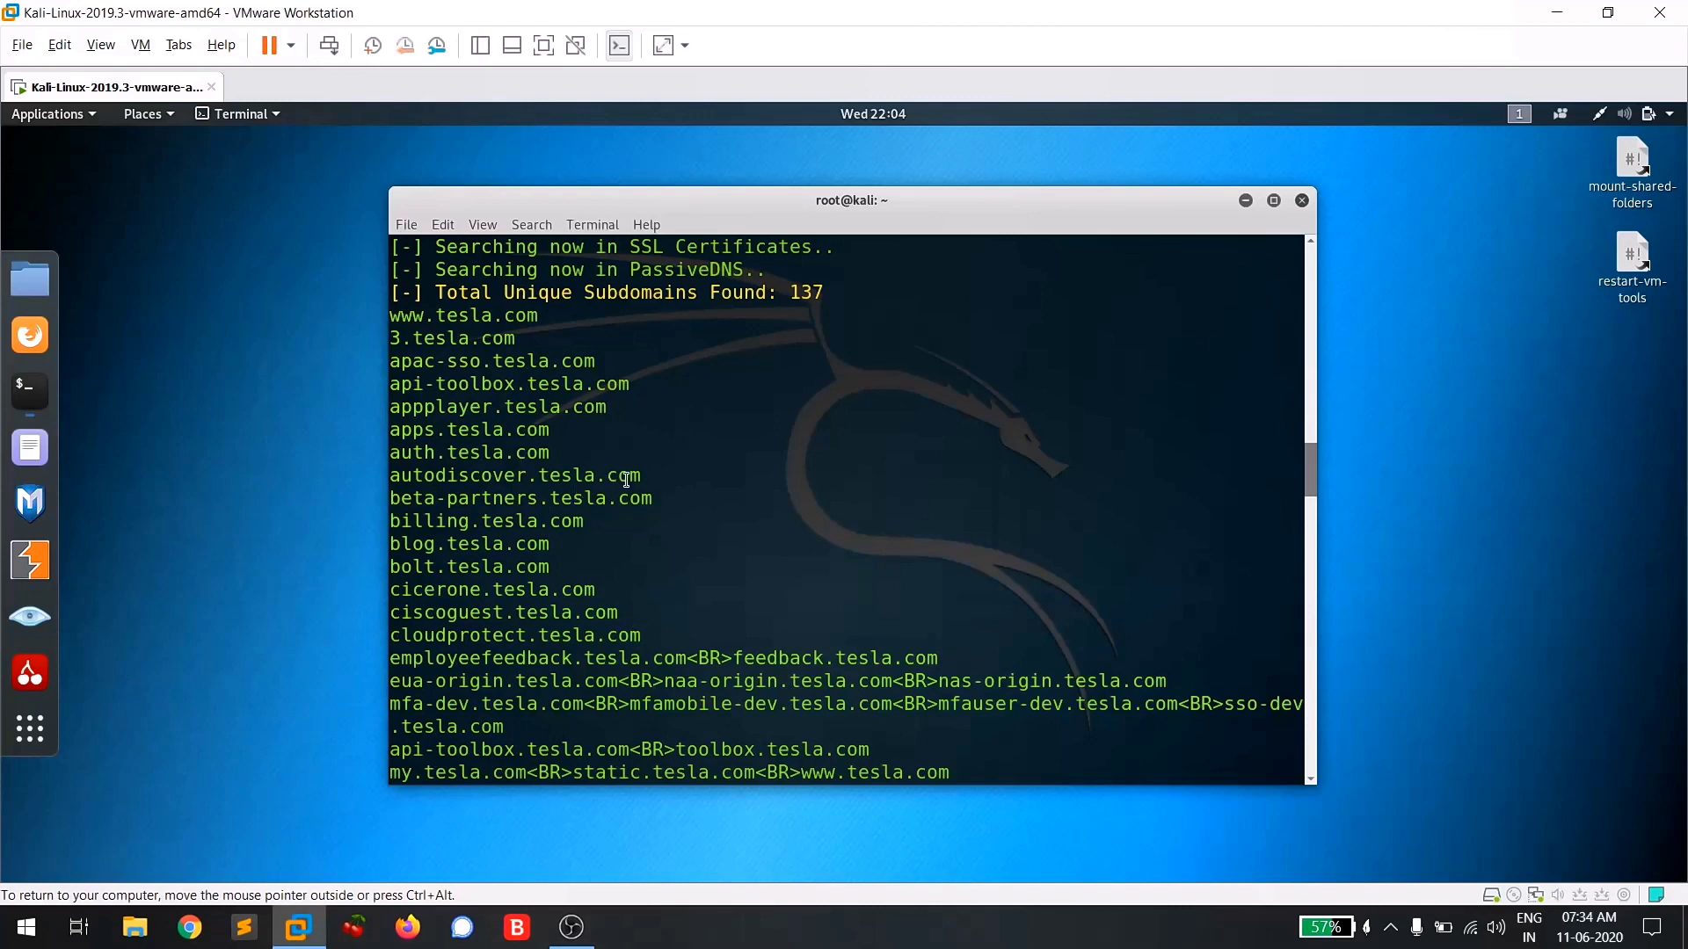
mouse_move(731, 476)
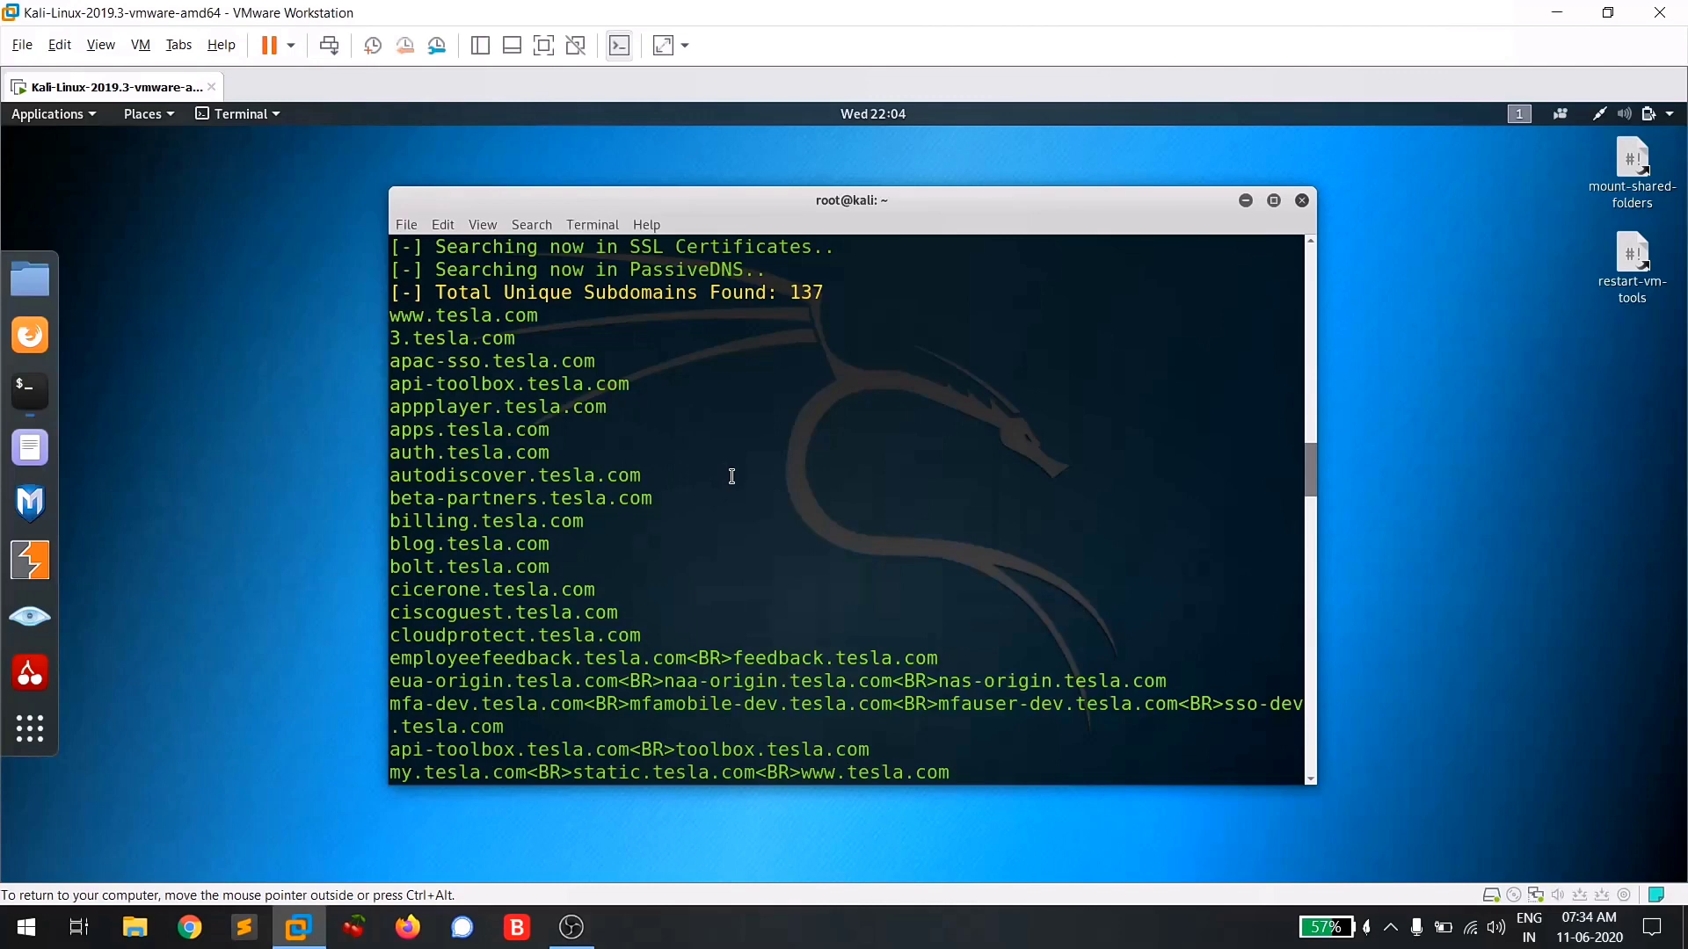
mouse_move(543, 465)
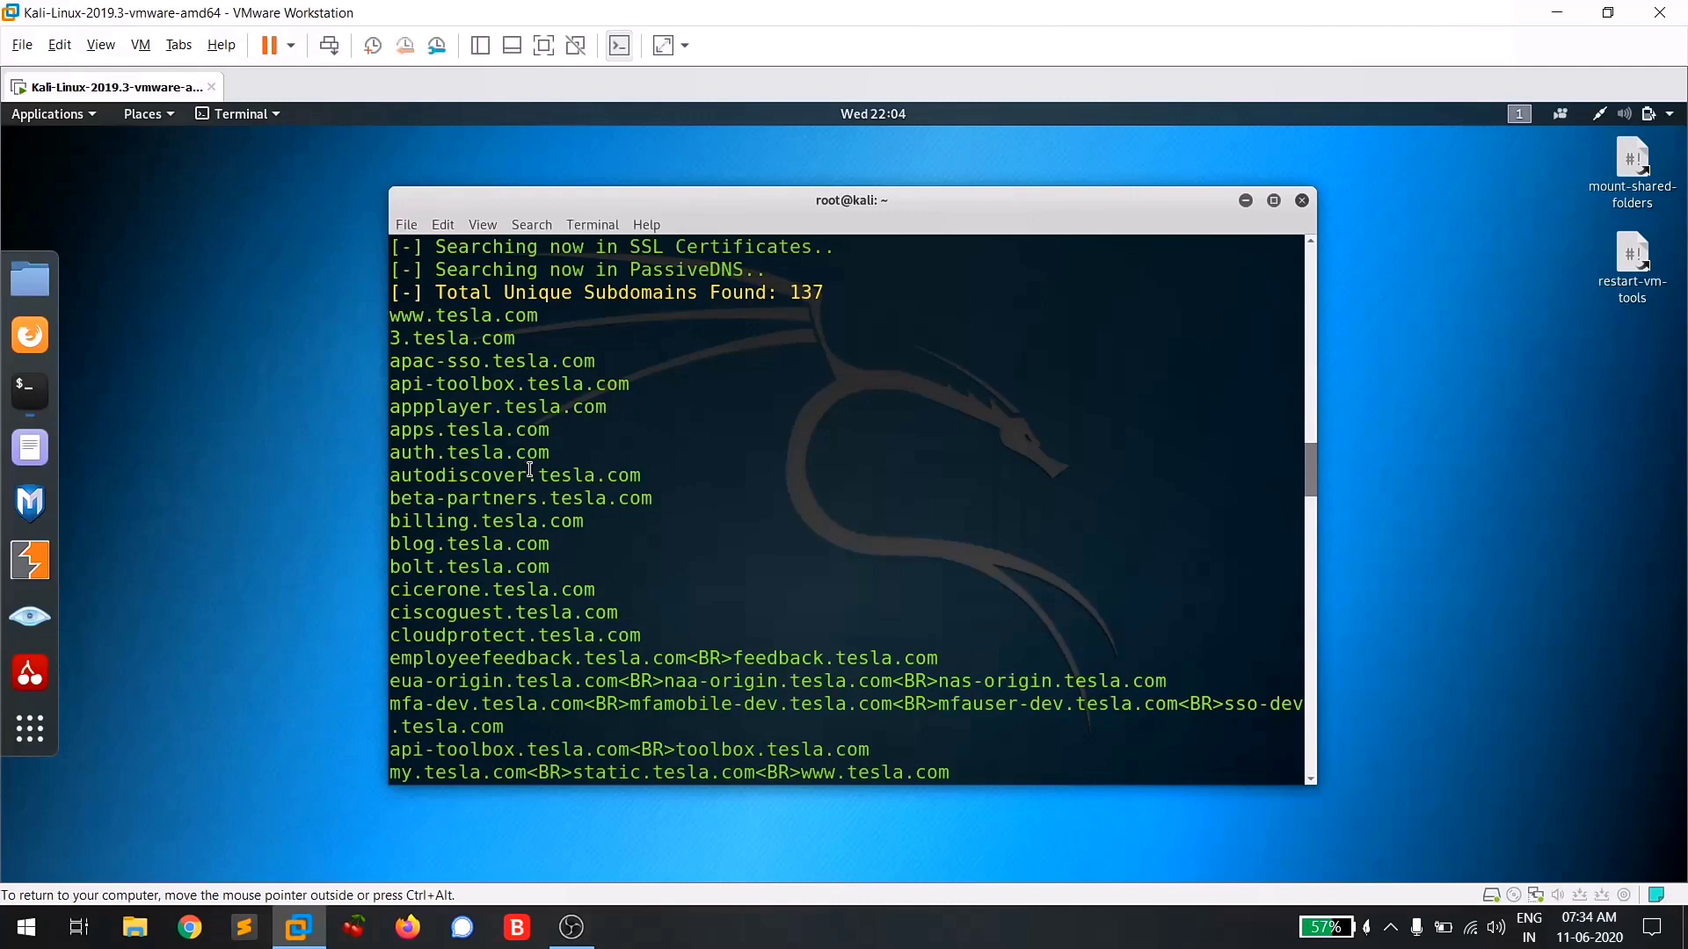
scroll("down", 3)
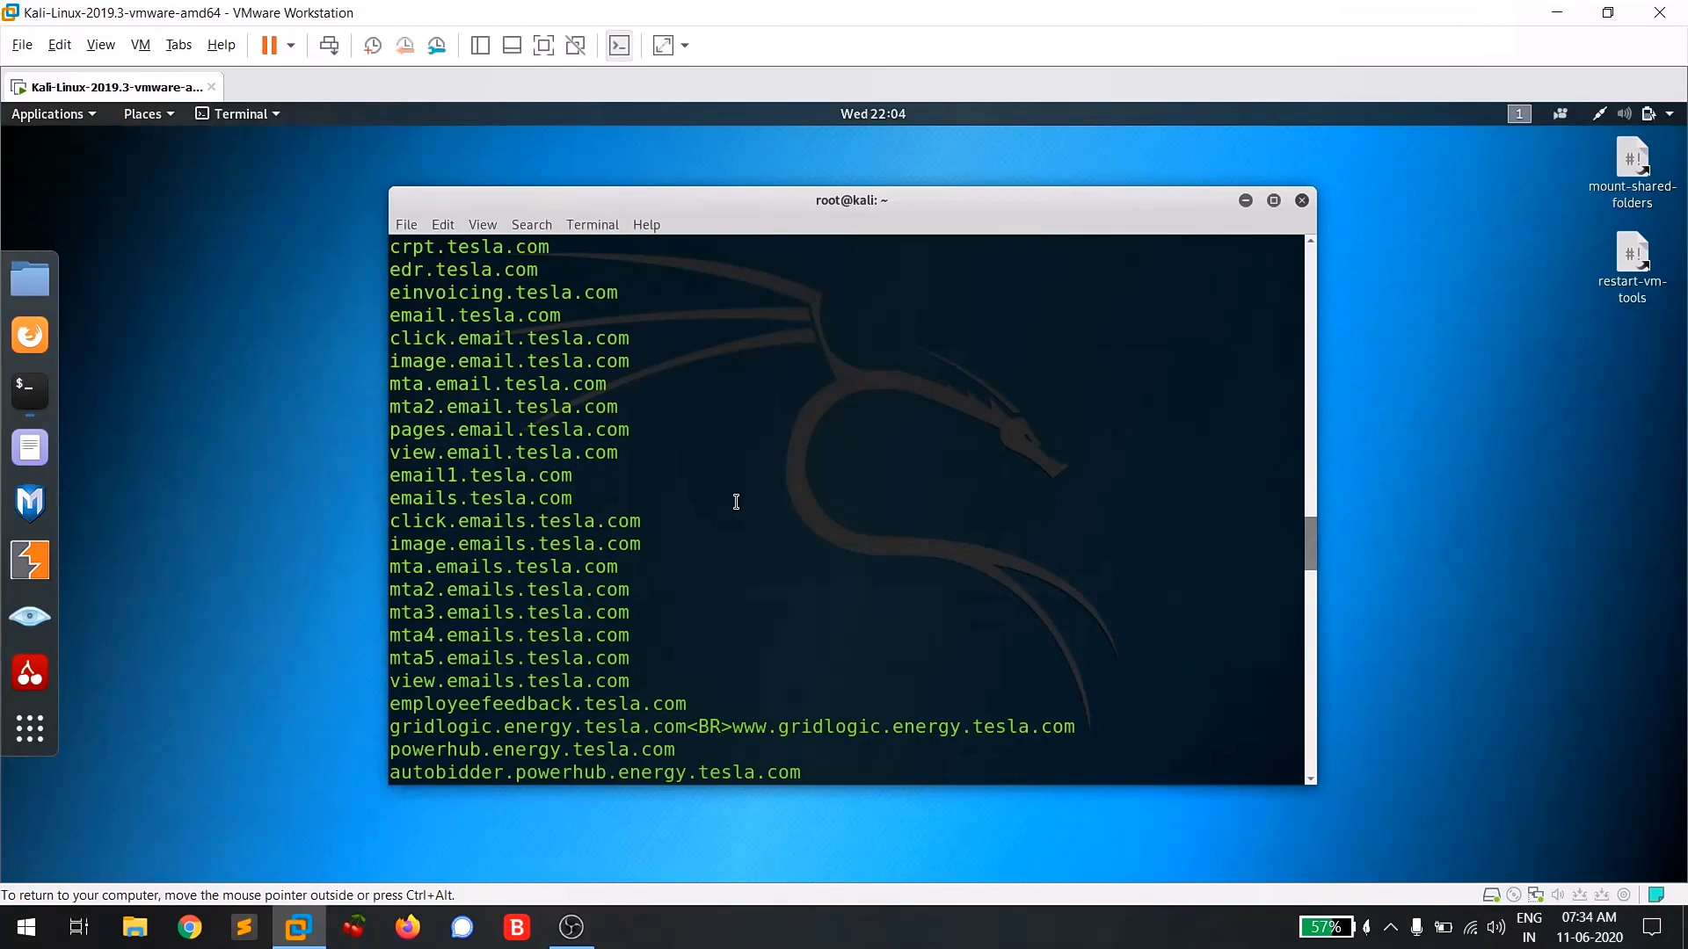
mouse_move(579, 452)
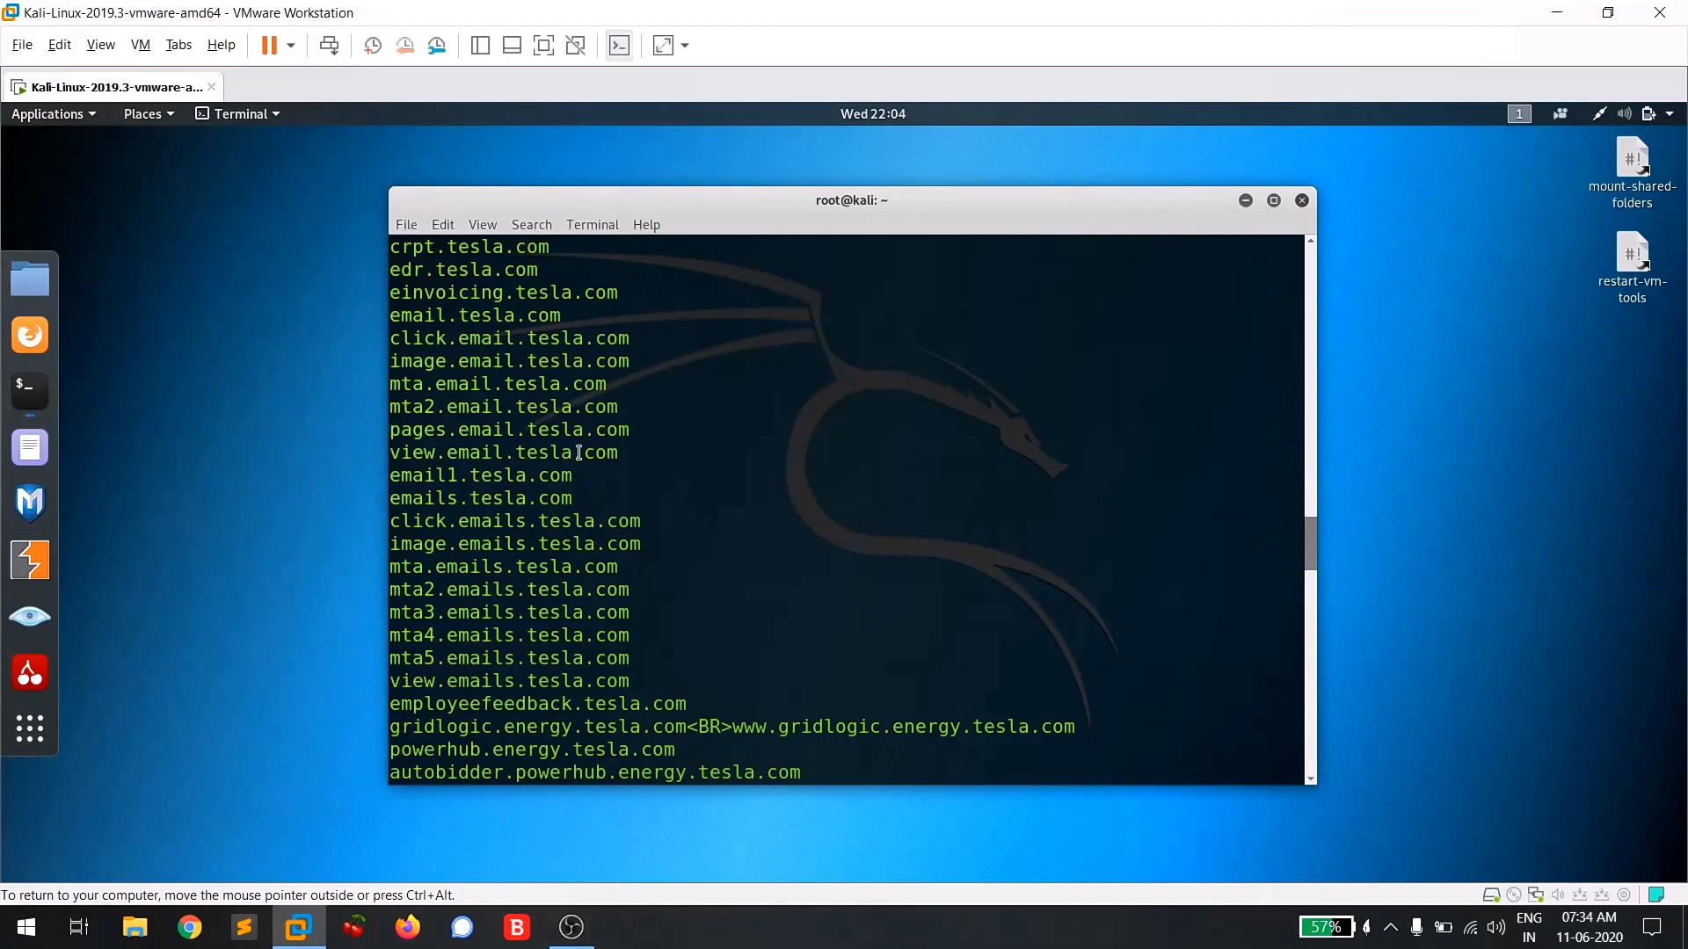
scroll("down", 3)
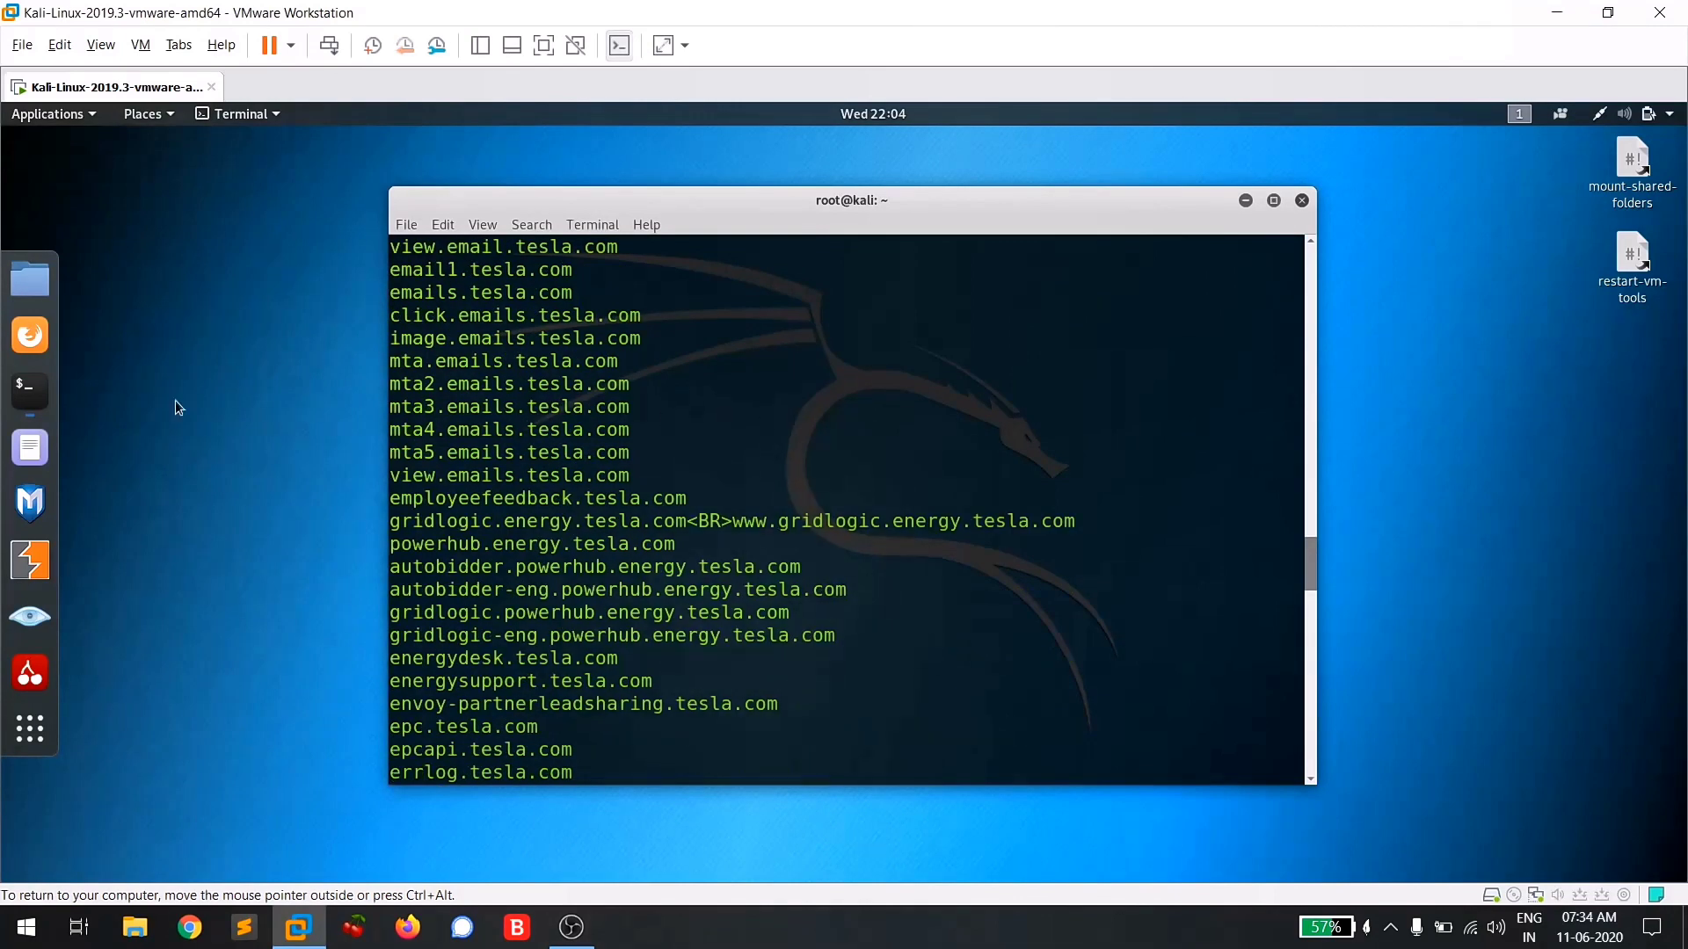
left_click(30, 334)
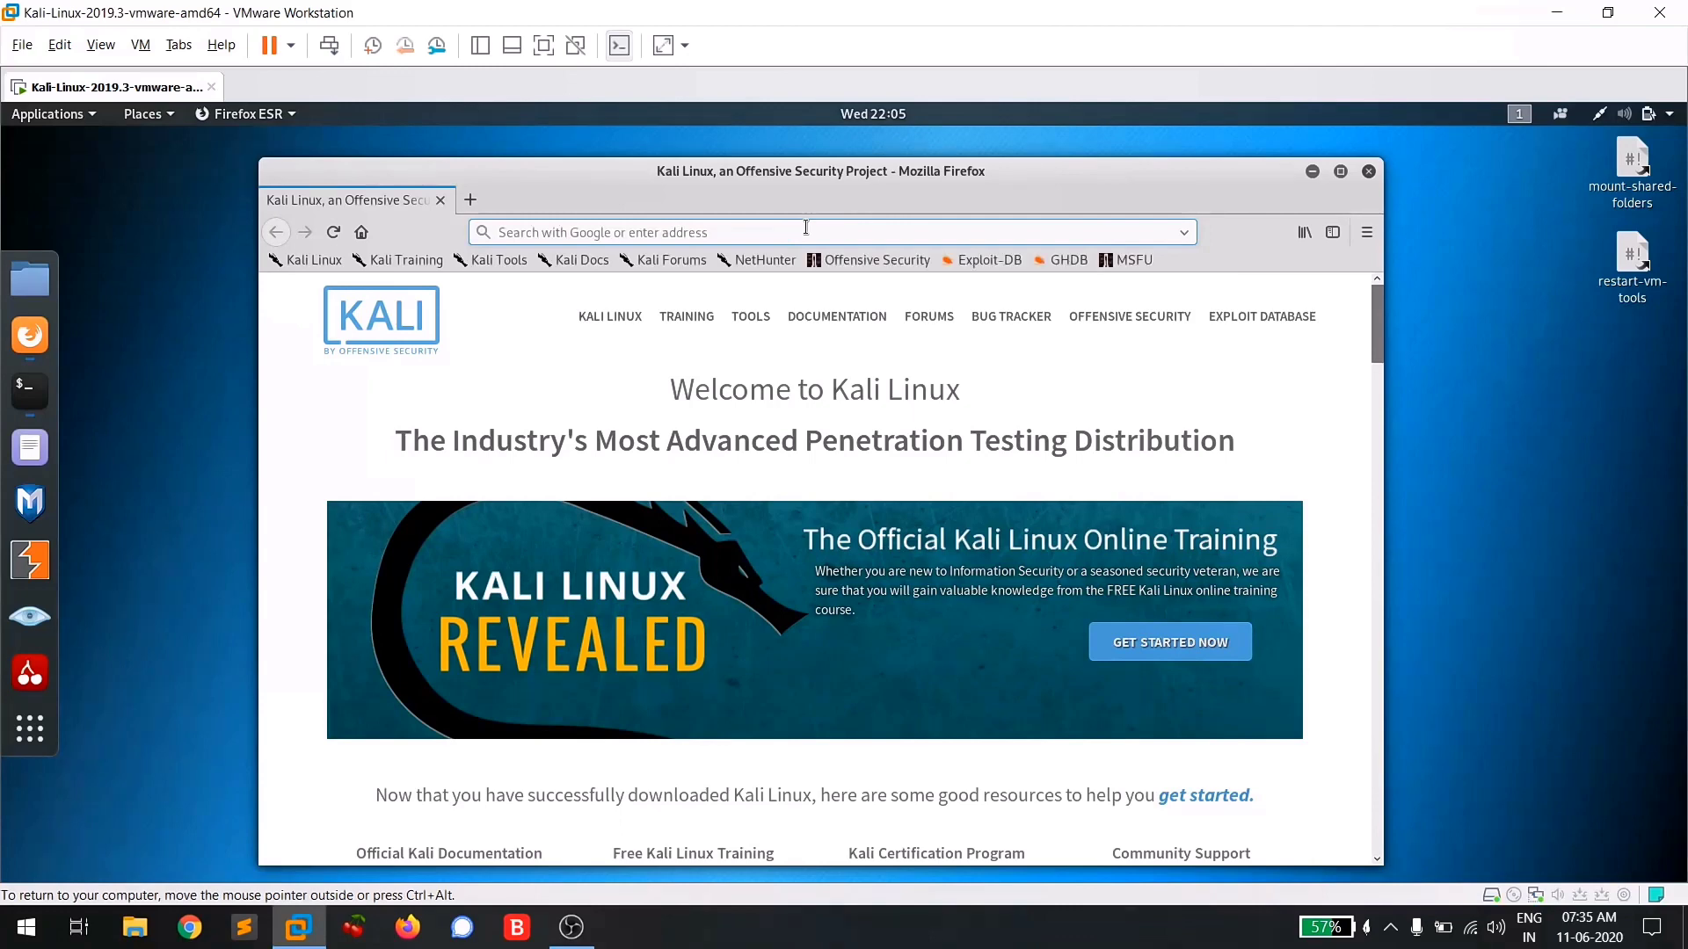
Search Google for 'knockpy github' and open the guelfoweb/knock repository page.
type("kno")
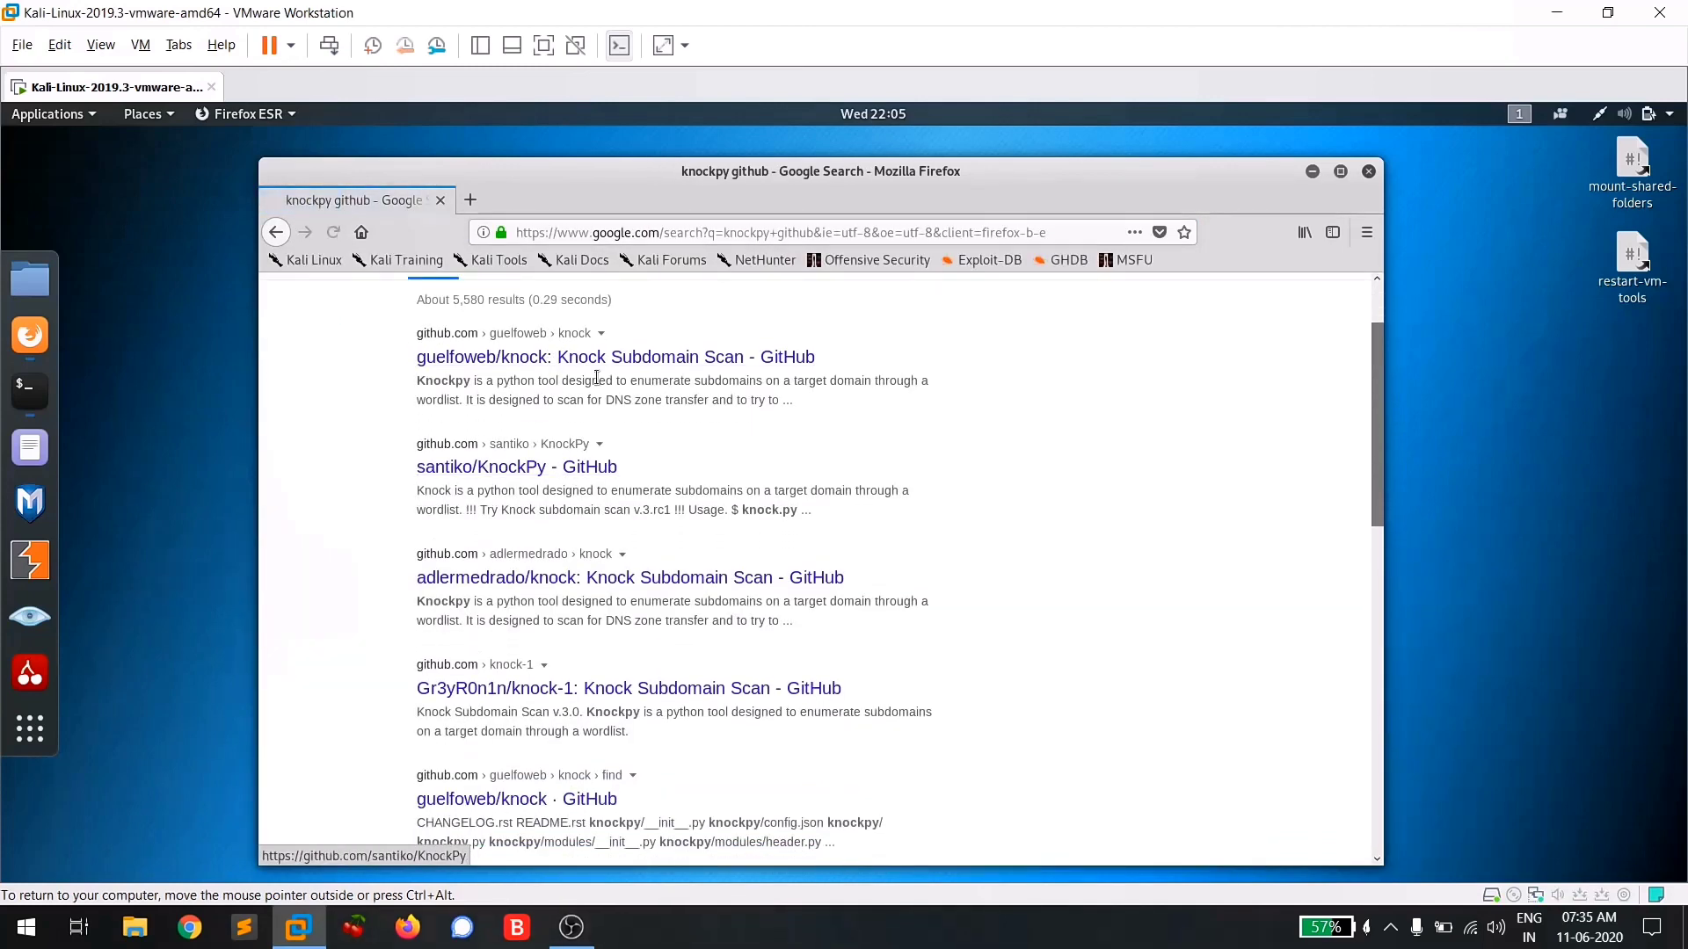
left_click(615, 357)
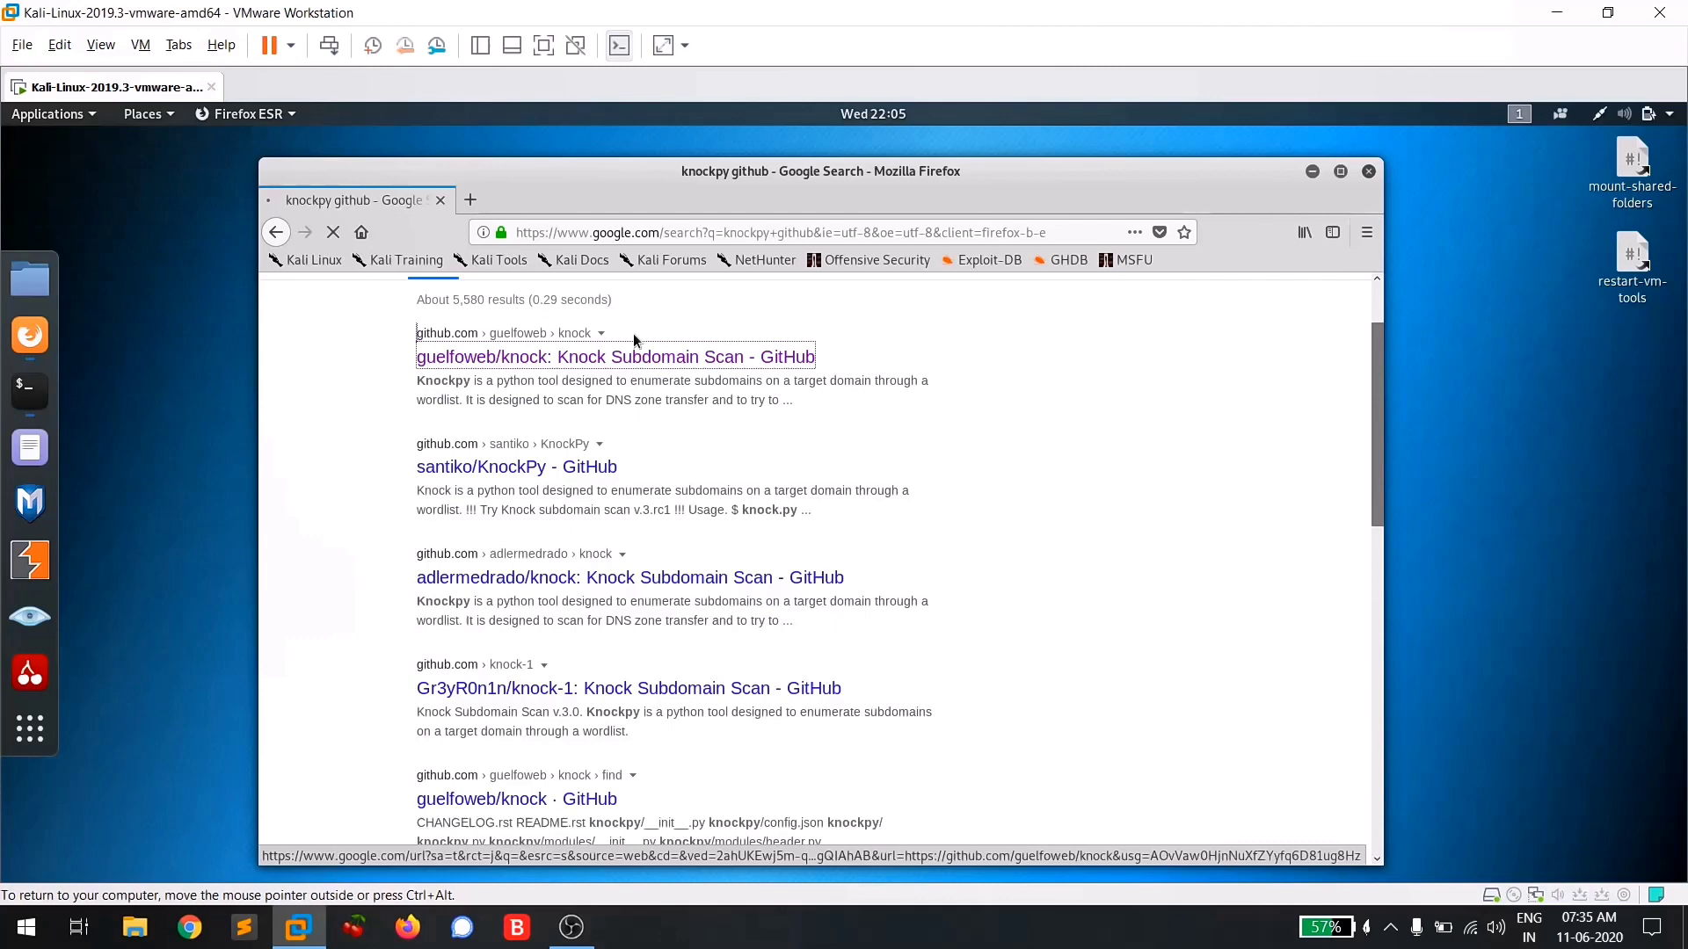
left_click(615, 357)
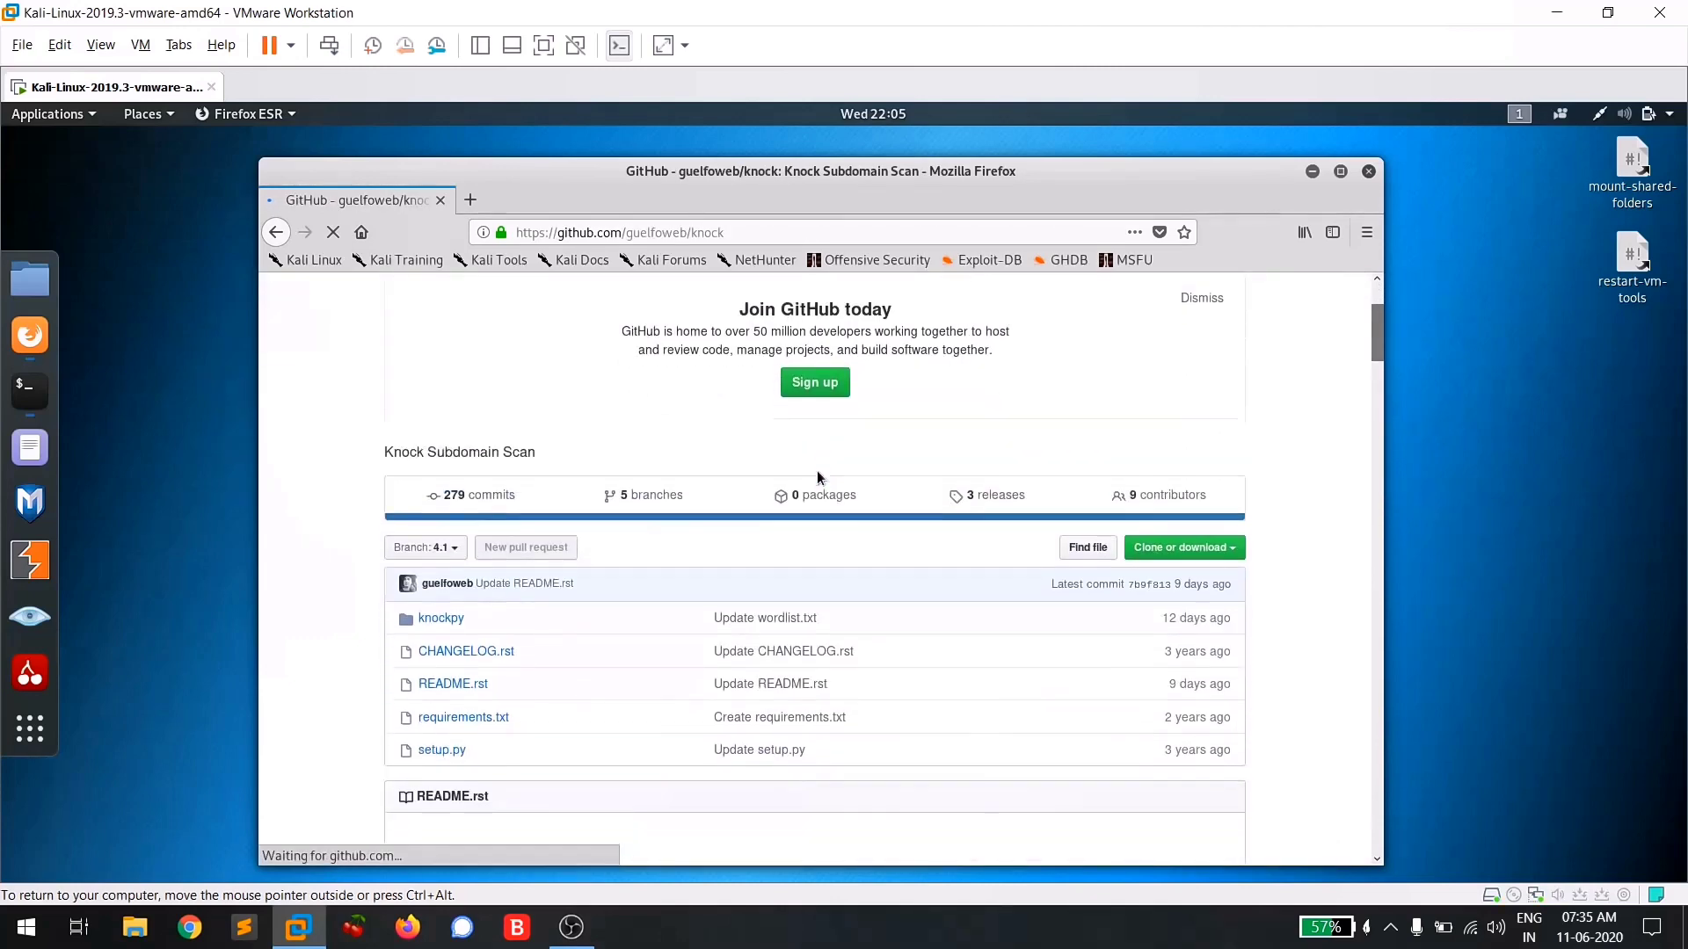
scroll("down", 3)
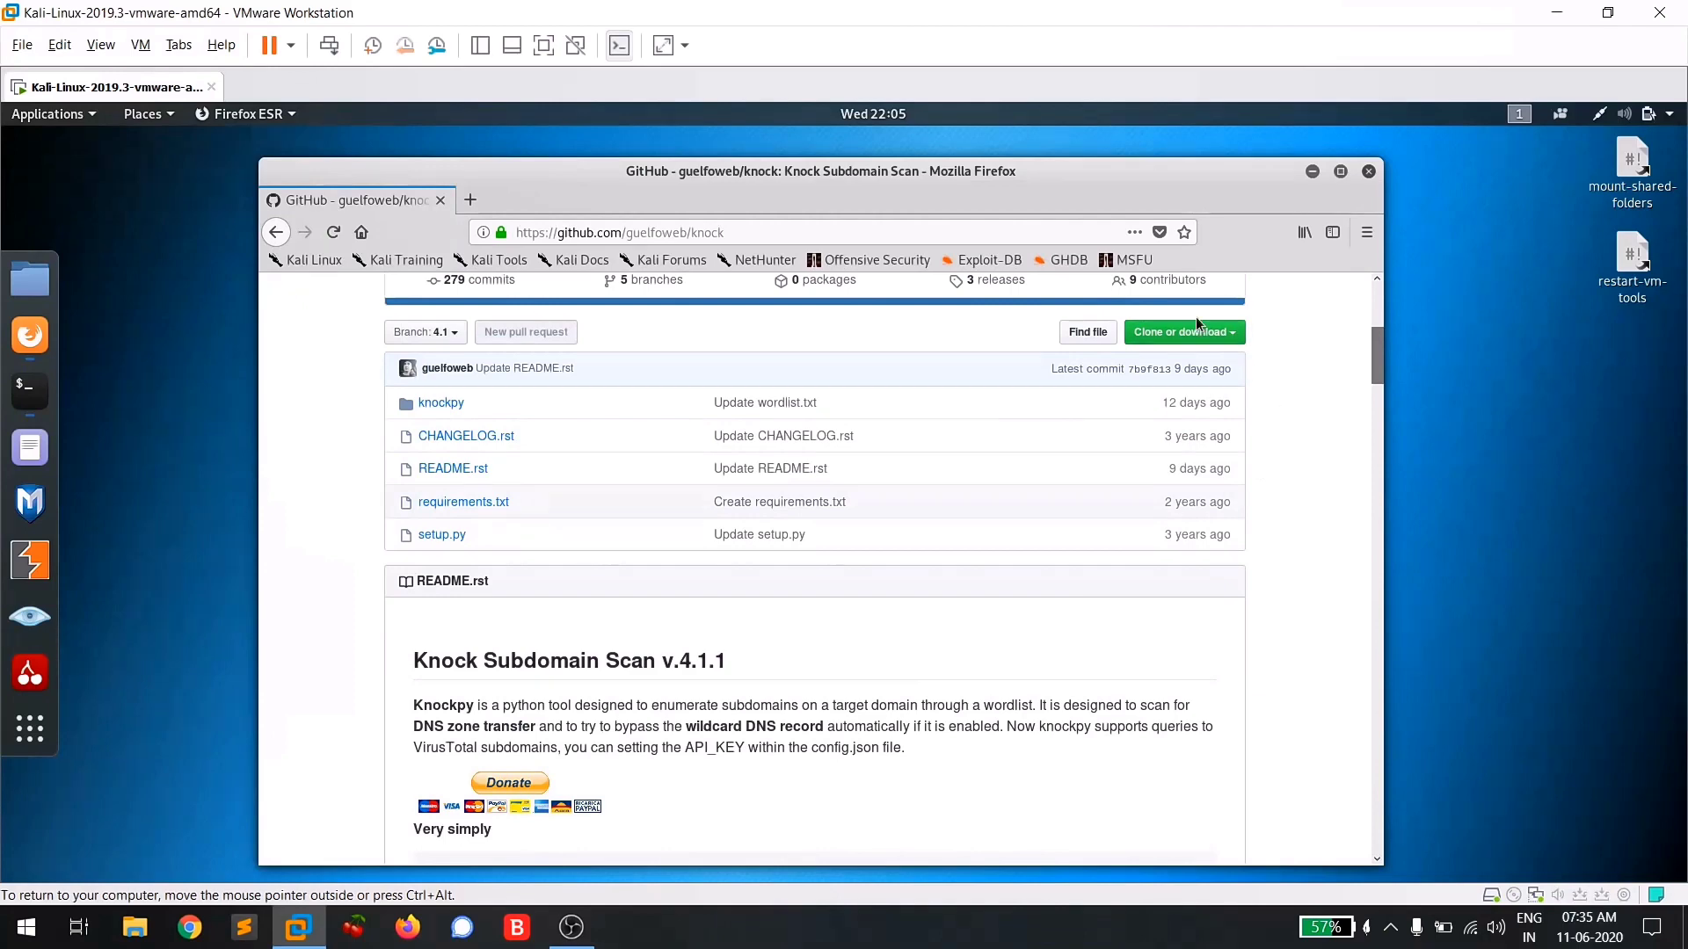
left_click(1182, 332)
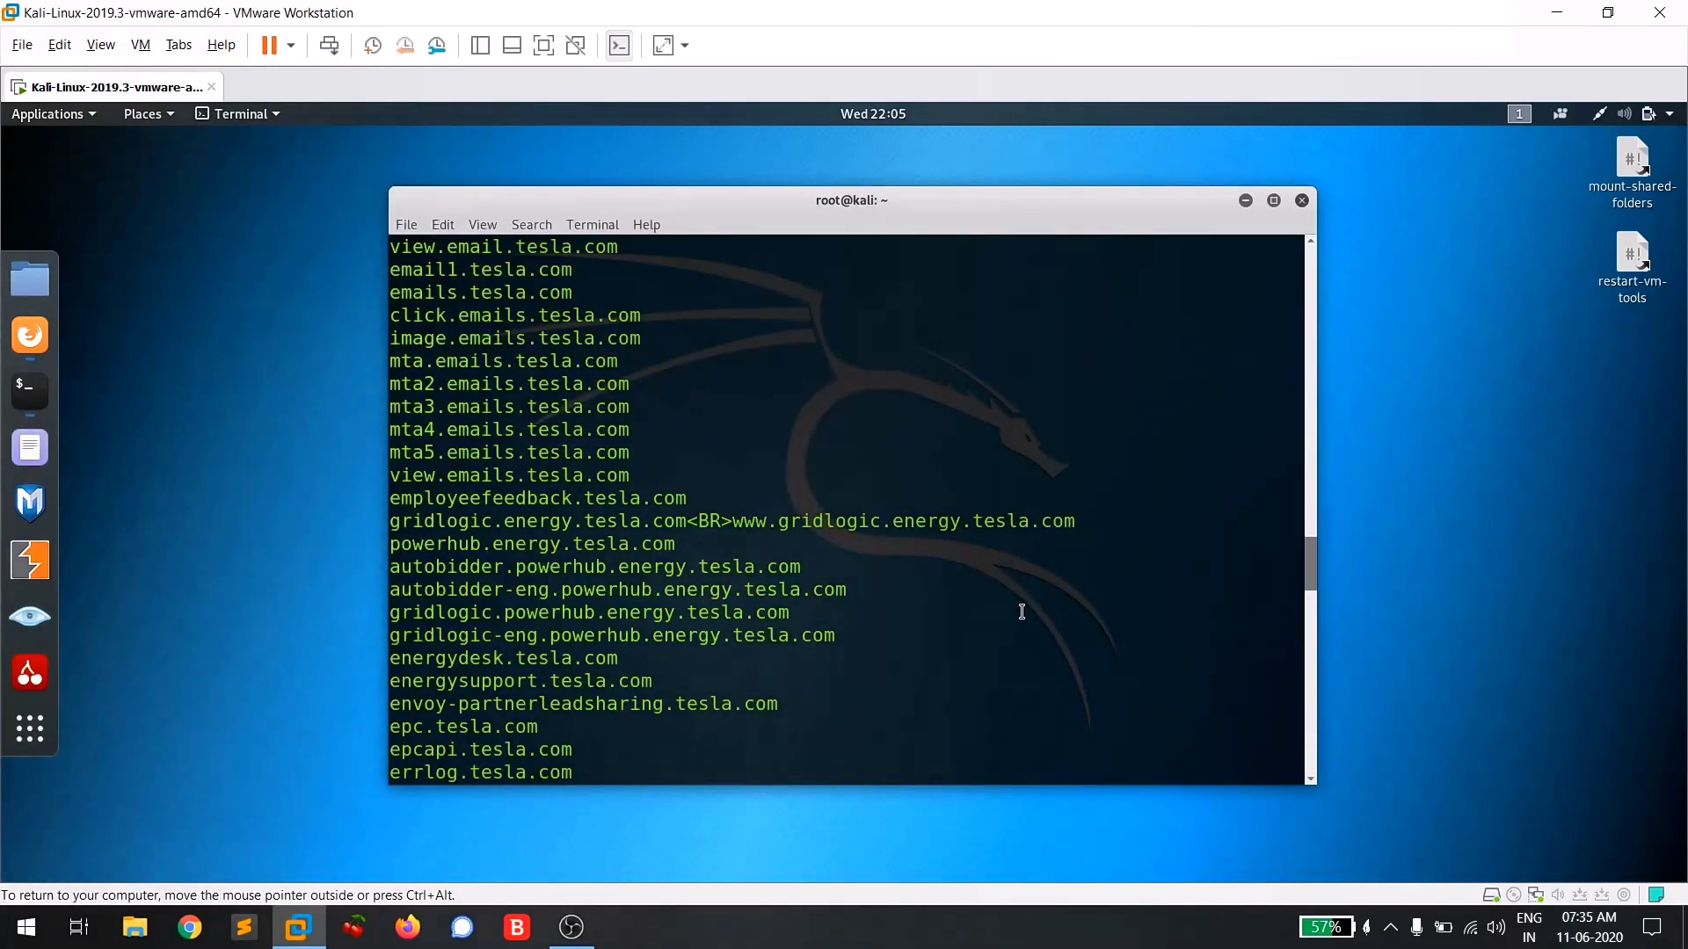
type("cd")
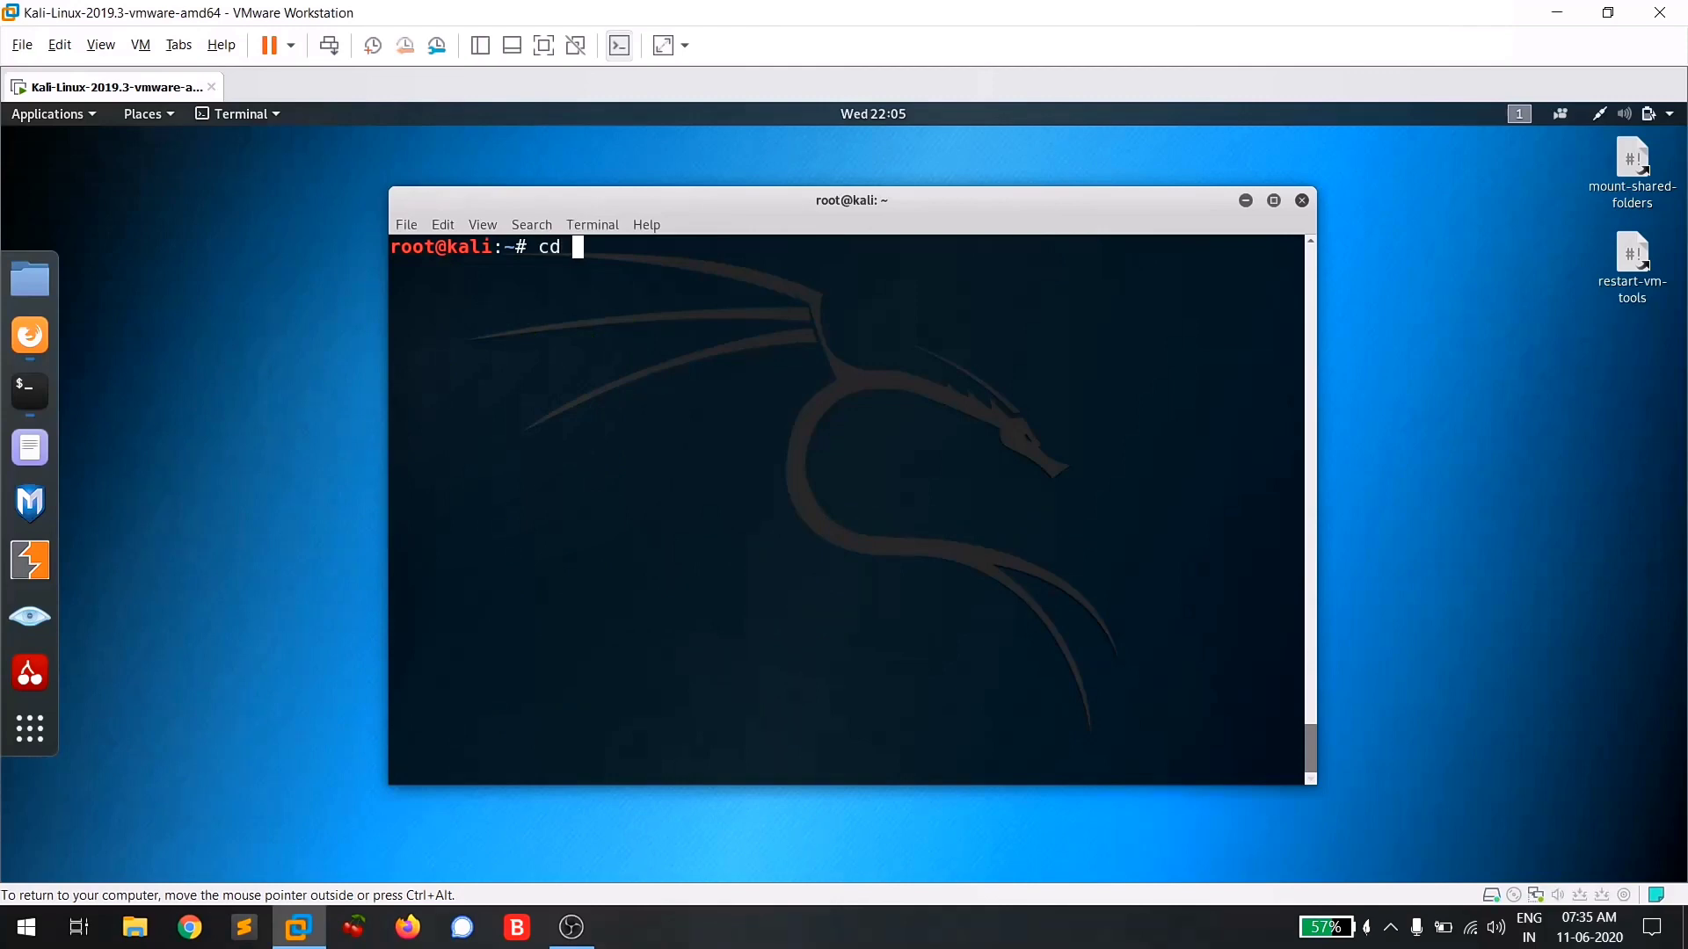
type("Desktop/")
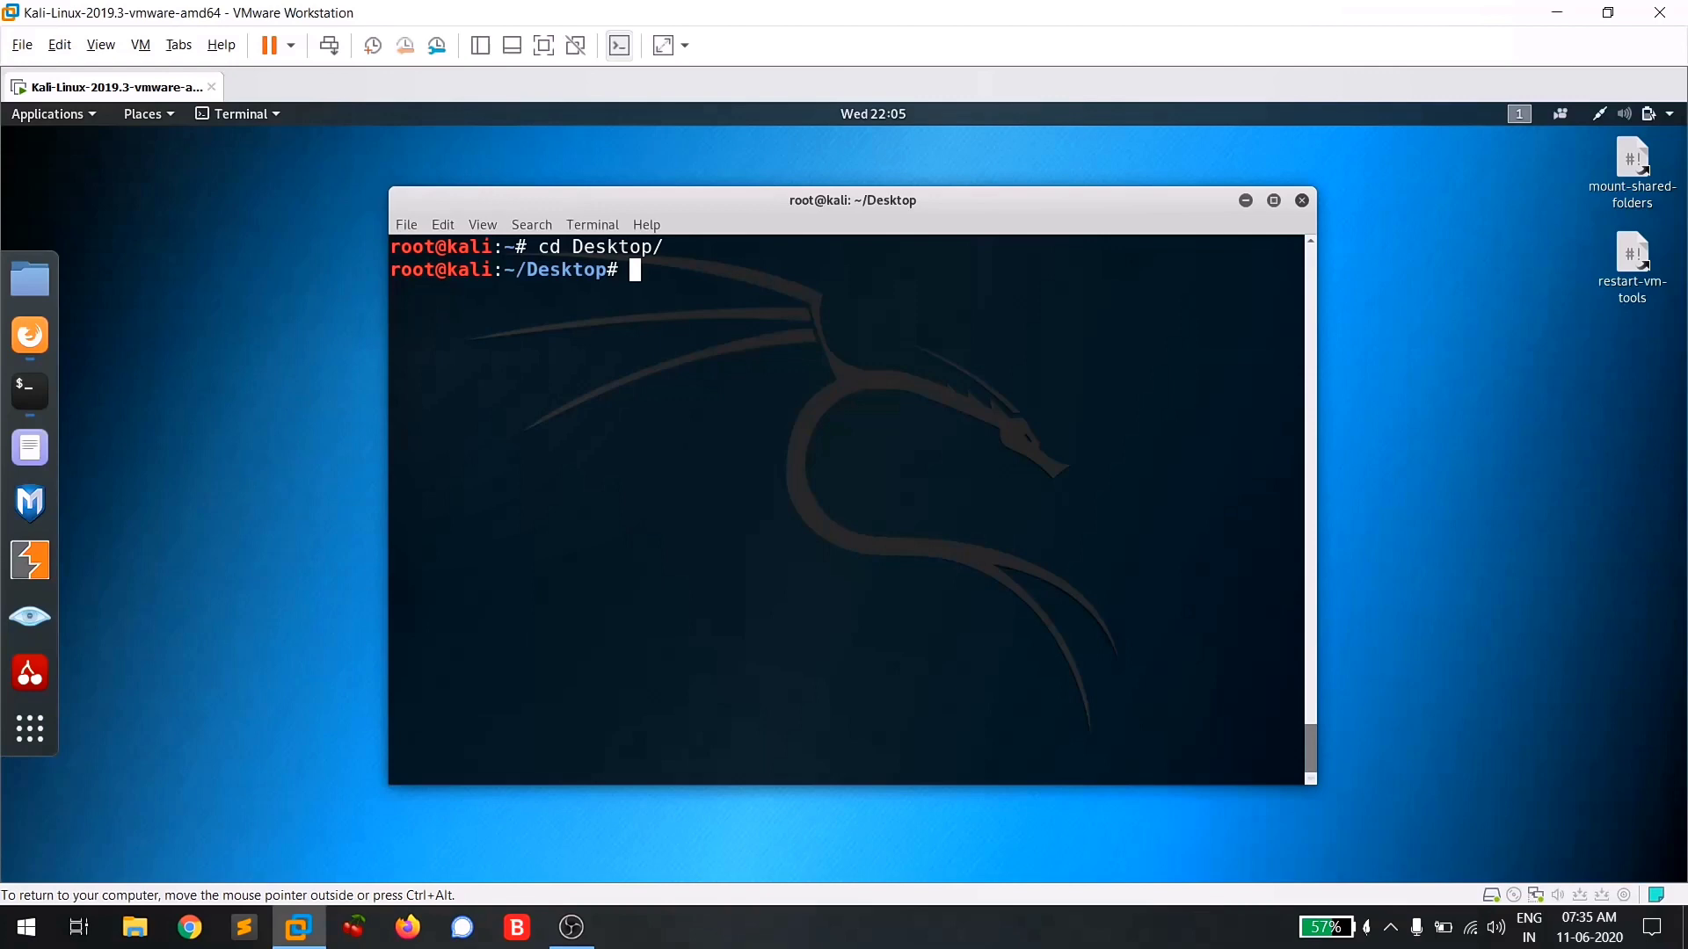
type("git clone")
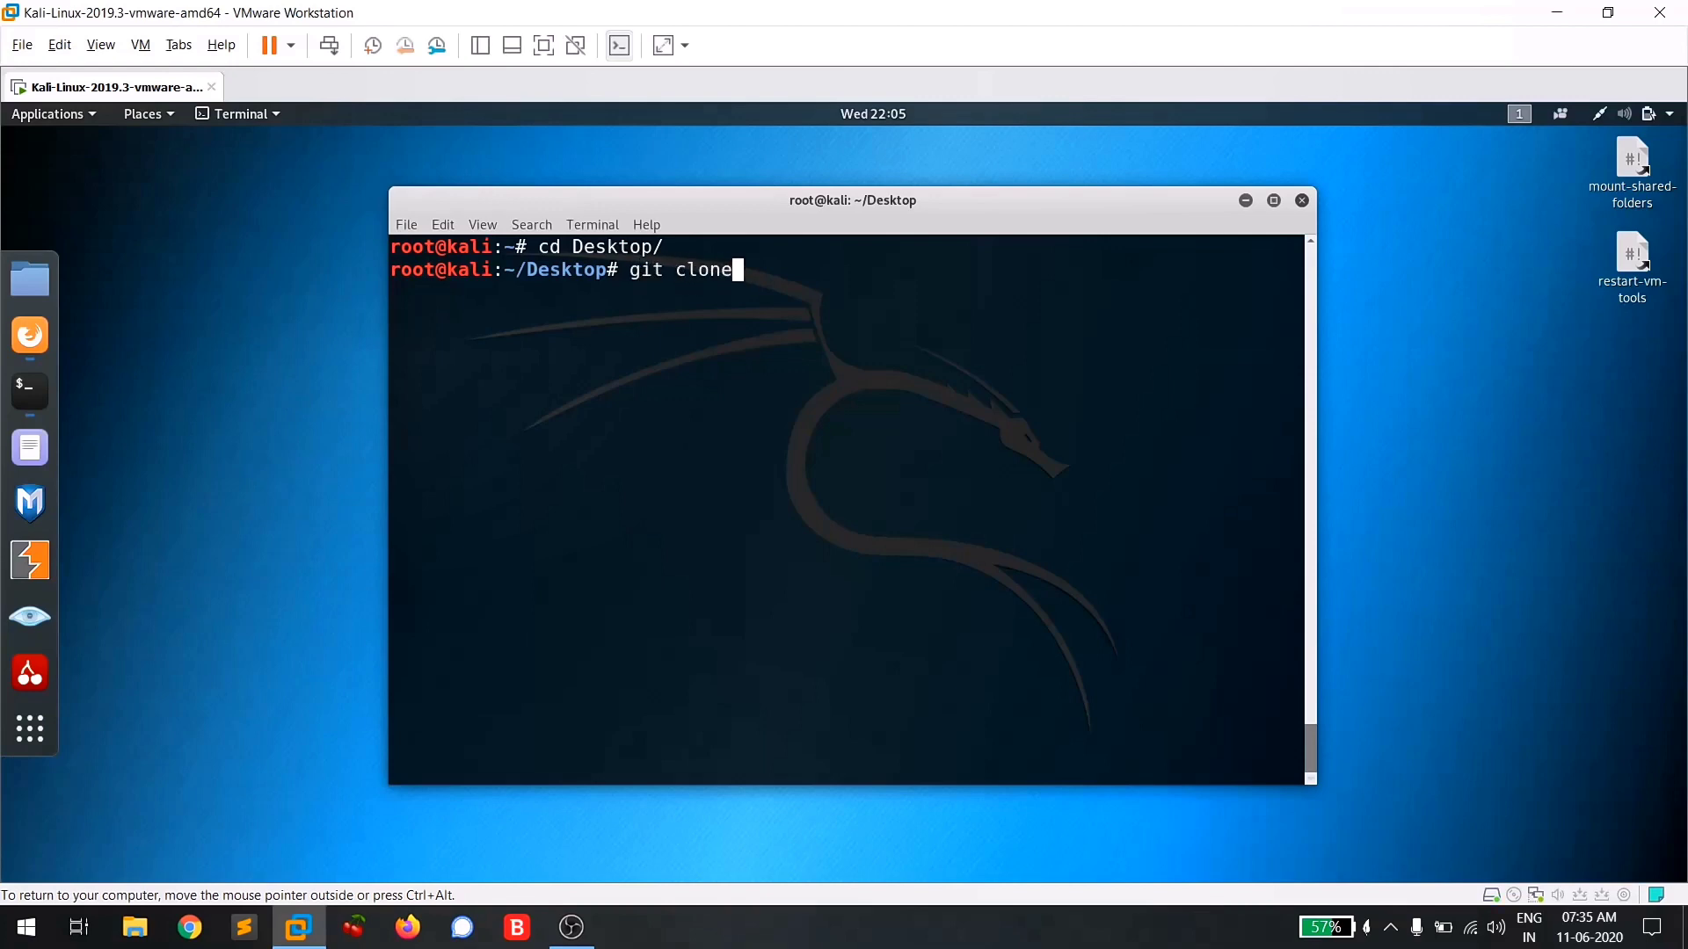
type("https://github.com/guelfoweb/knock.git")
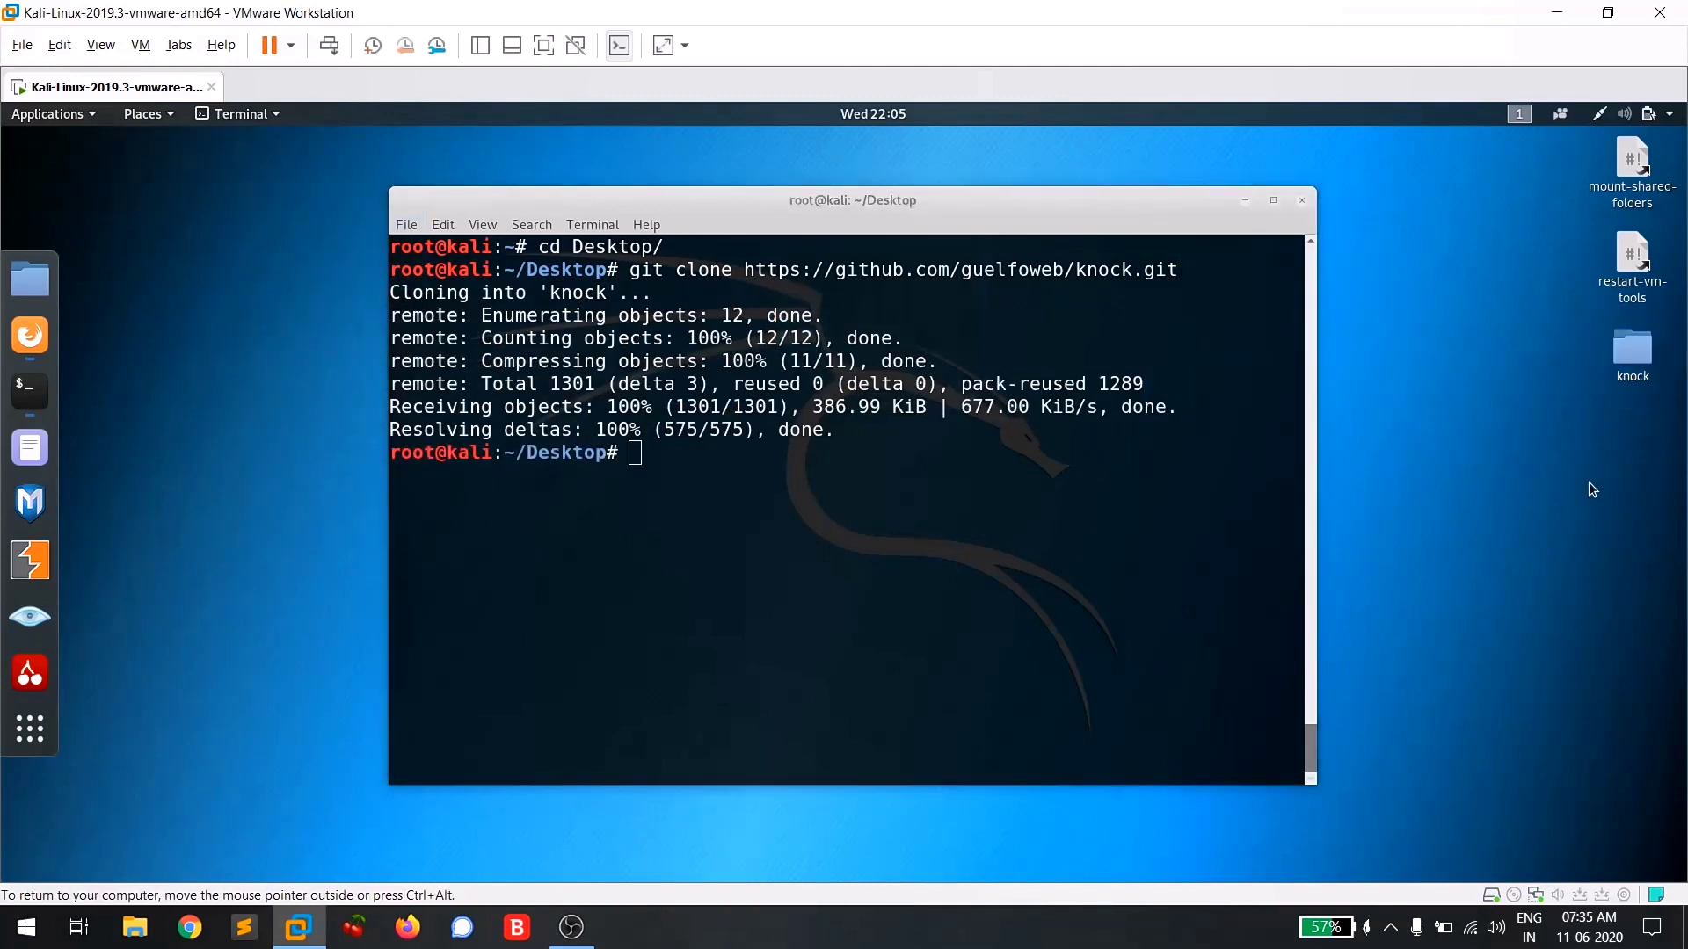
type("ls")
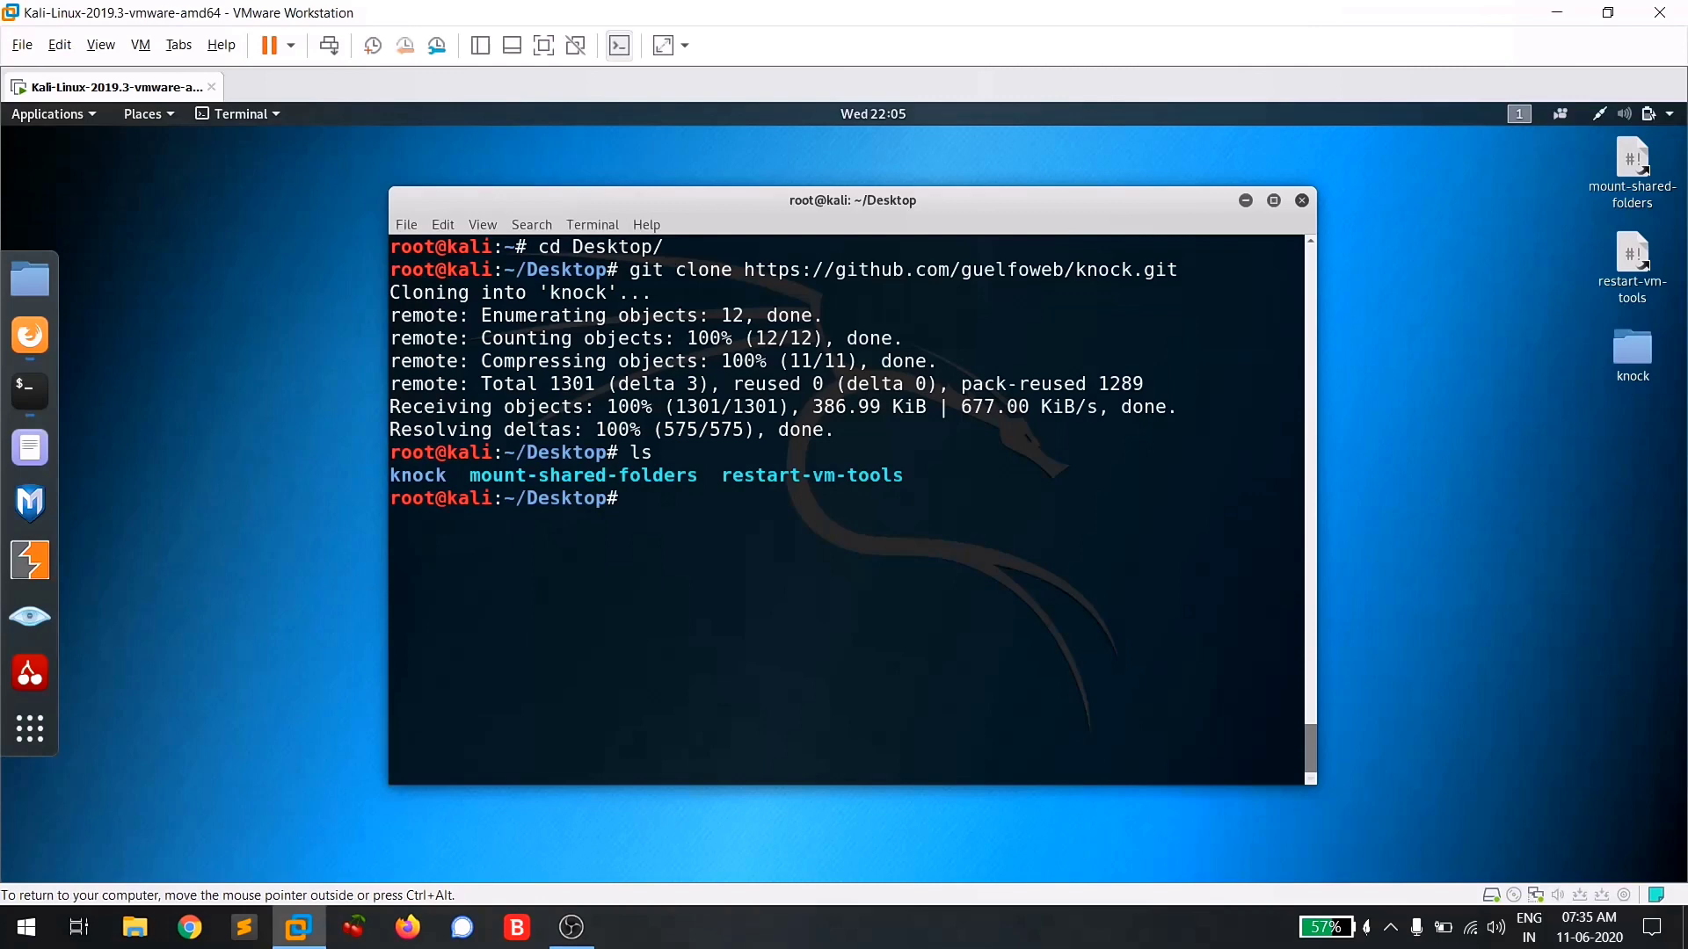
type("cd knock/")
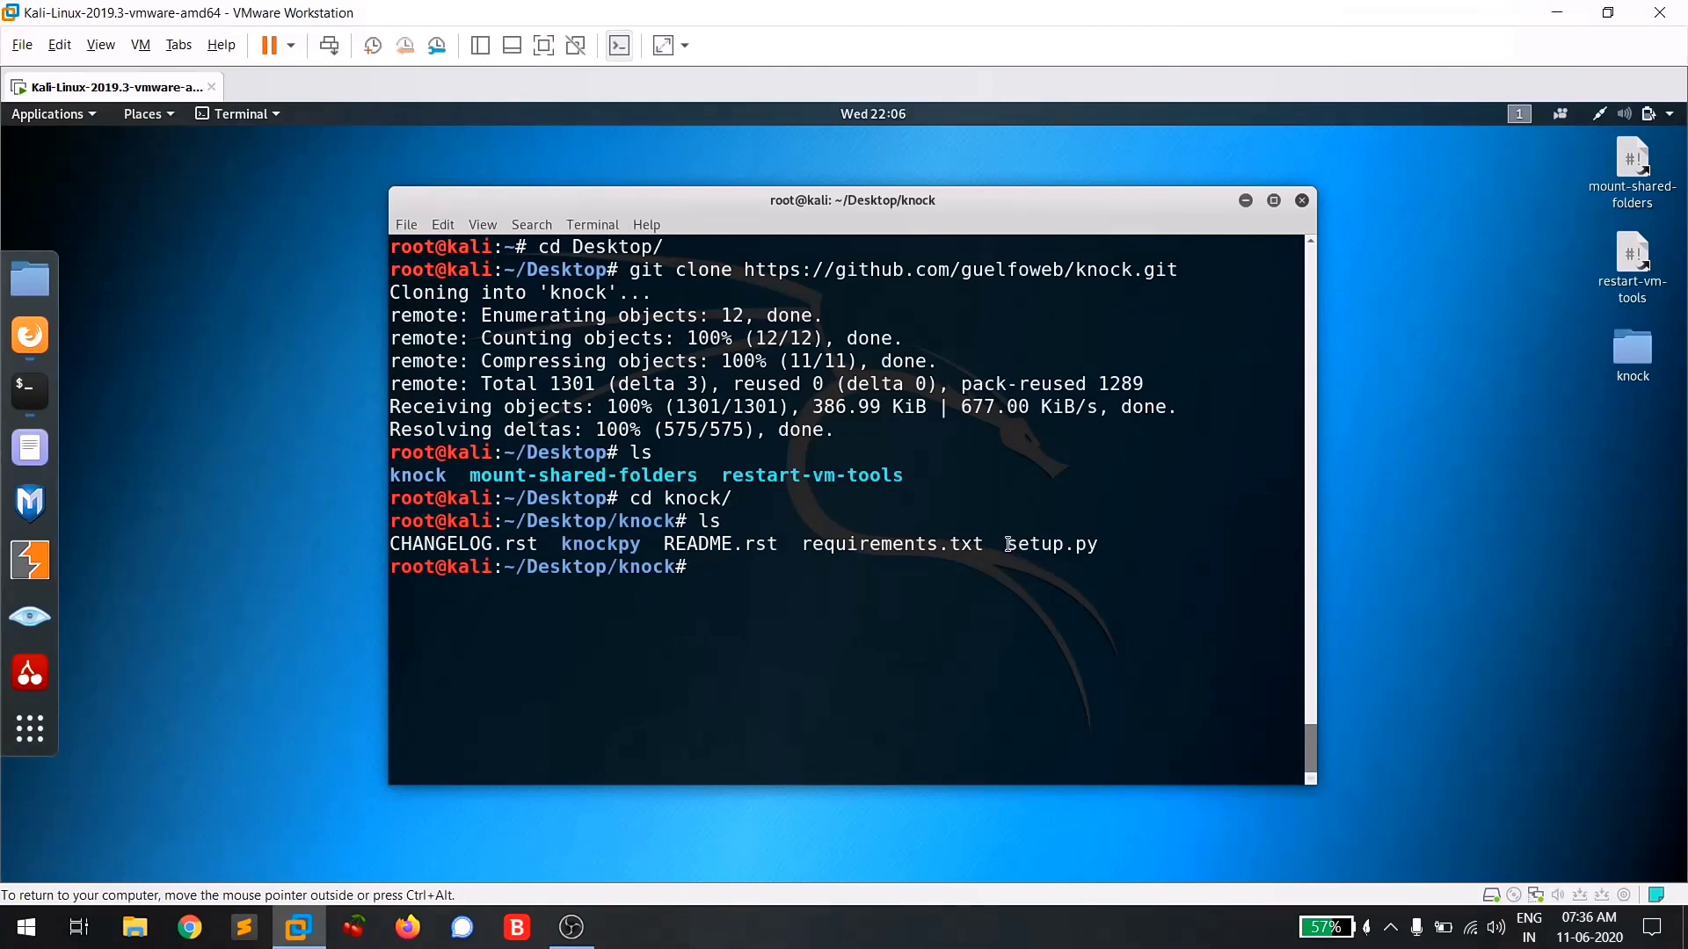
mouse_move(1086, 587)
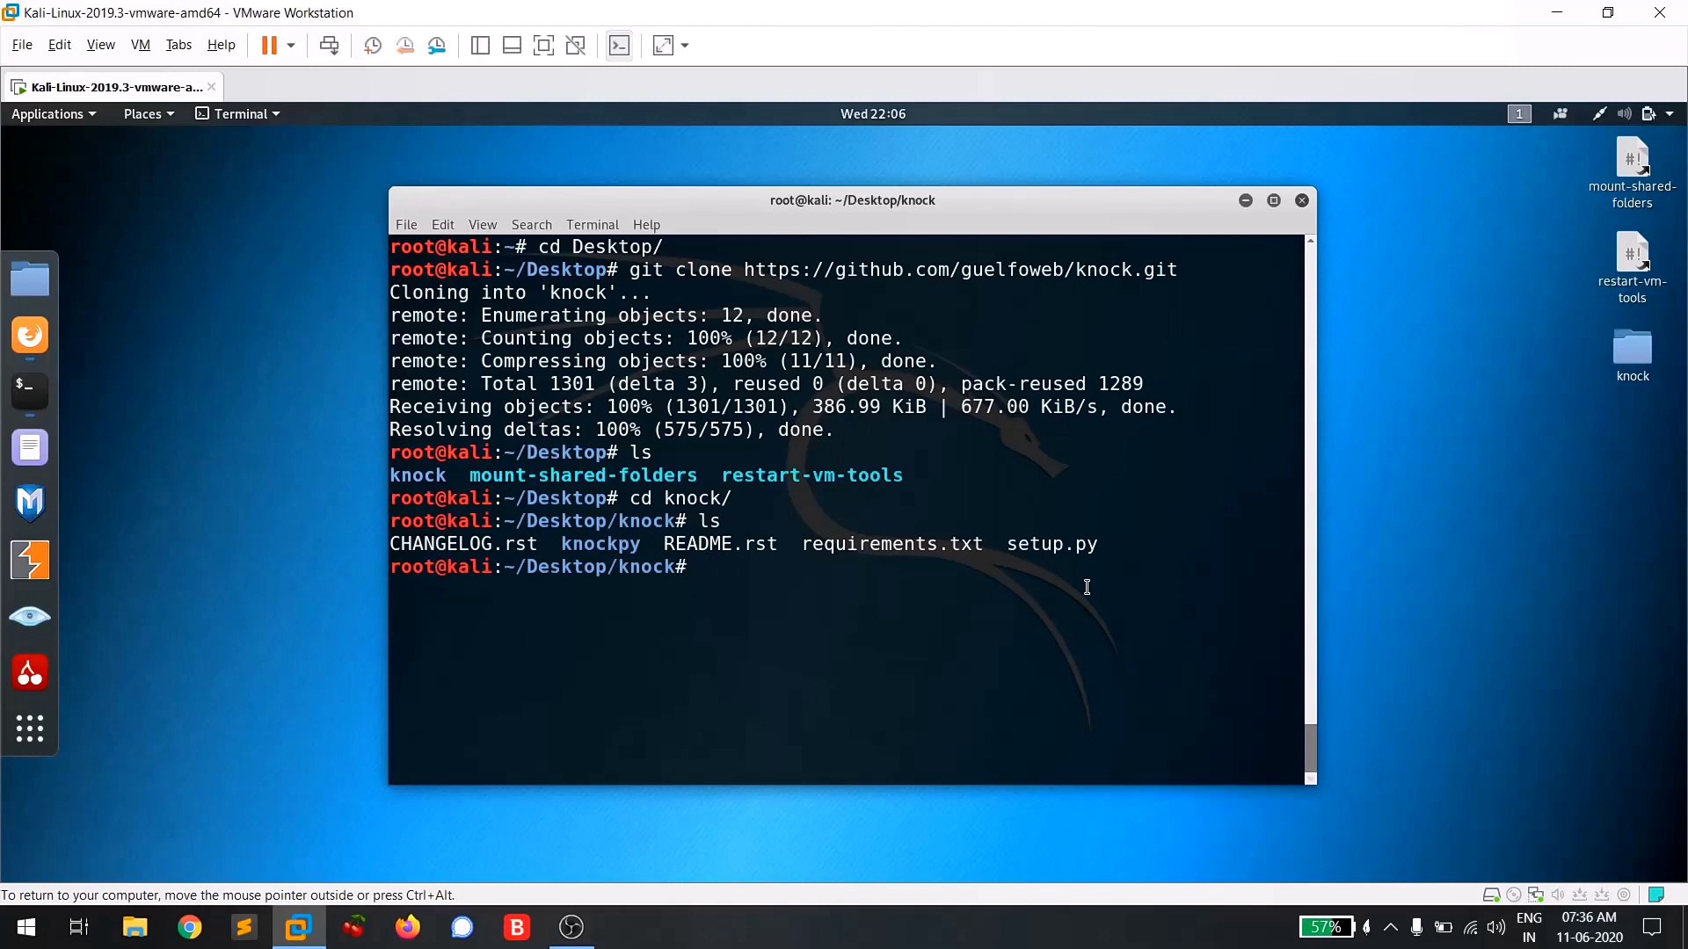
Make setup.py executable, run './setup.py' and './setup.py install', then clear the screen.
type("chmod")
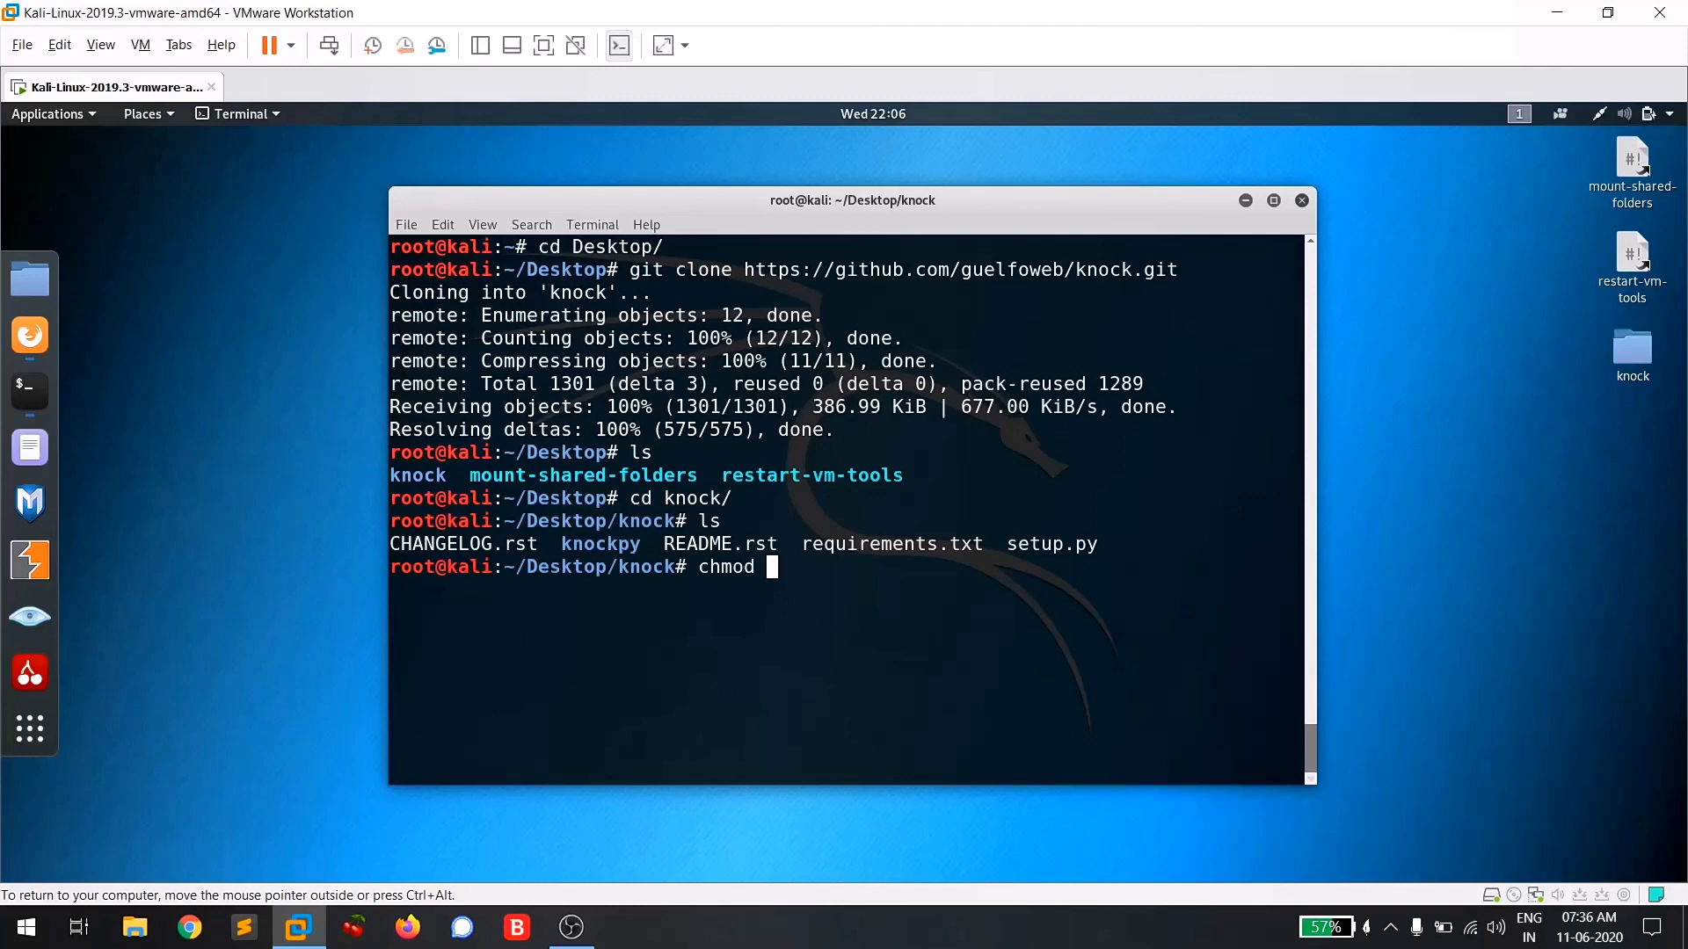
type("+x setup.py")
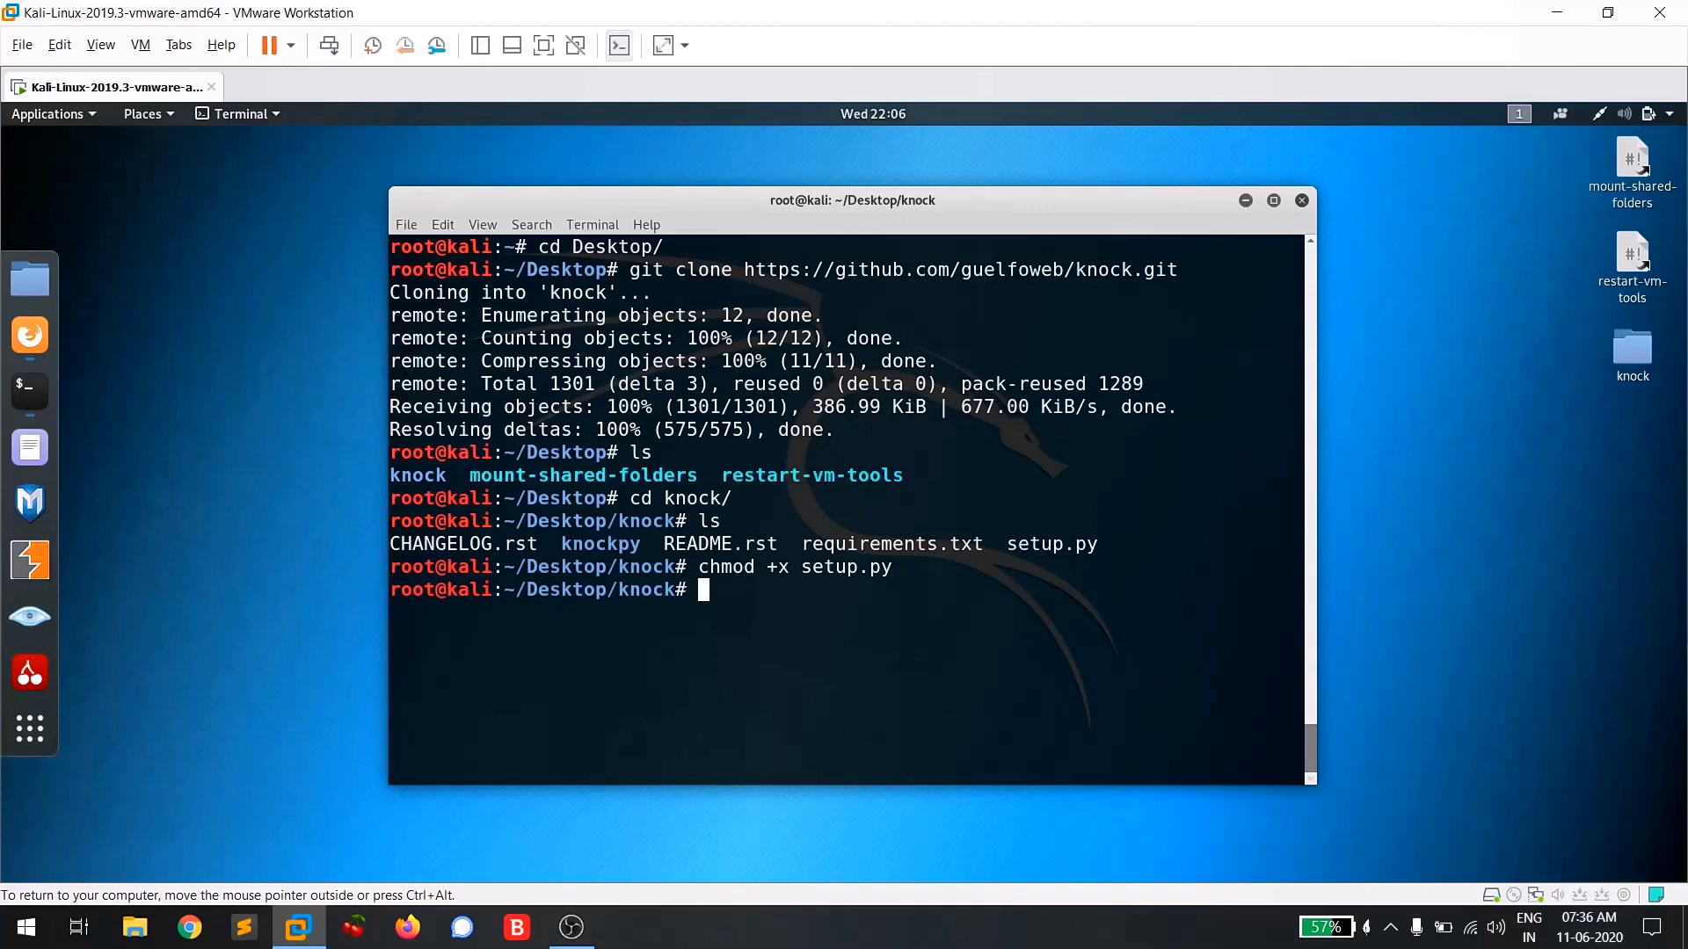
type("./setup.py")
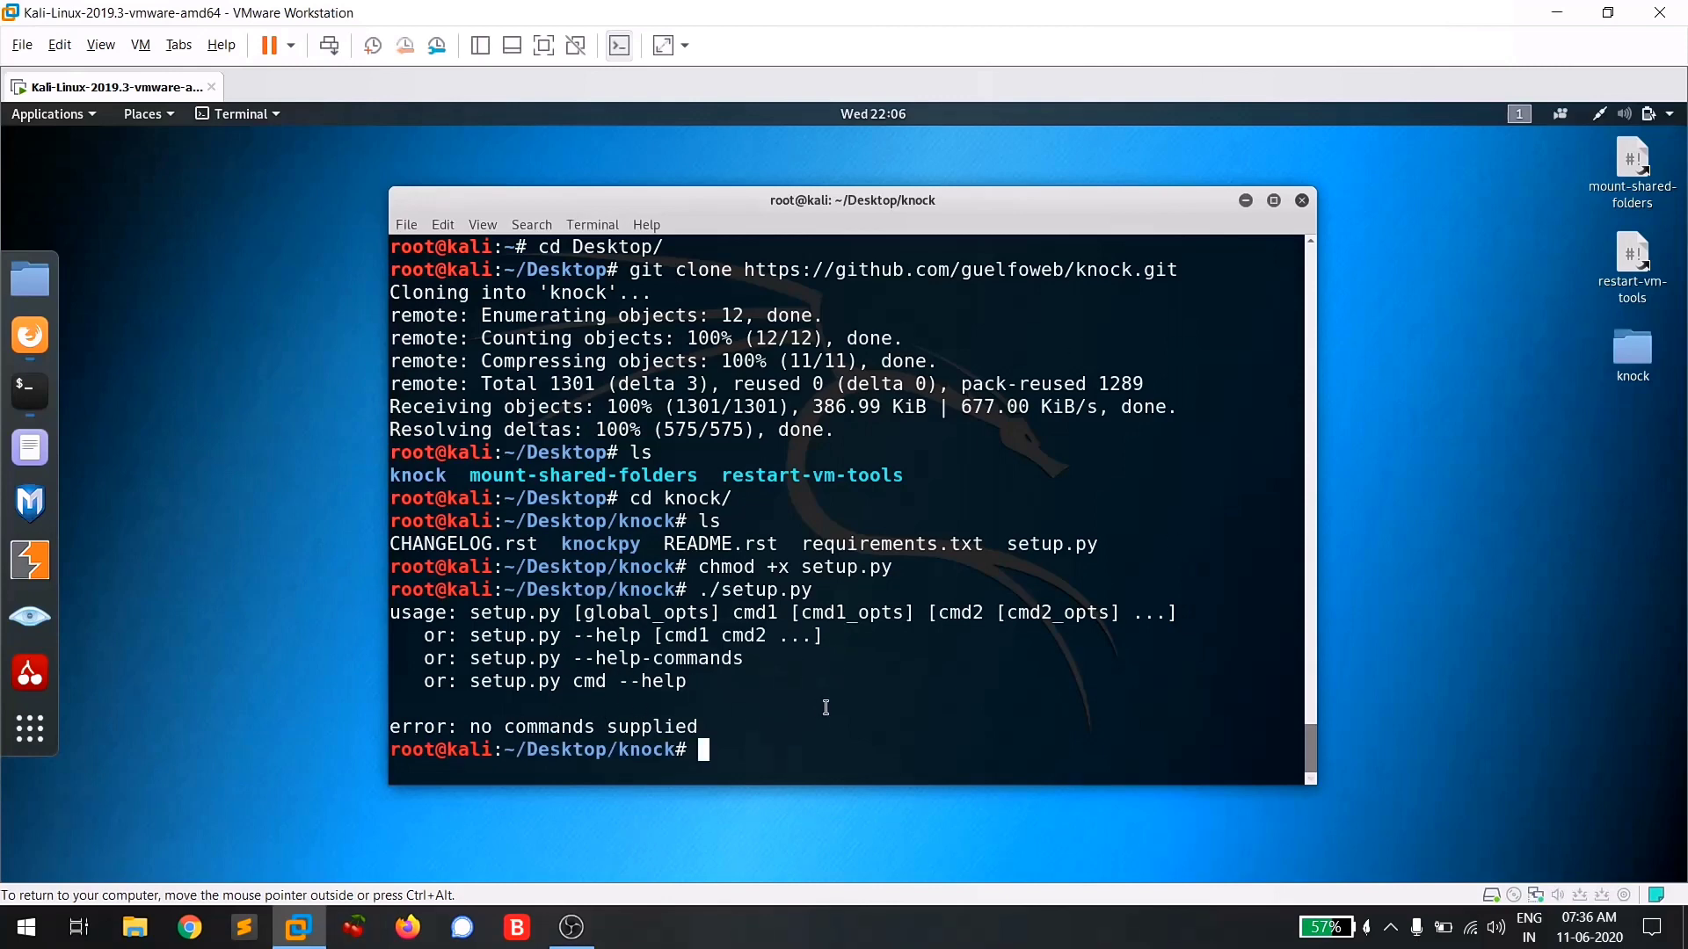
type("./setup.py")
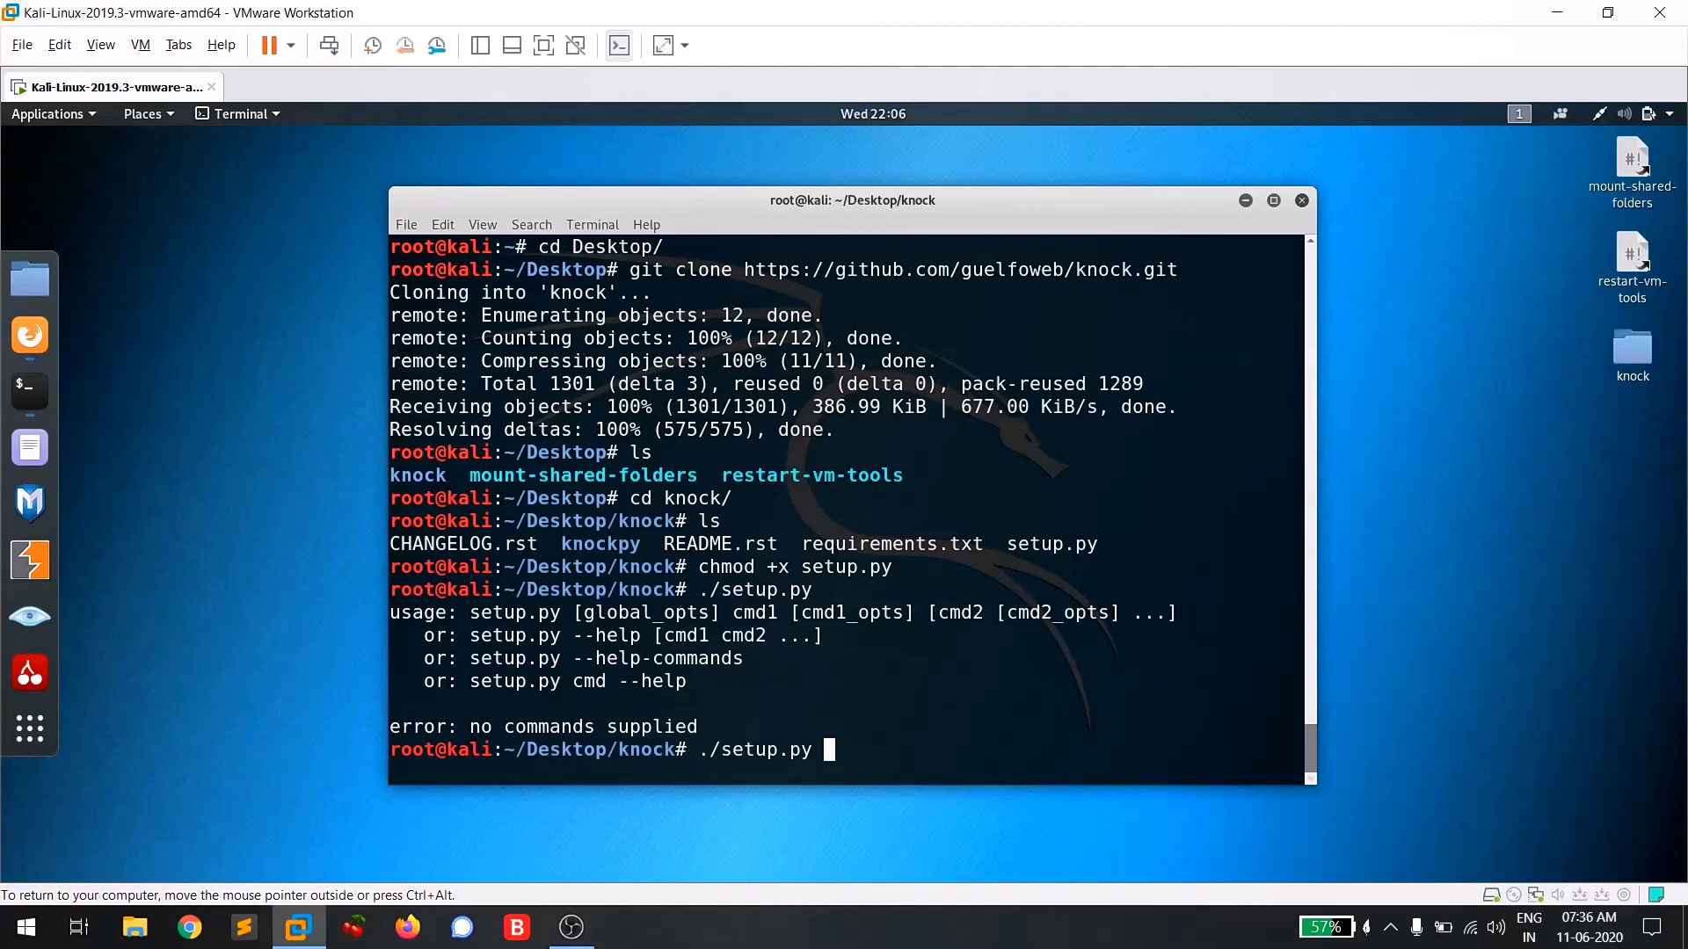
type("onstall")
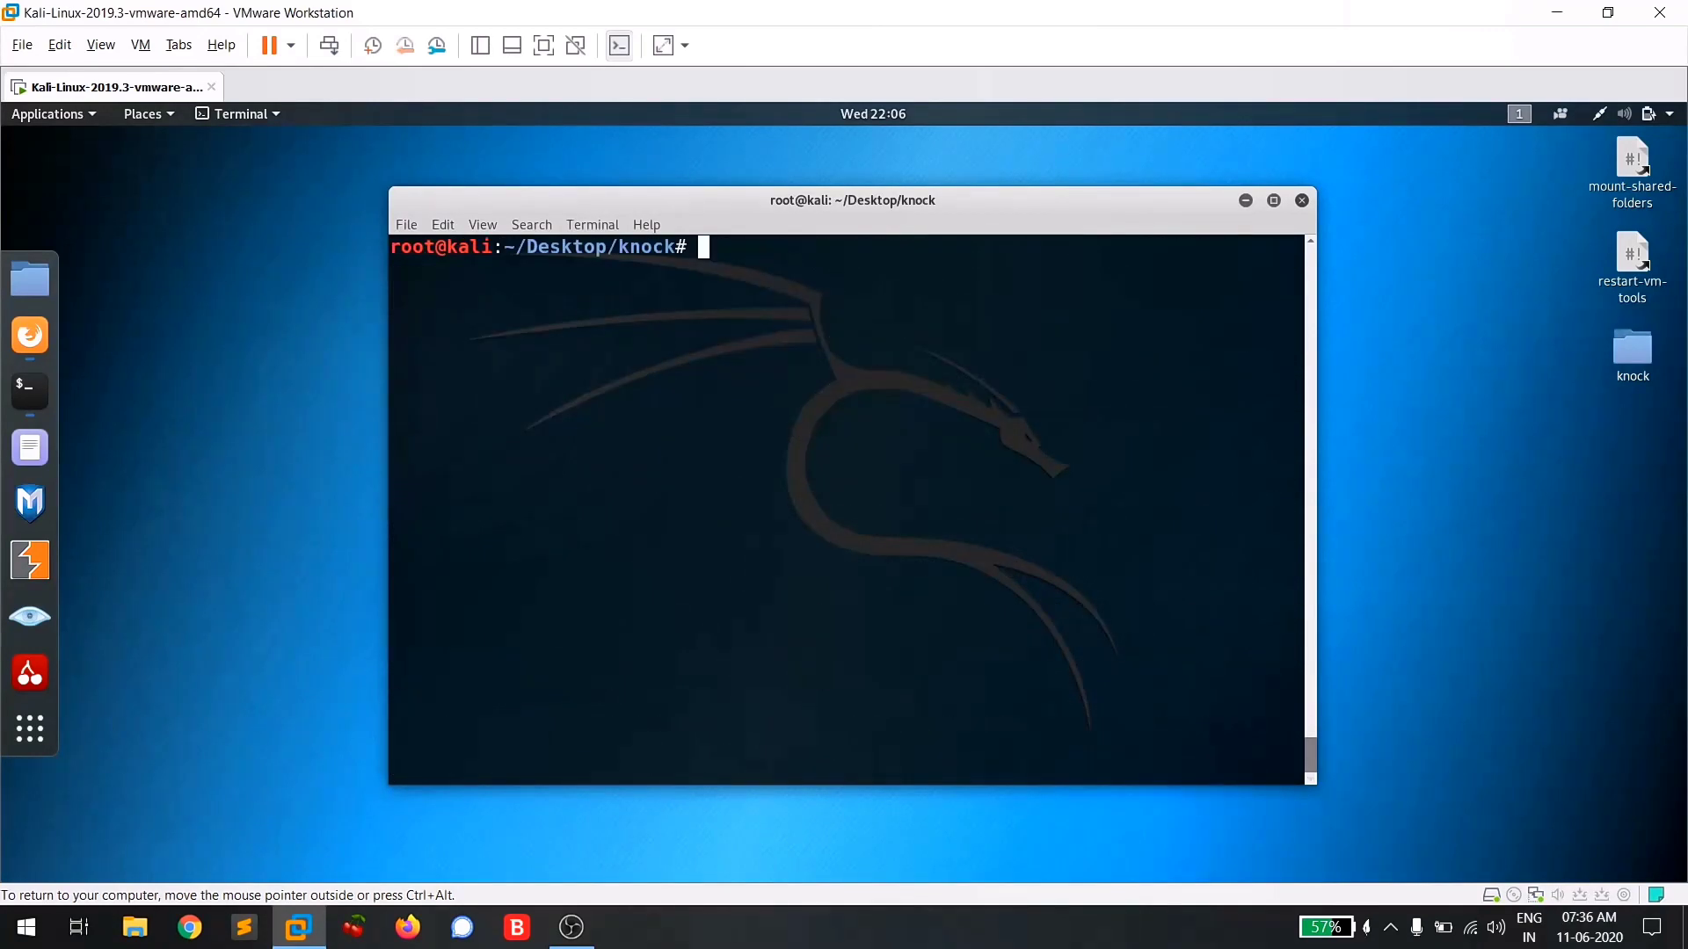
Enter the knockpy subfolder and make knockpy.py executable after 'chmod +x knock.py' fails.
type("ls")
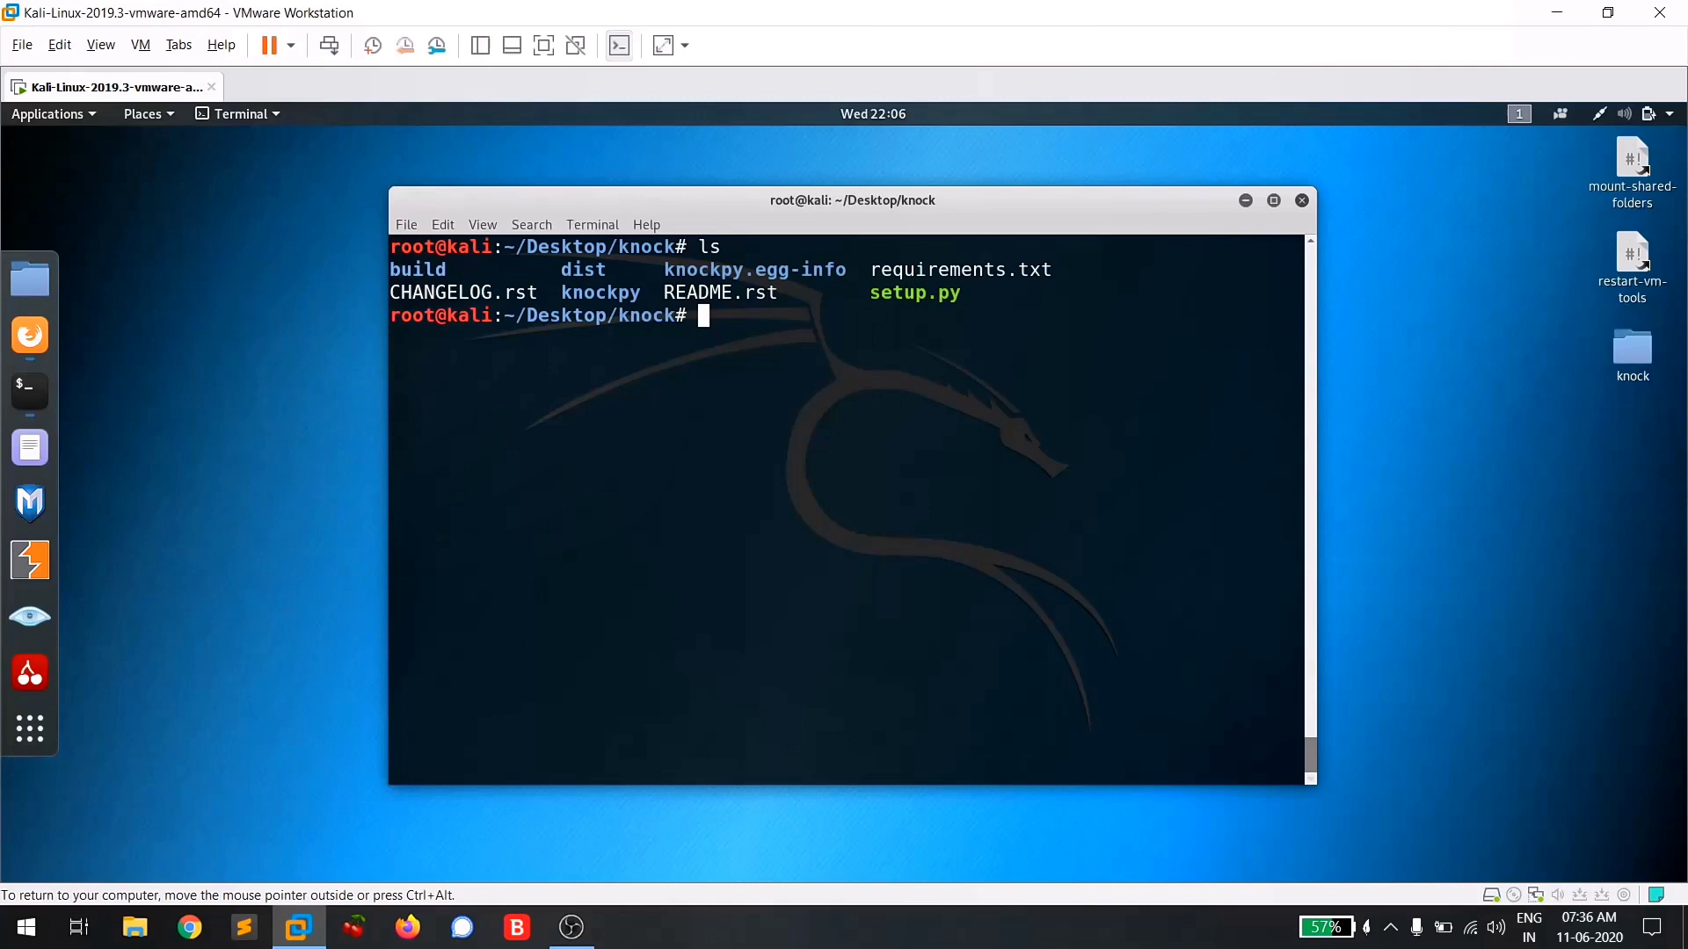
mouse_move(1032, 606)
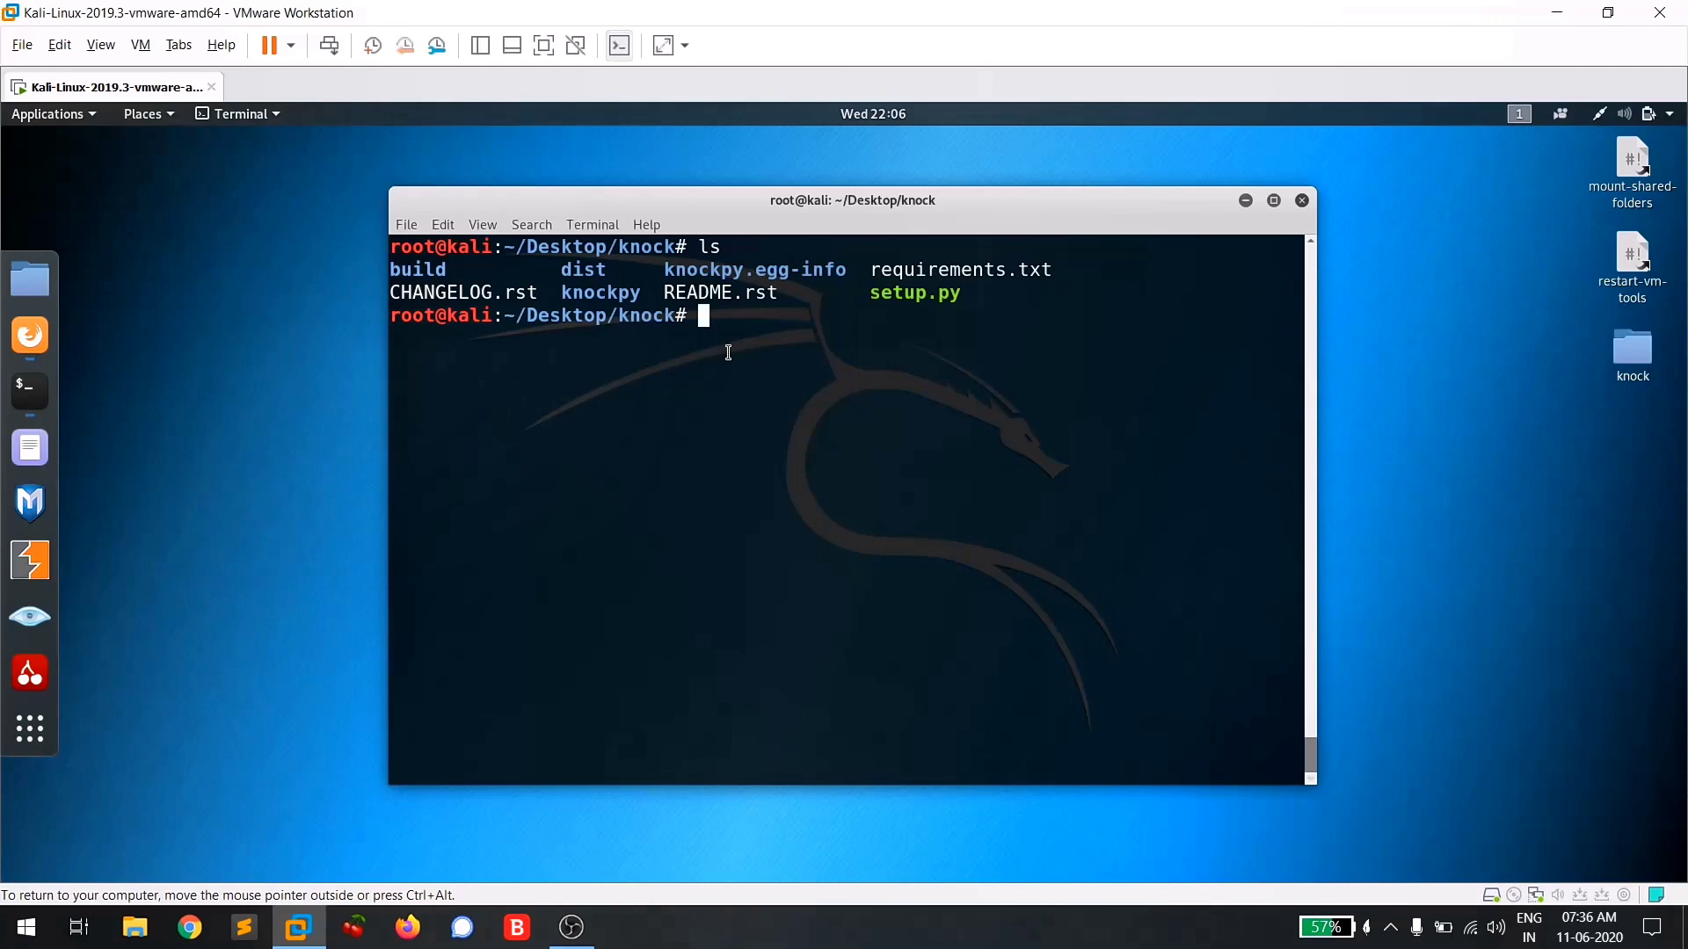
type("cd knockpy")
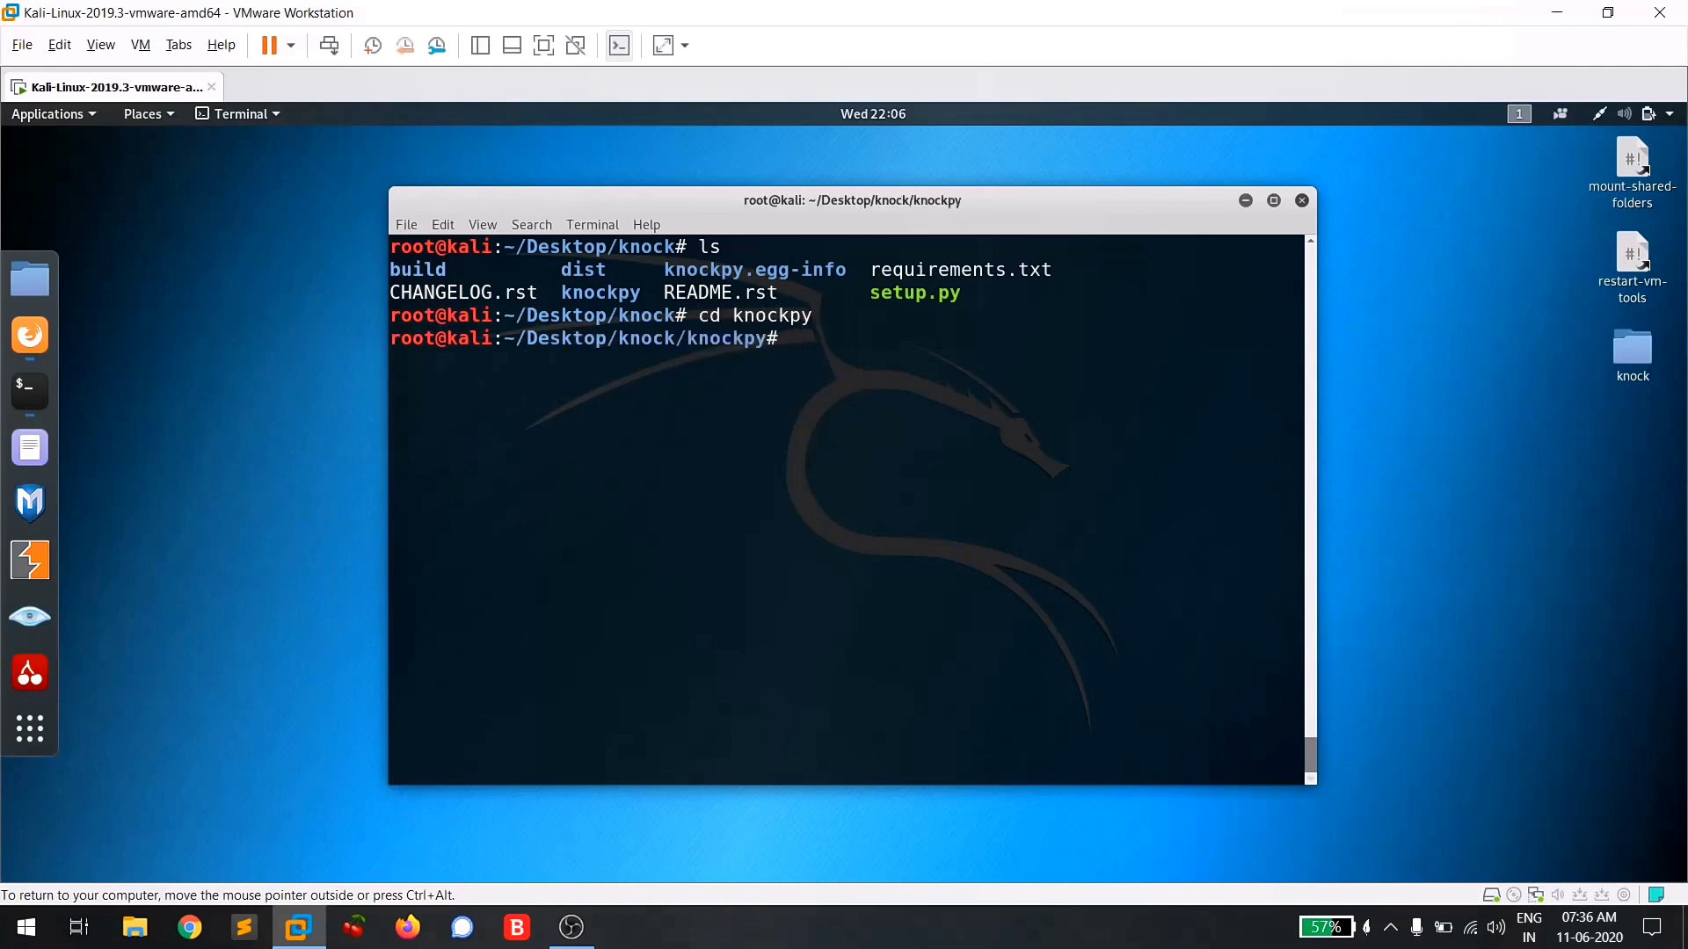
type("ls")
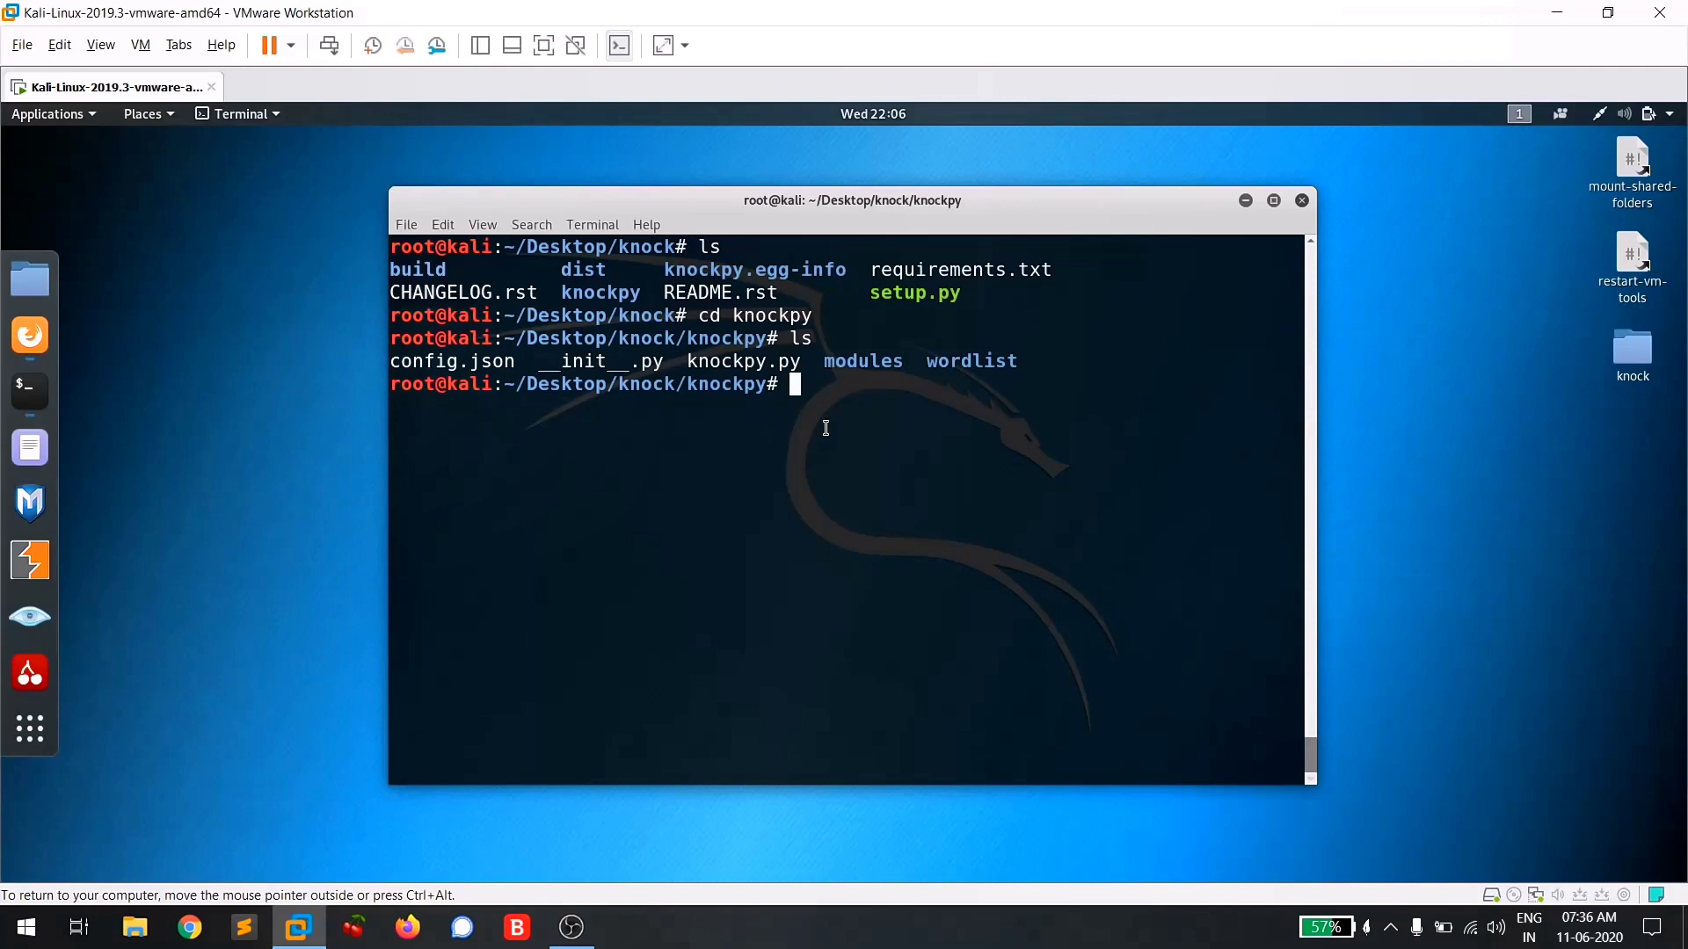
type("chmod +x")
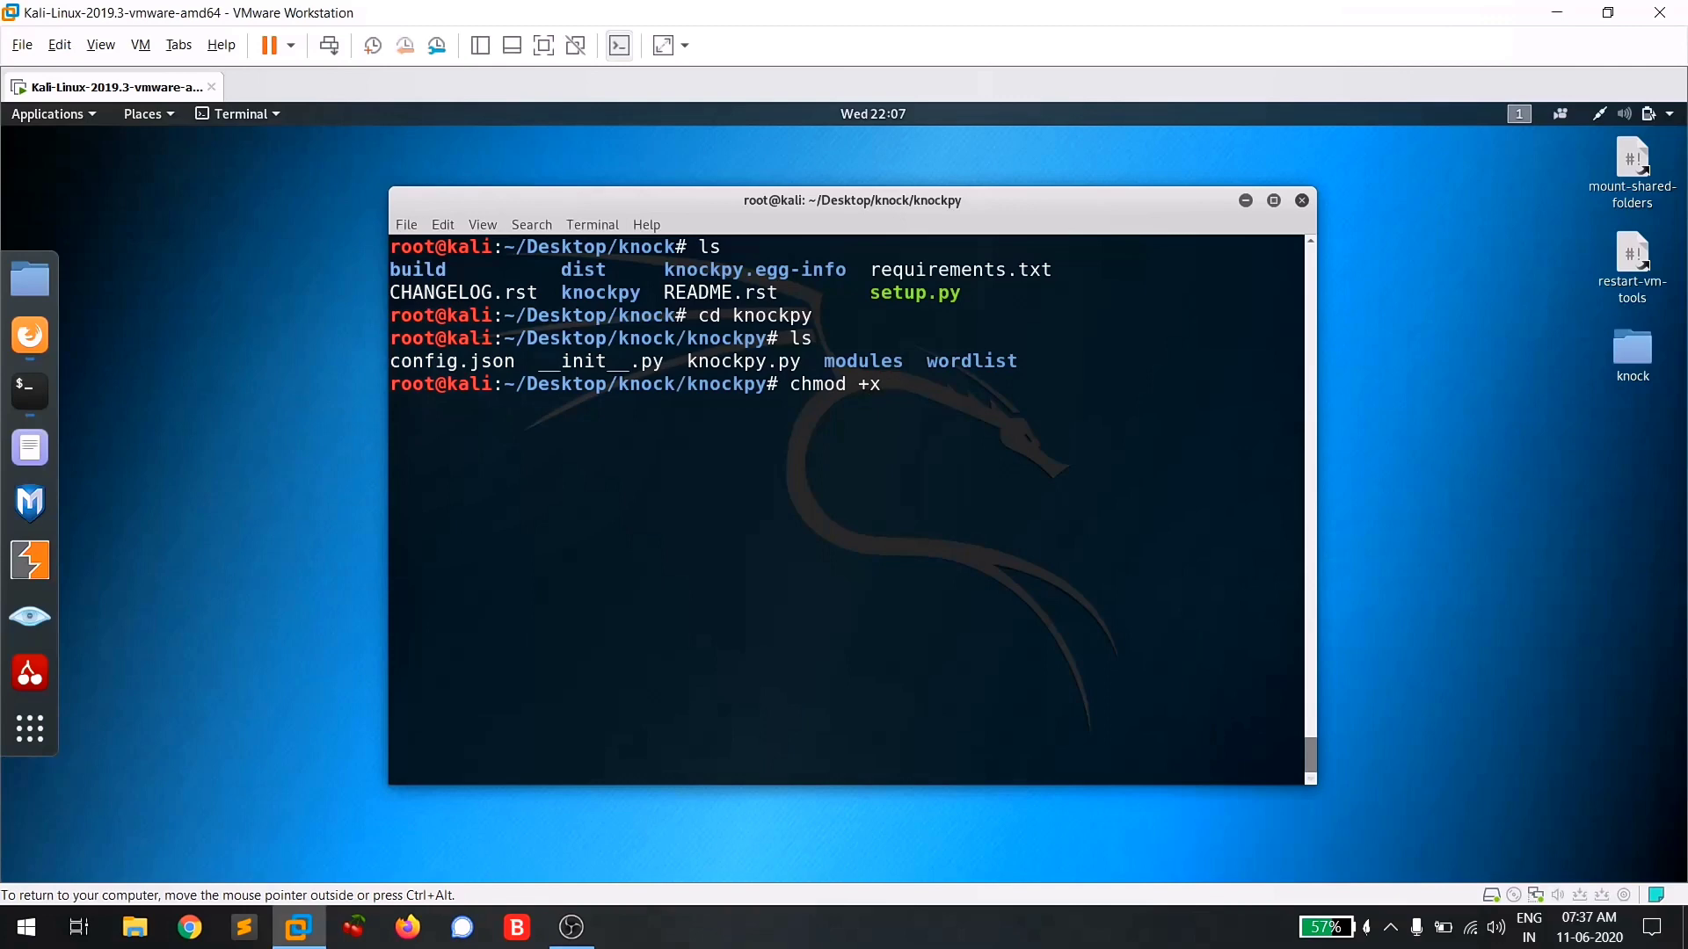
type("knock.py")
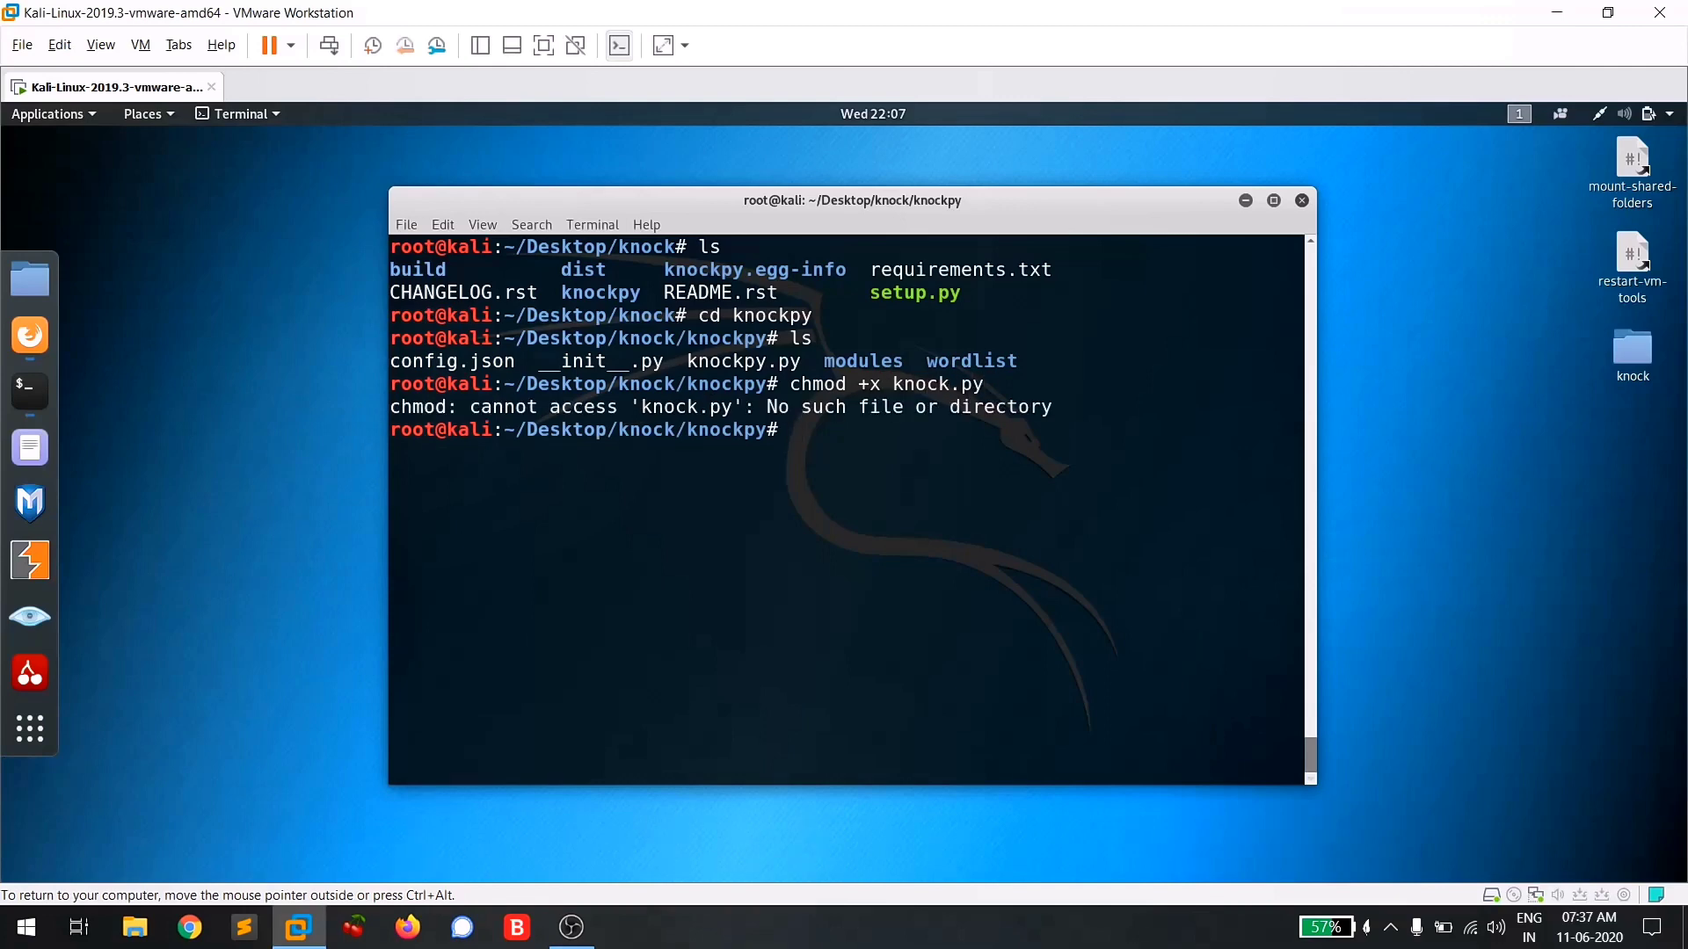
type("chmod +x knock.p")
type("./")
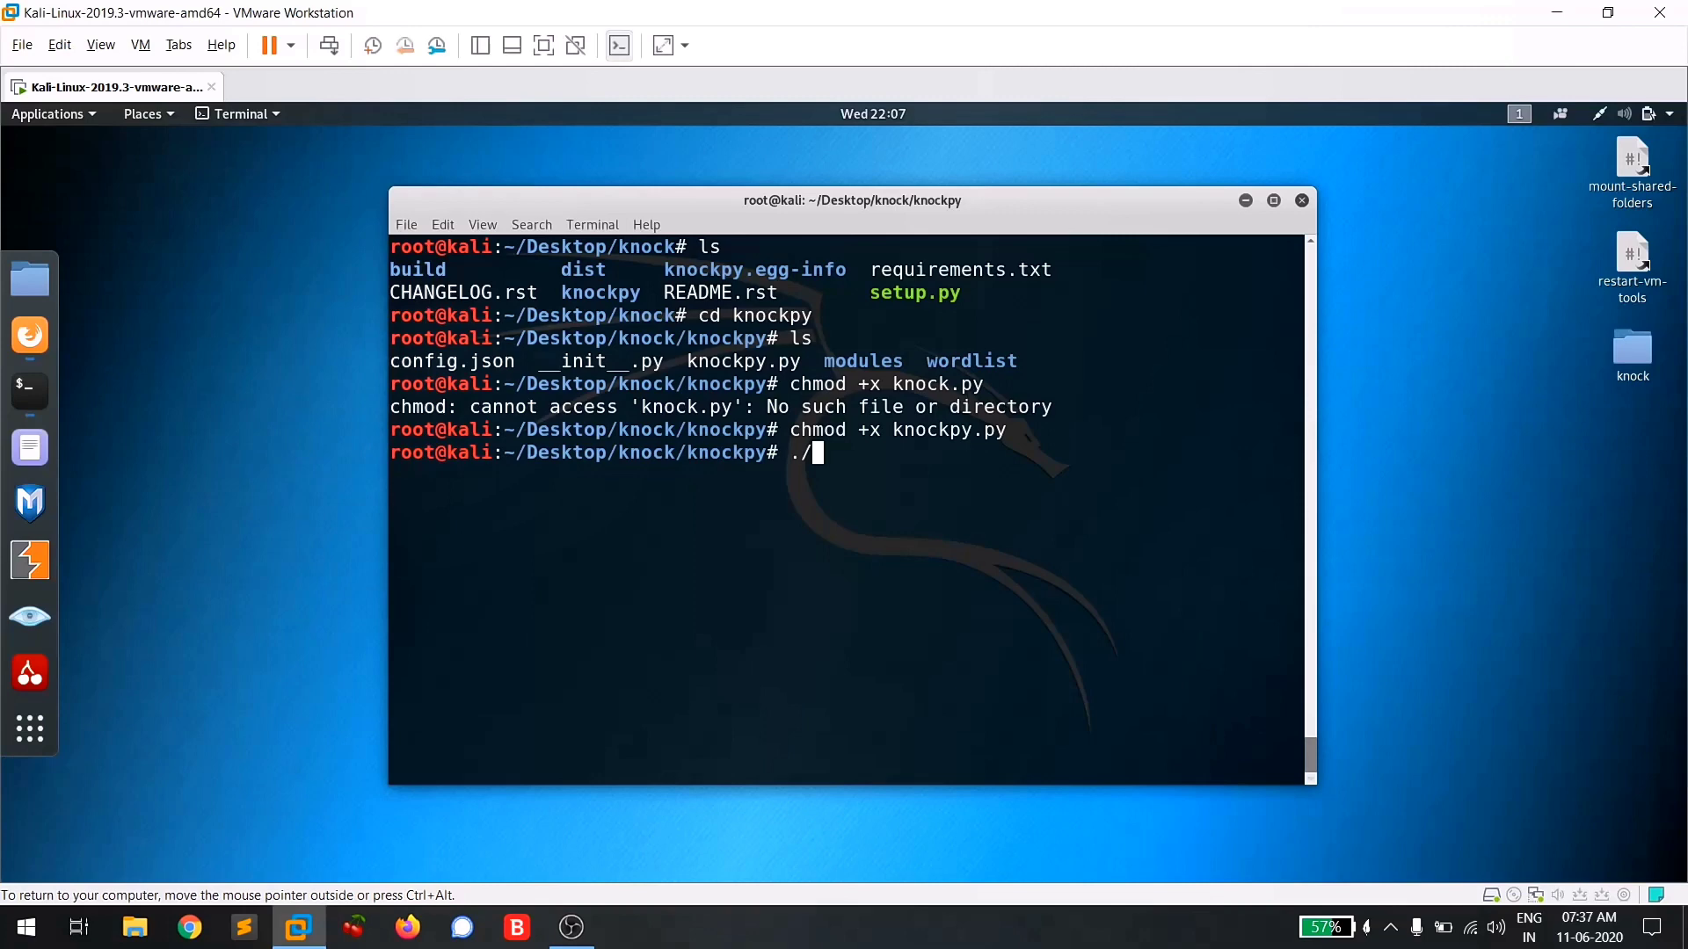
Run './knockpy.py' to print its usage help, then start './knockpy.py -h'.
type("knockpy.py")
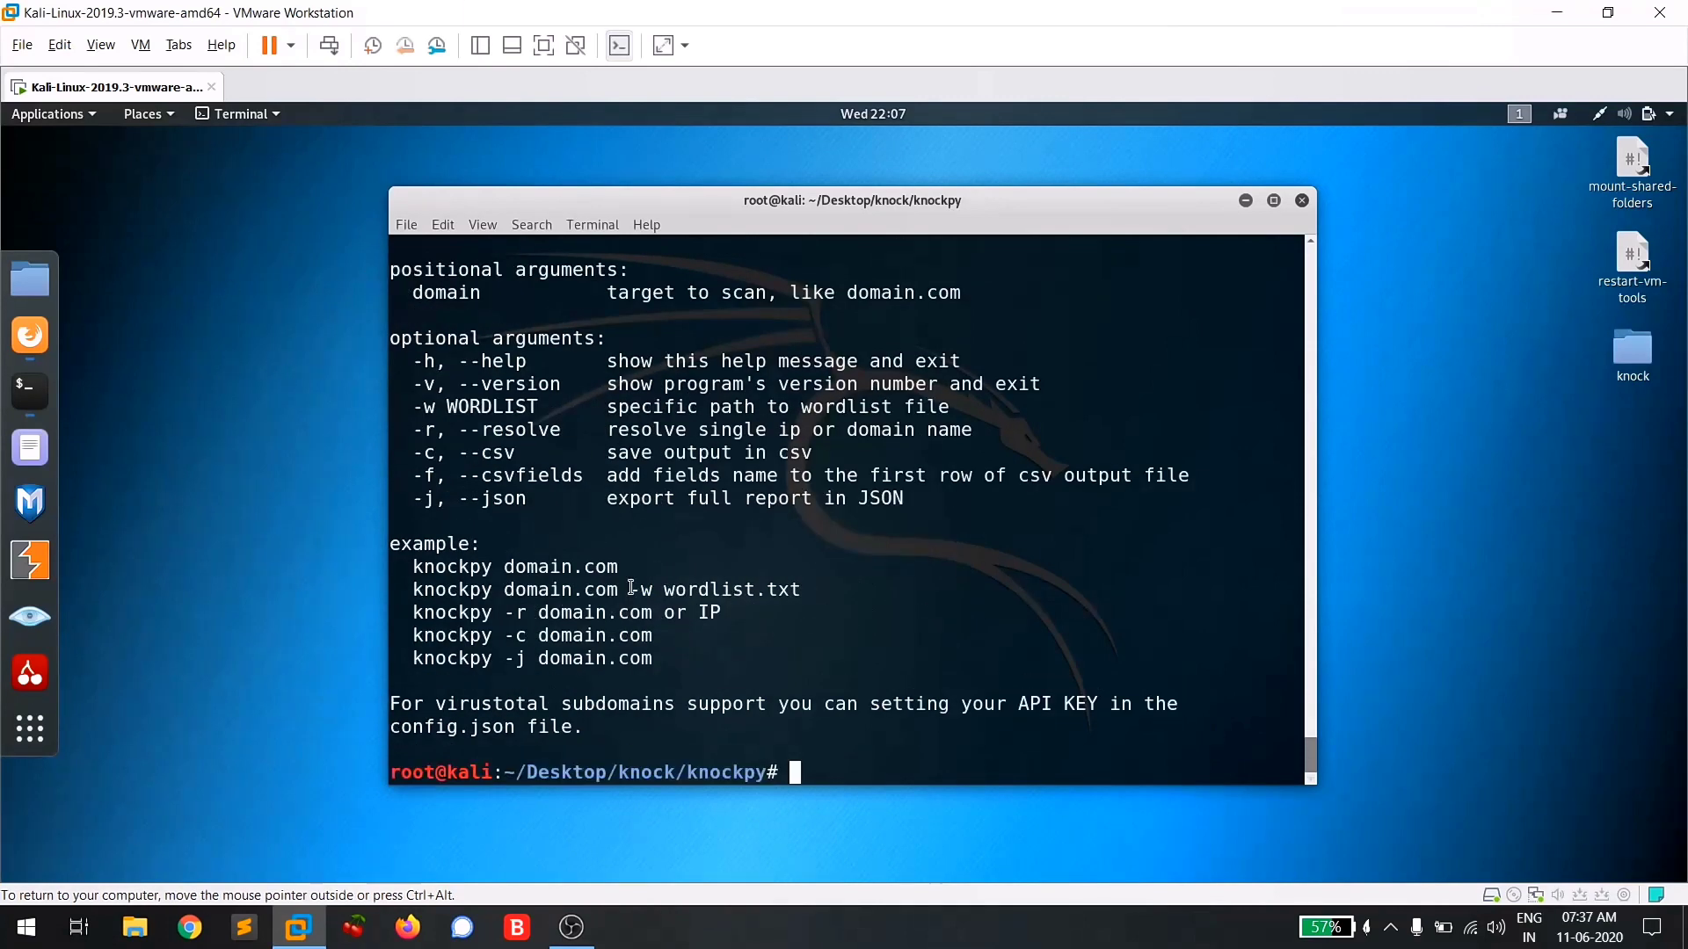
double_click(515, 566)
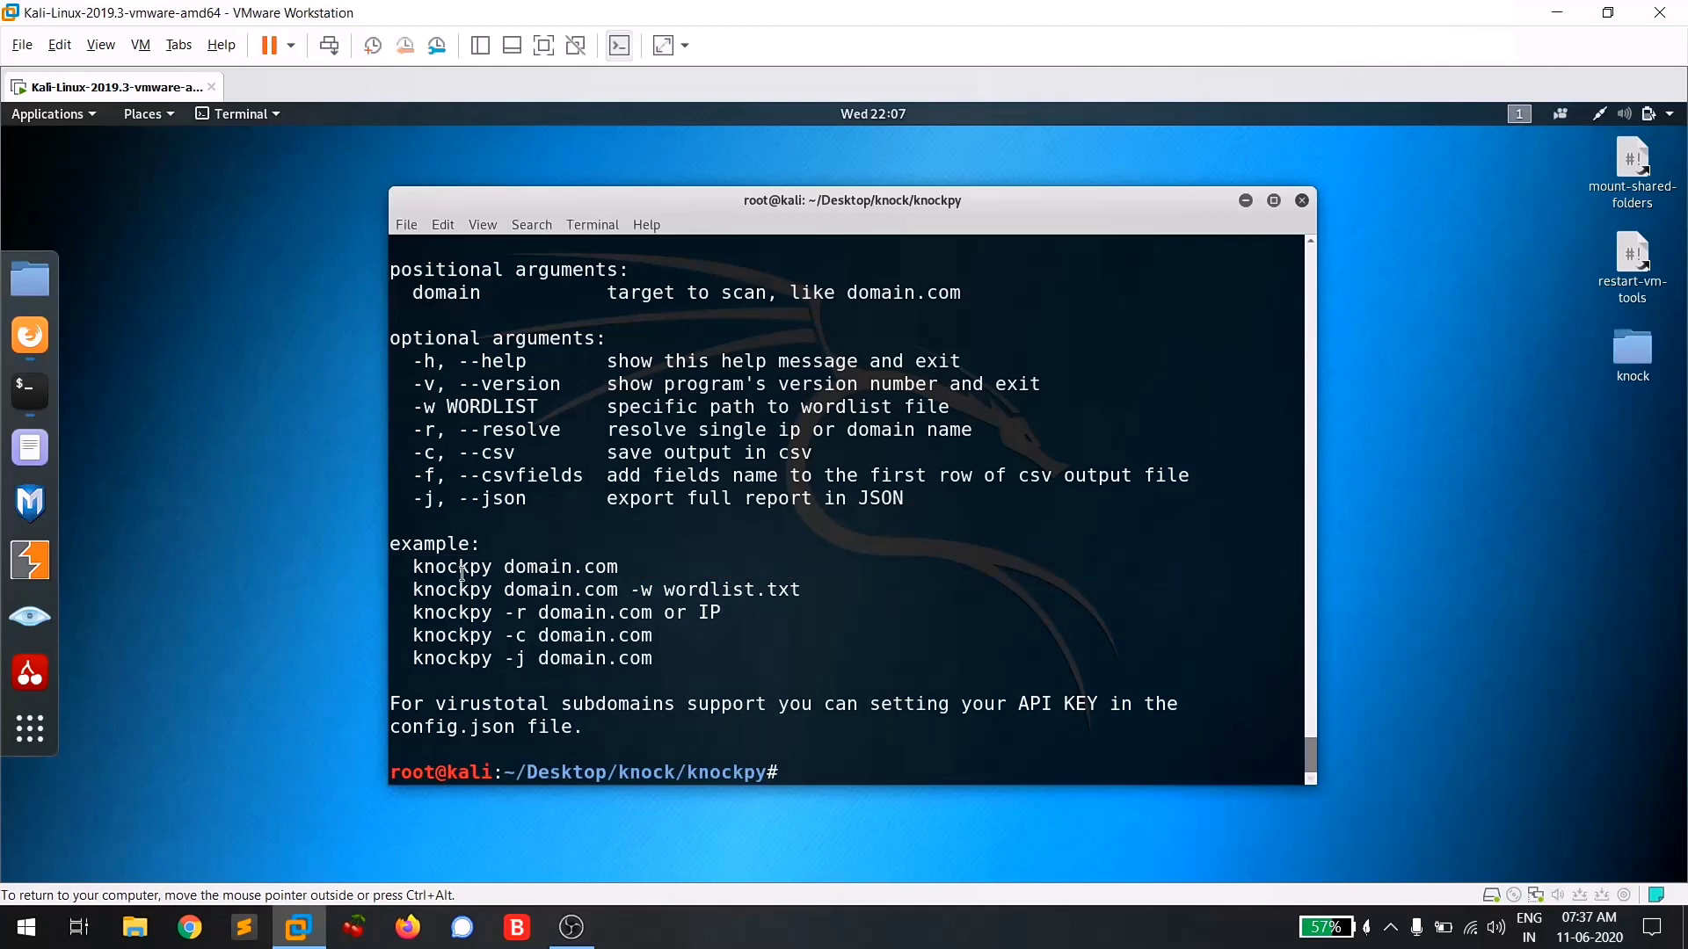
type("./knockpy.py -h")
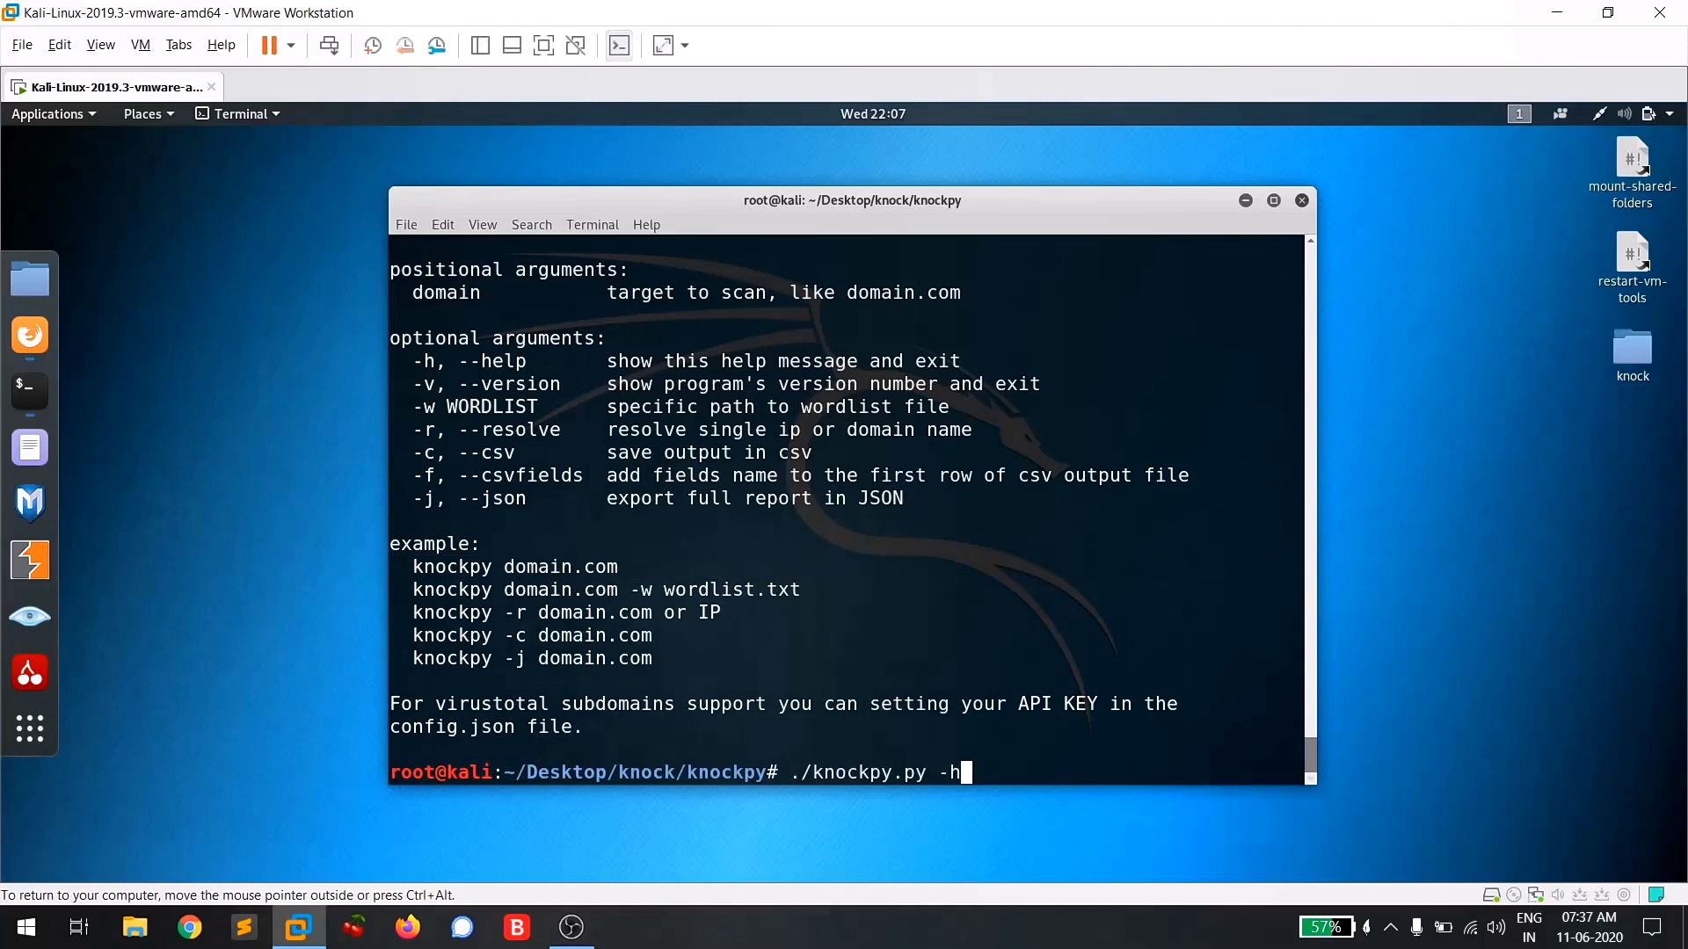
Run './knockpy.py tesla.com' listing subdomains with IP, status, type and server.
type("te")
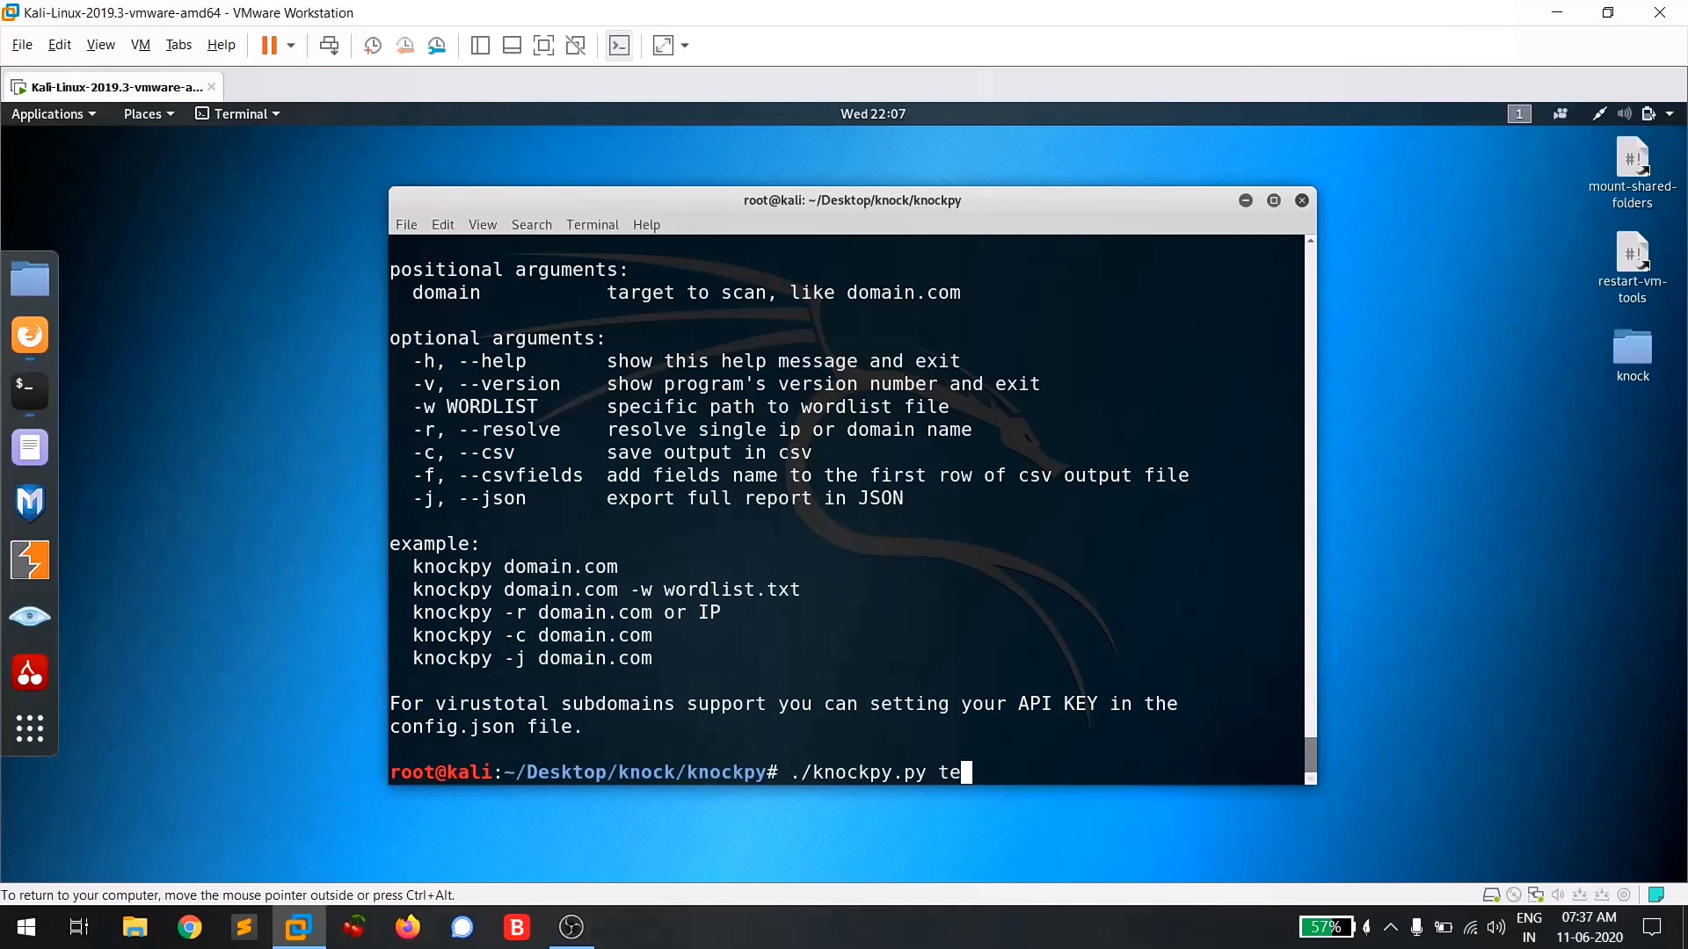
type("sla.com")
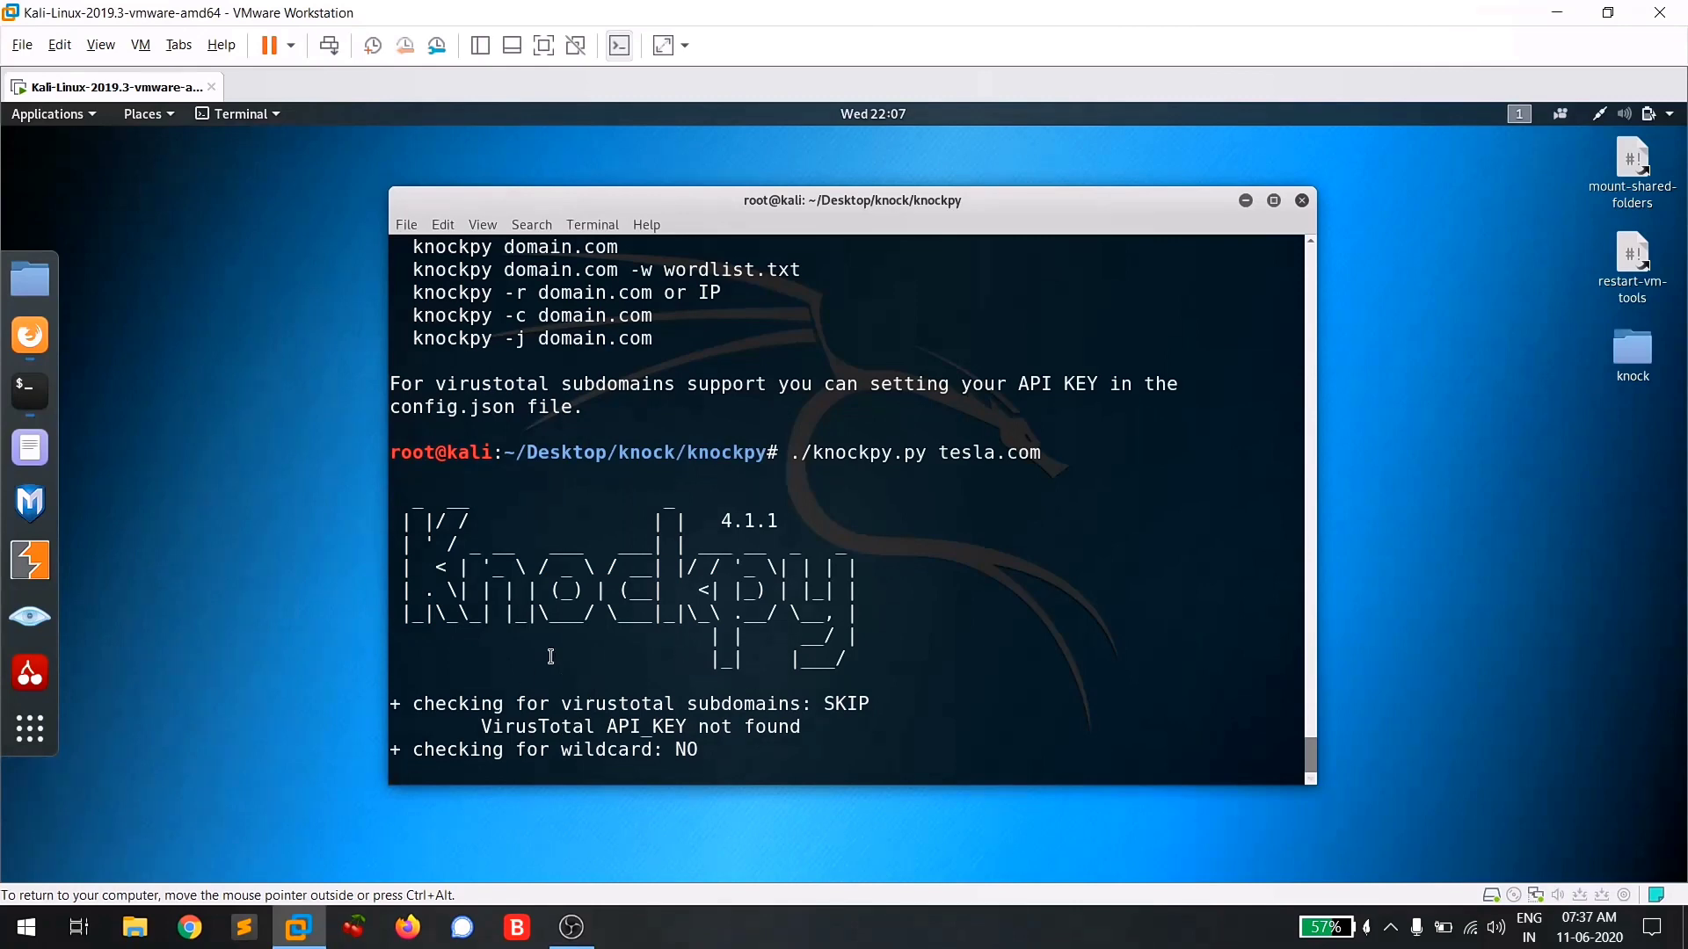
scroll("down", 3)
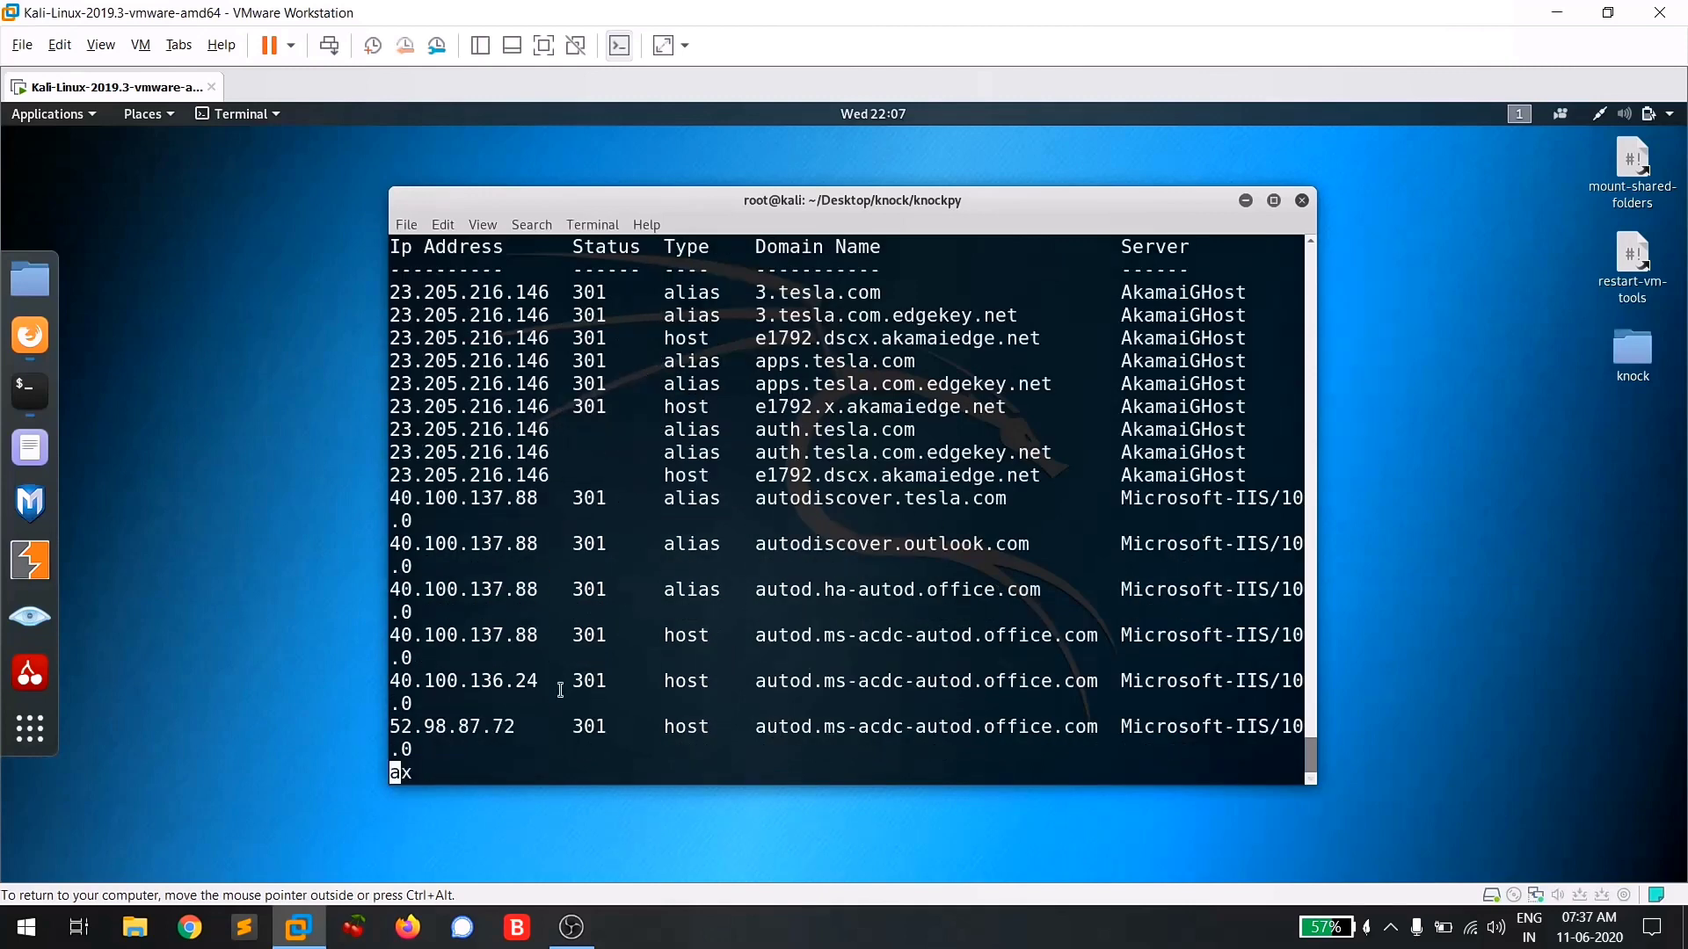
type("billing")
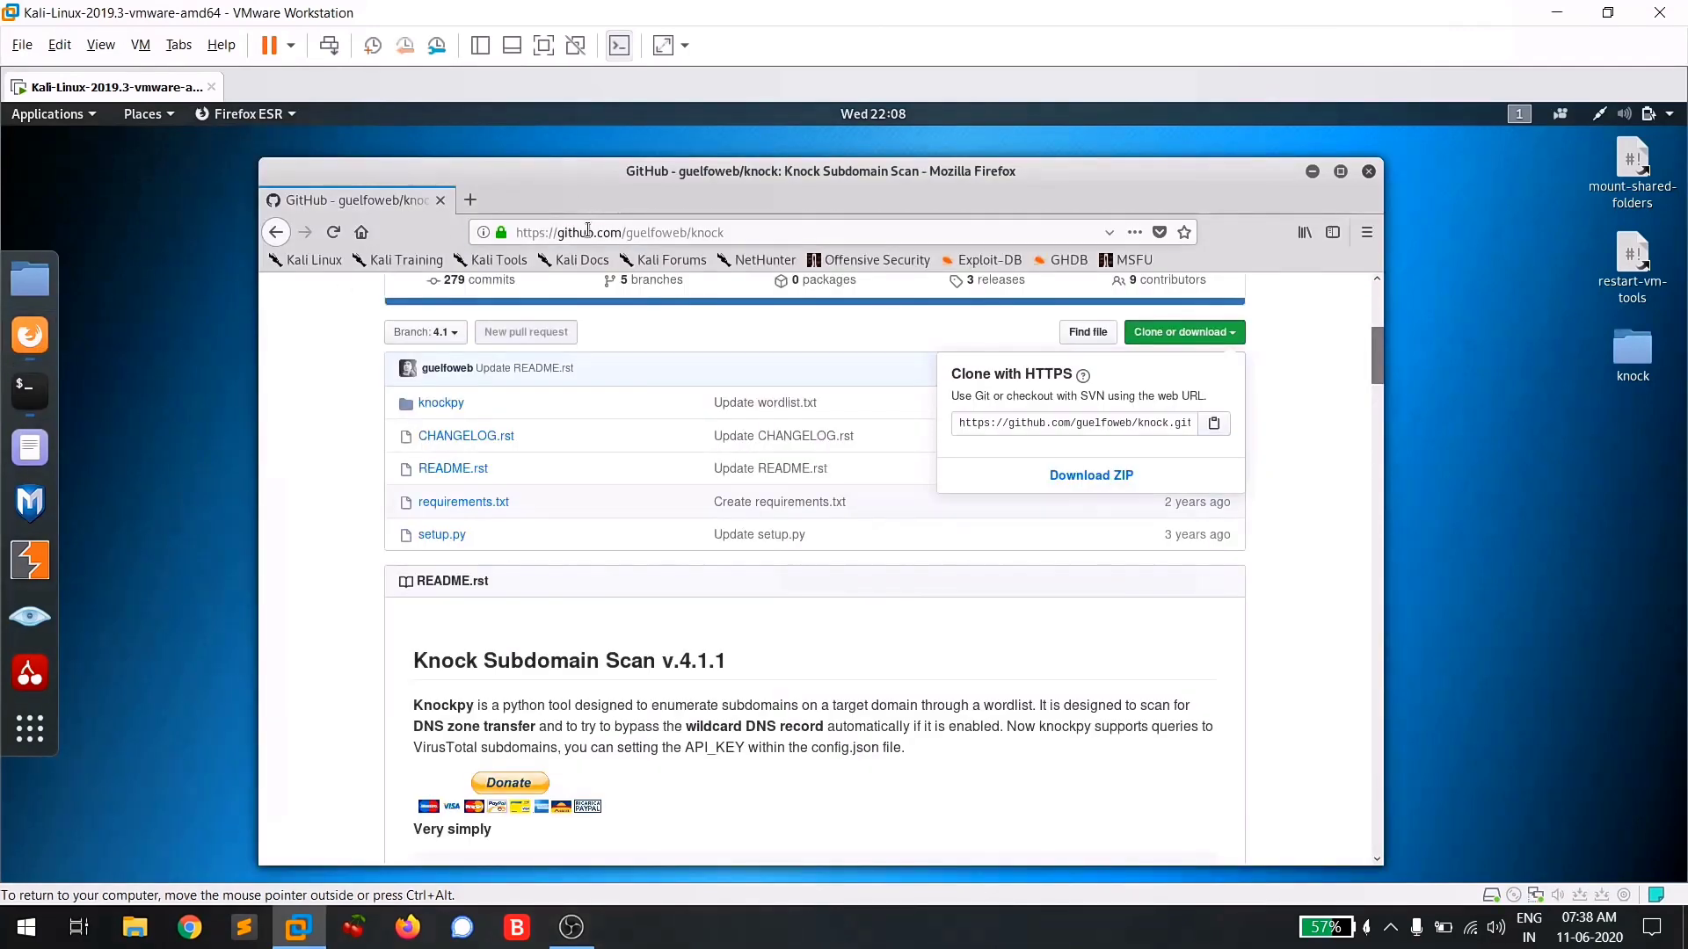
Search crt.sh for *.tesla.com and review the matching certificates with DigiCert issuers.
type("crt.sh")
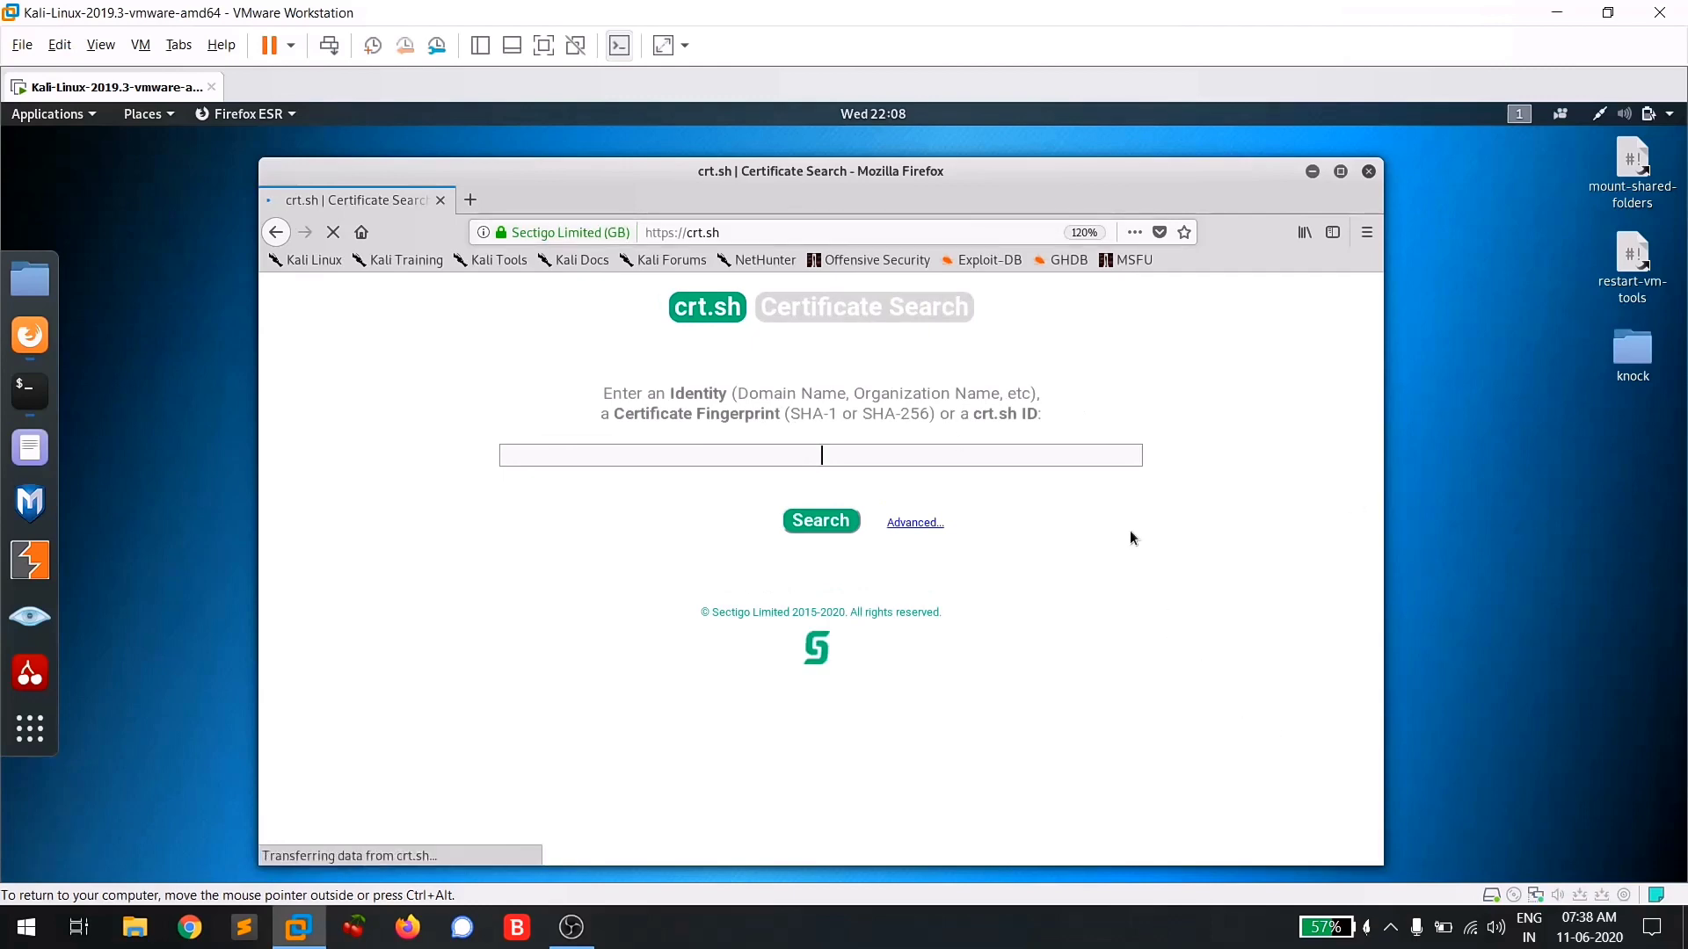
mouse_move(387, 615)
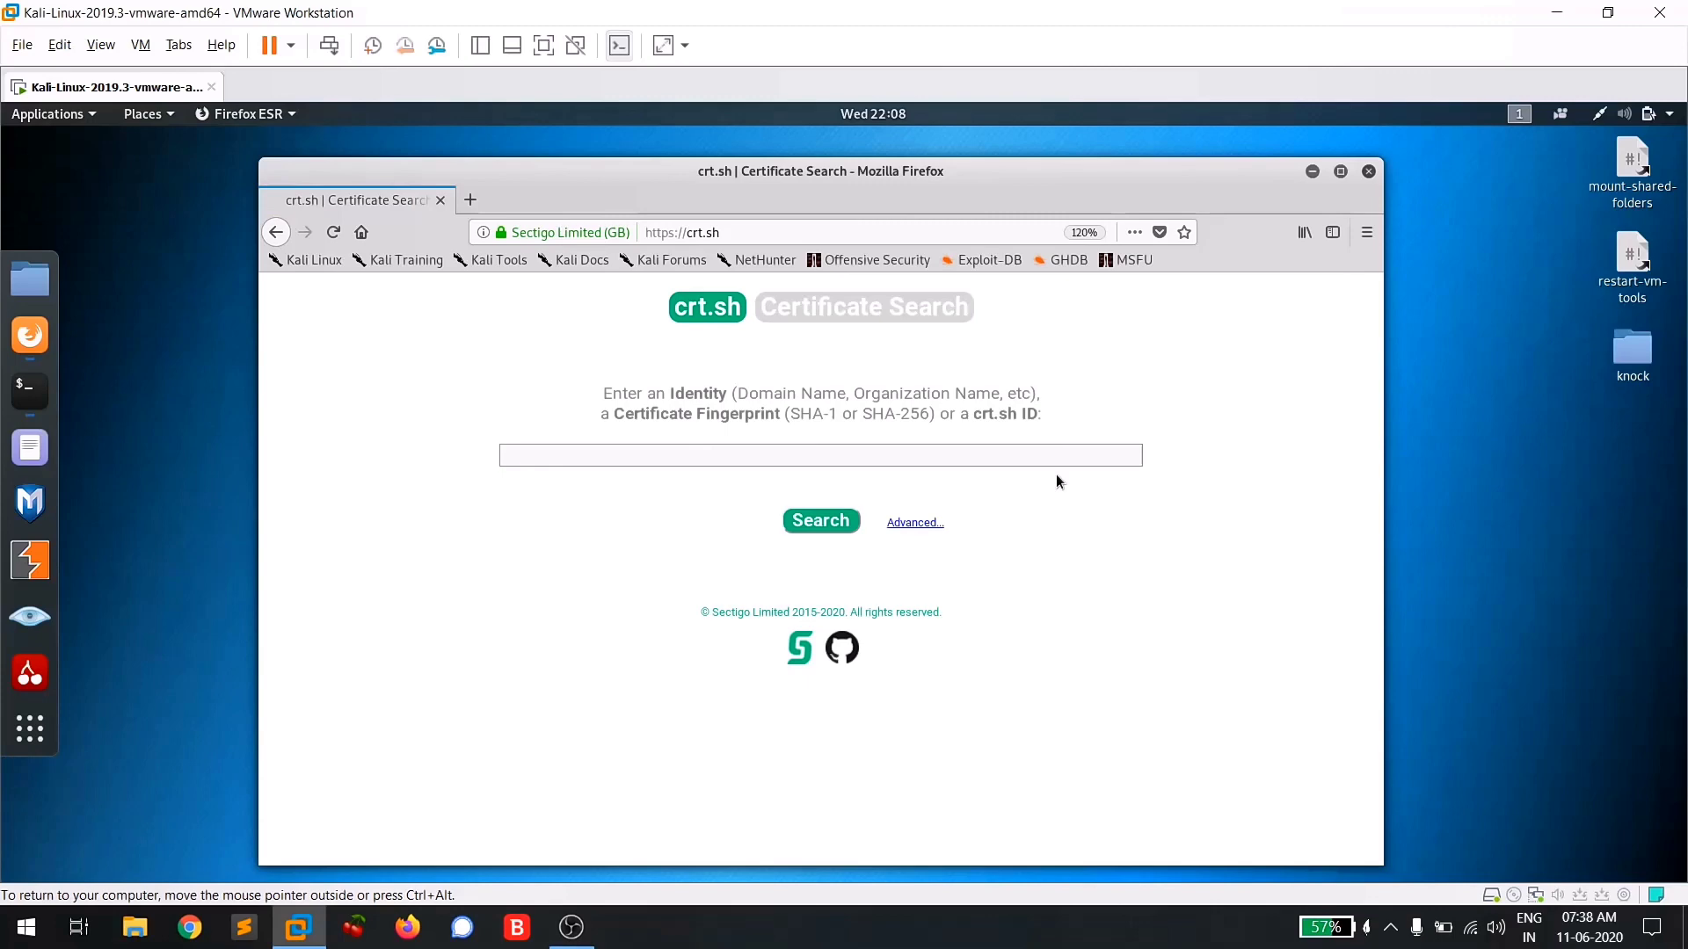
mouse_move(1053, 484)
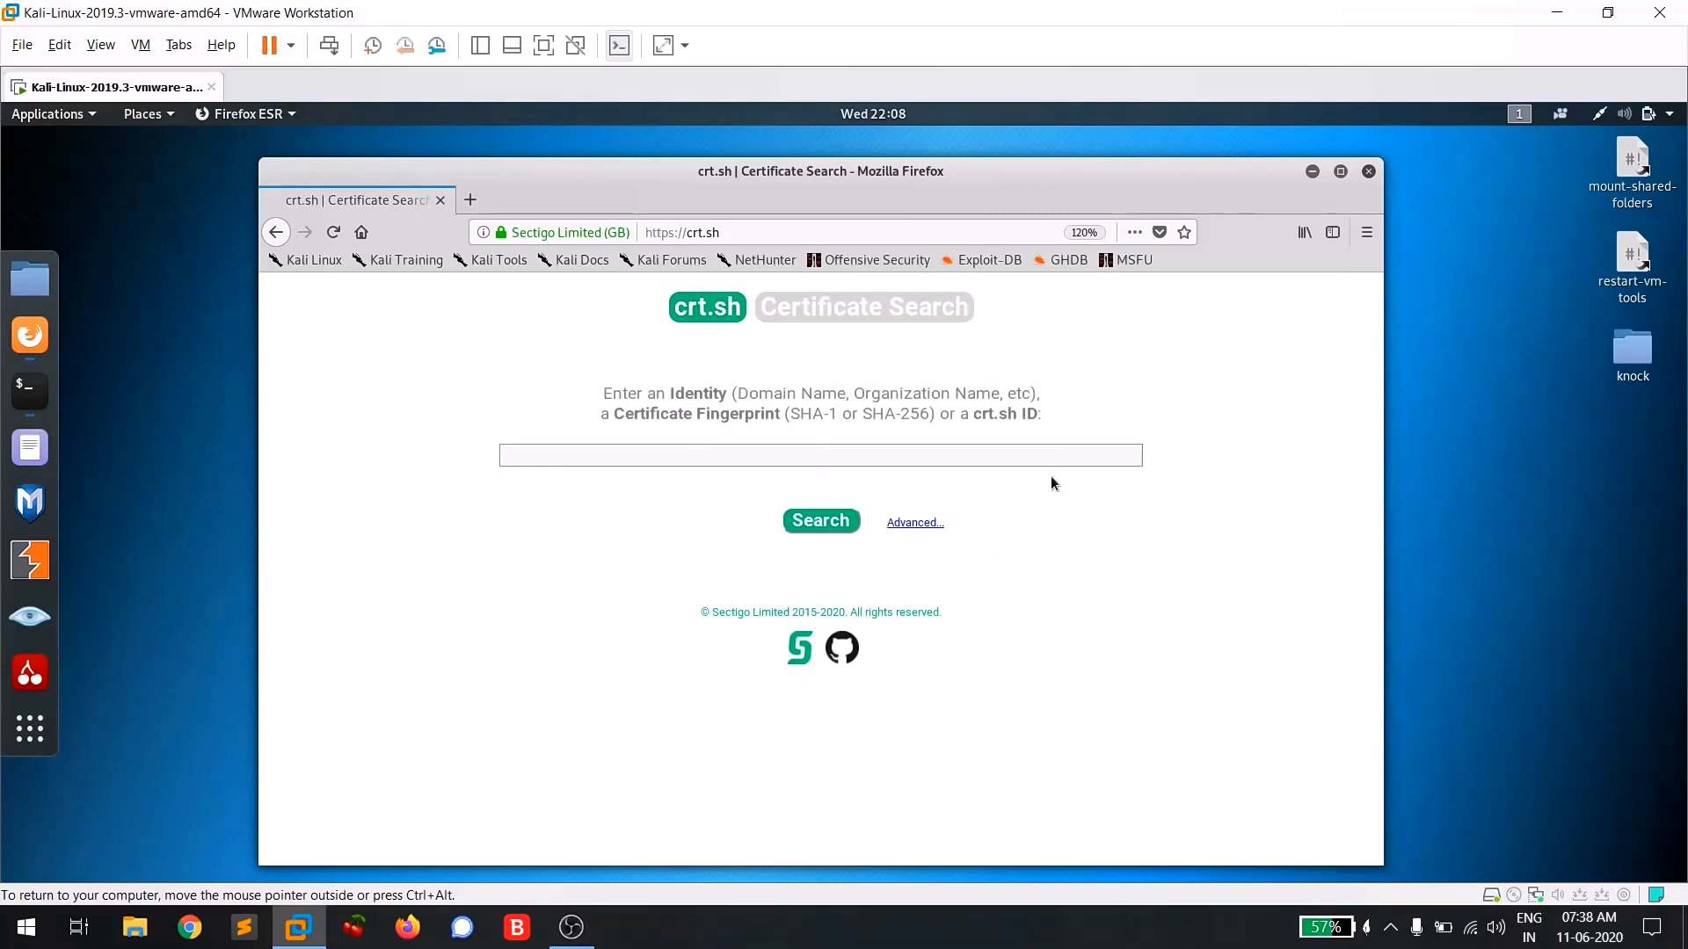
type("*")
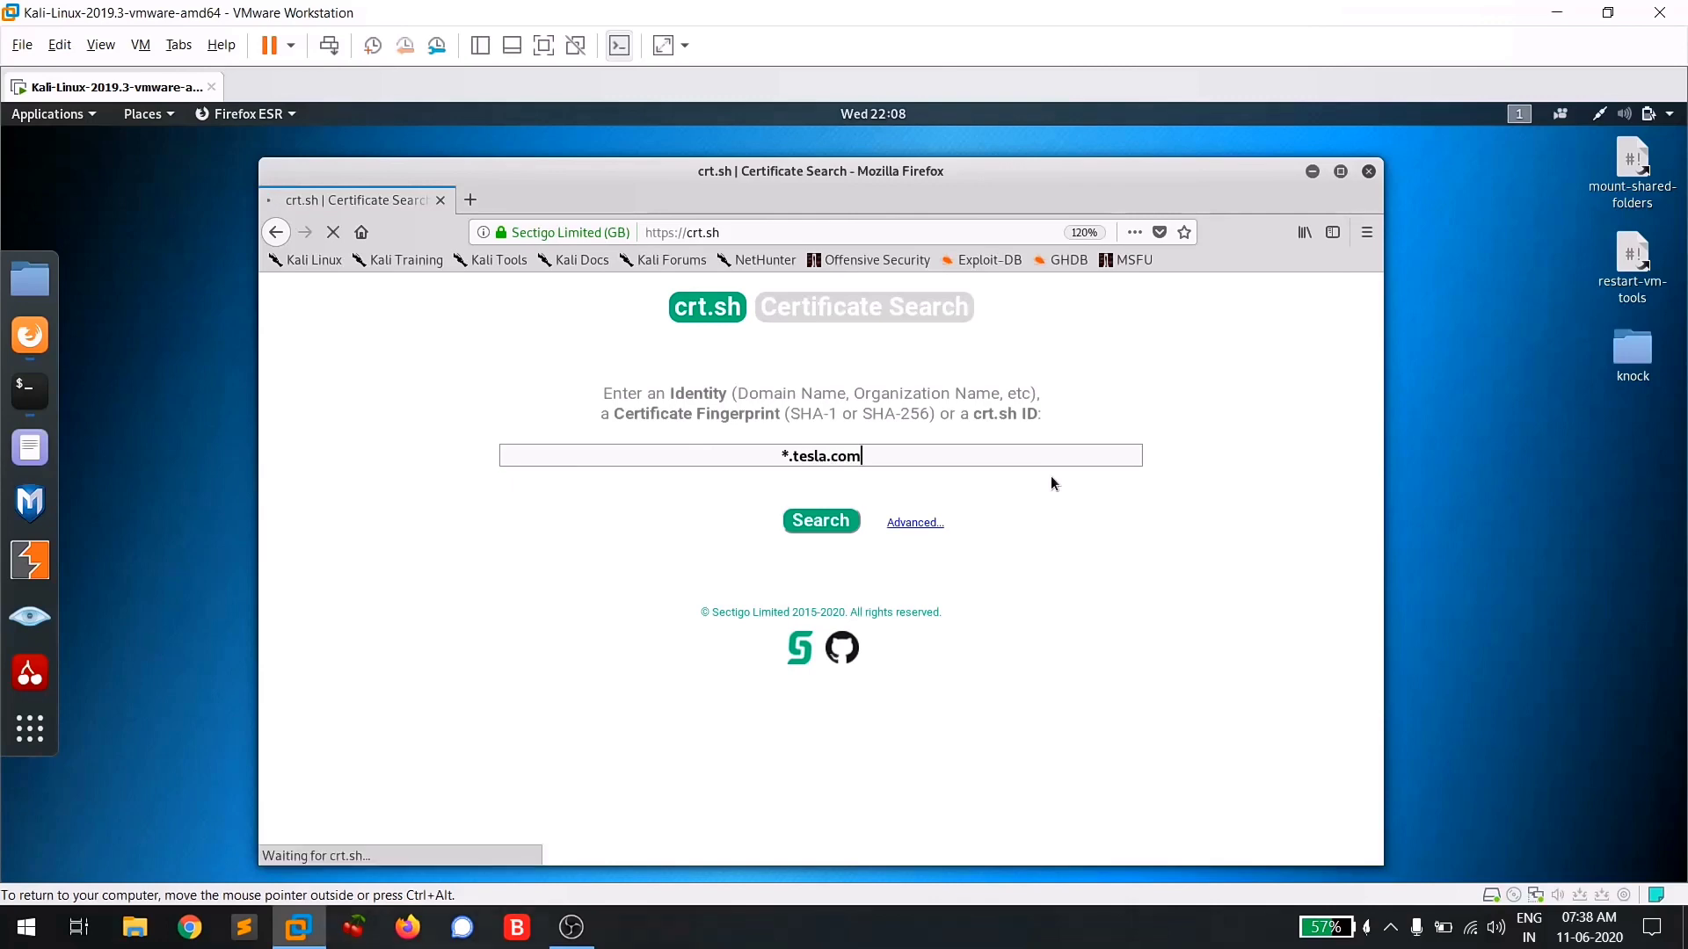
left_click(821, 521)
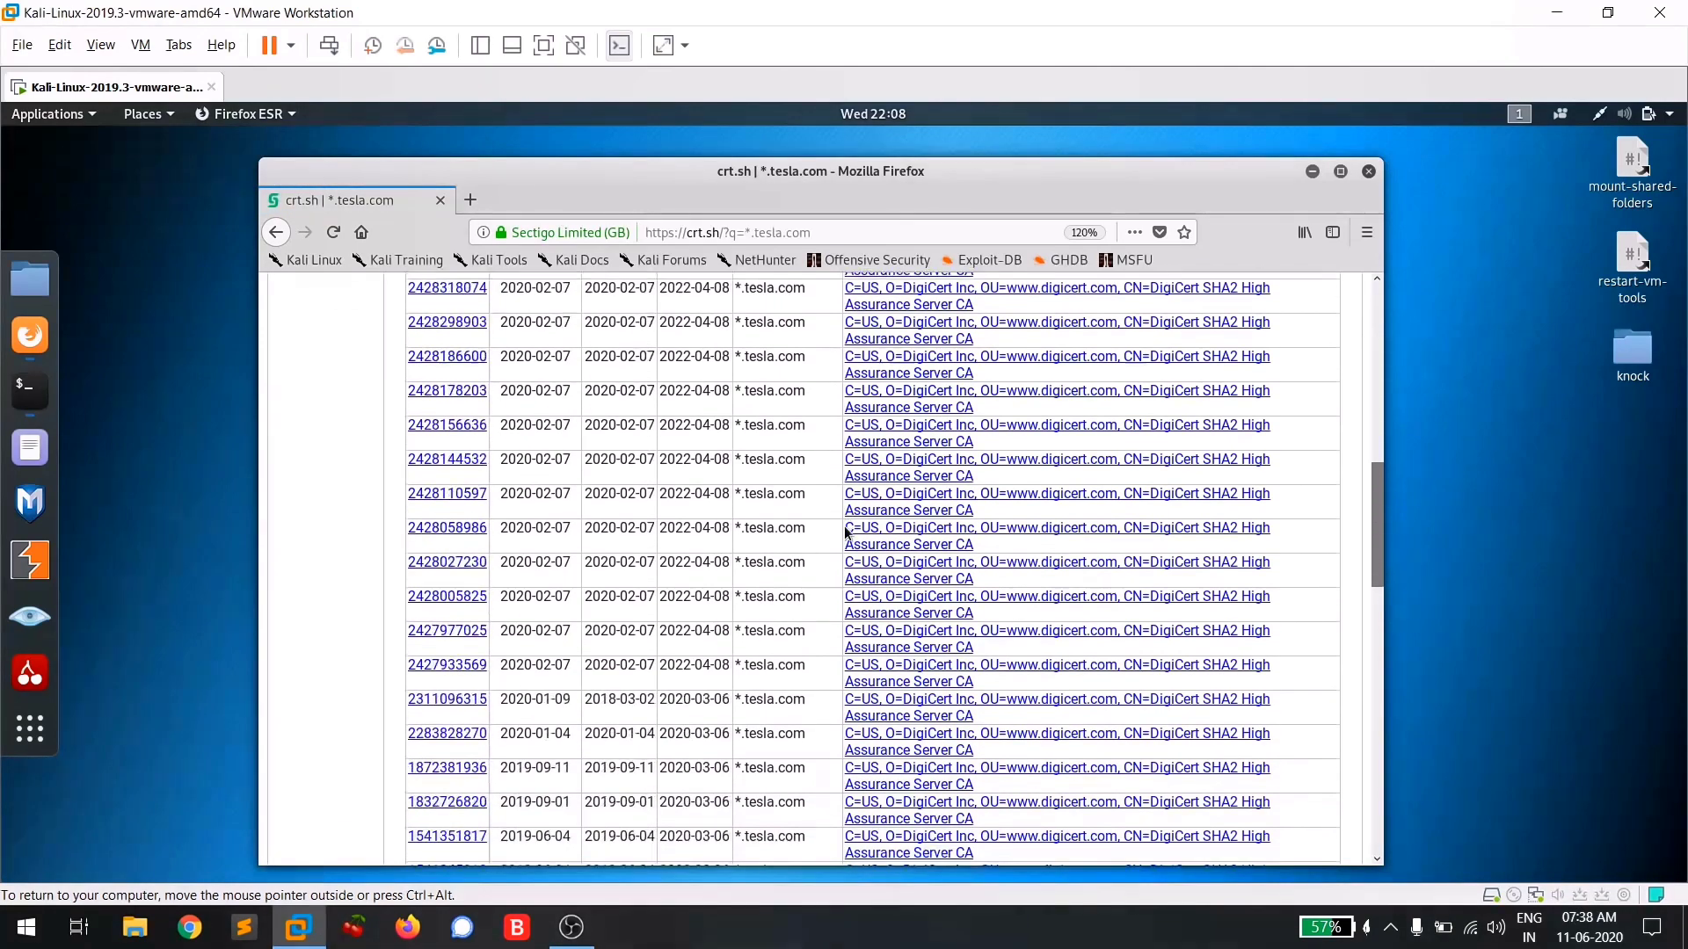
scroll("down", 3)
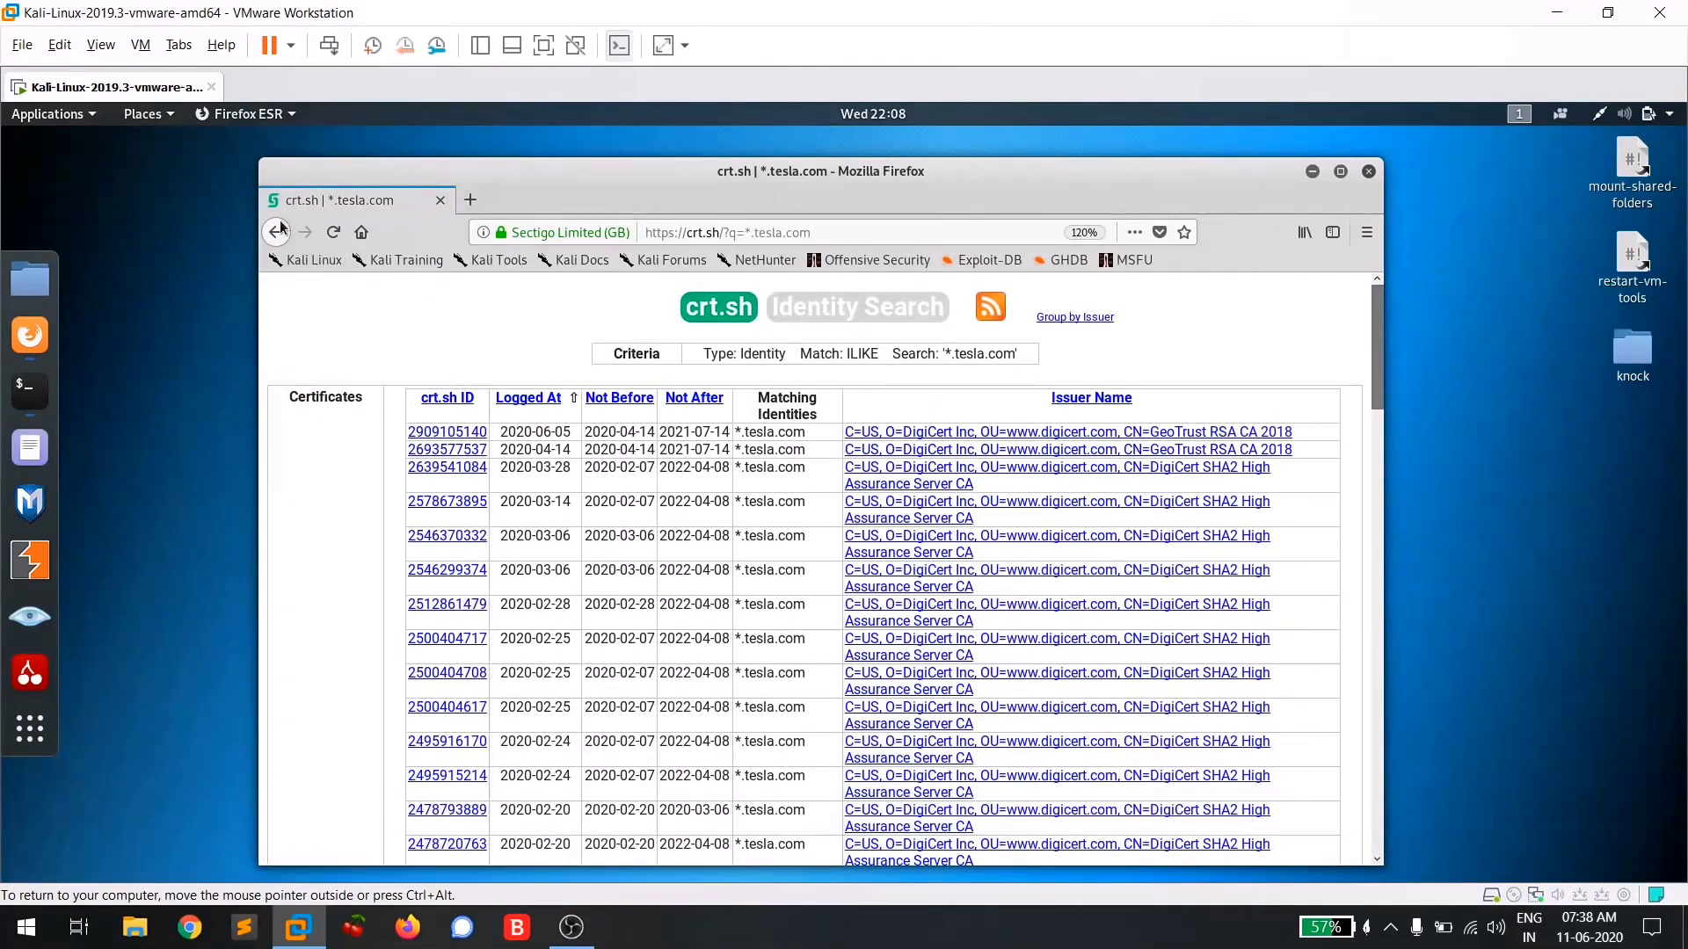
Run a new crt.sh search for tesla.com and review the listed subdomain certificates.
left_click(276, 232)
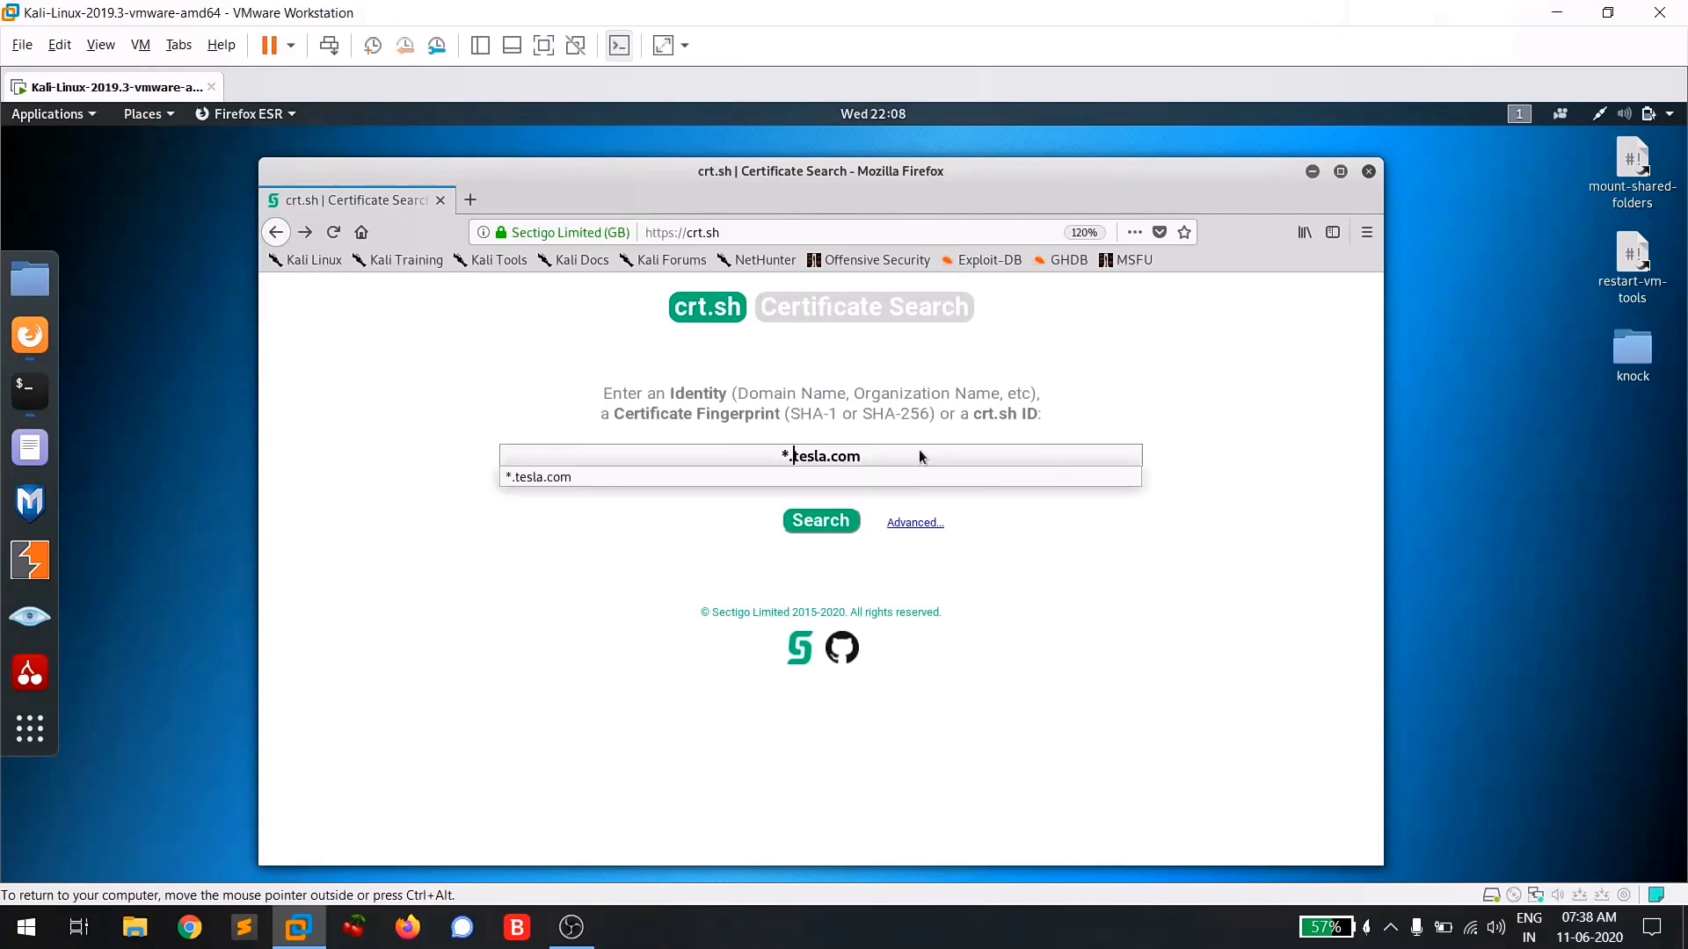
left_click(821, 520)
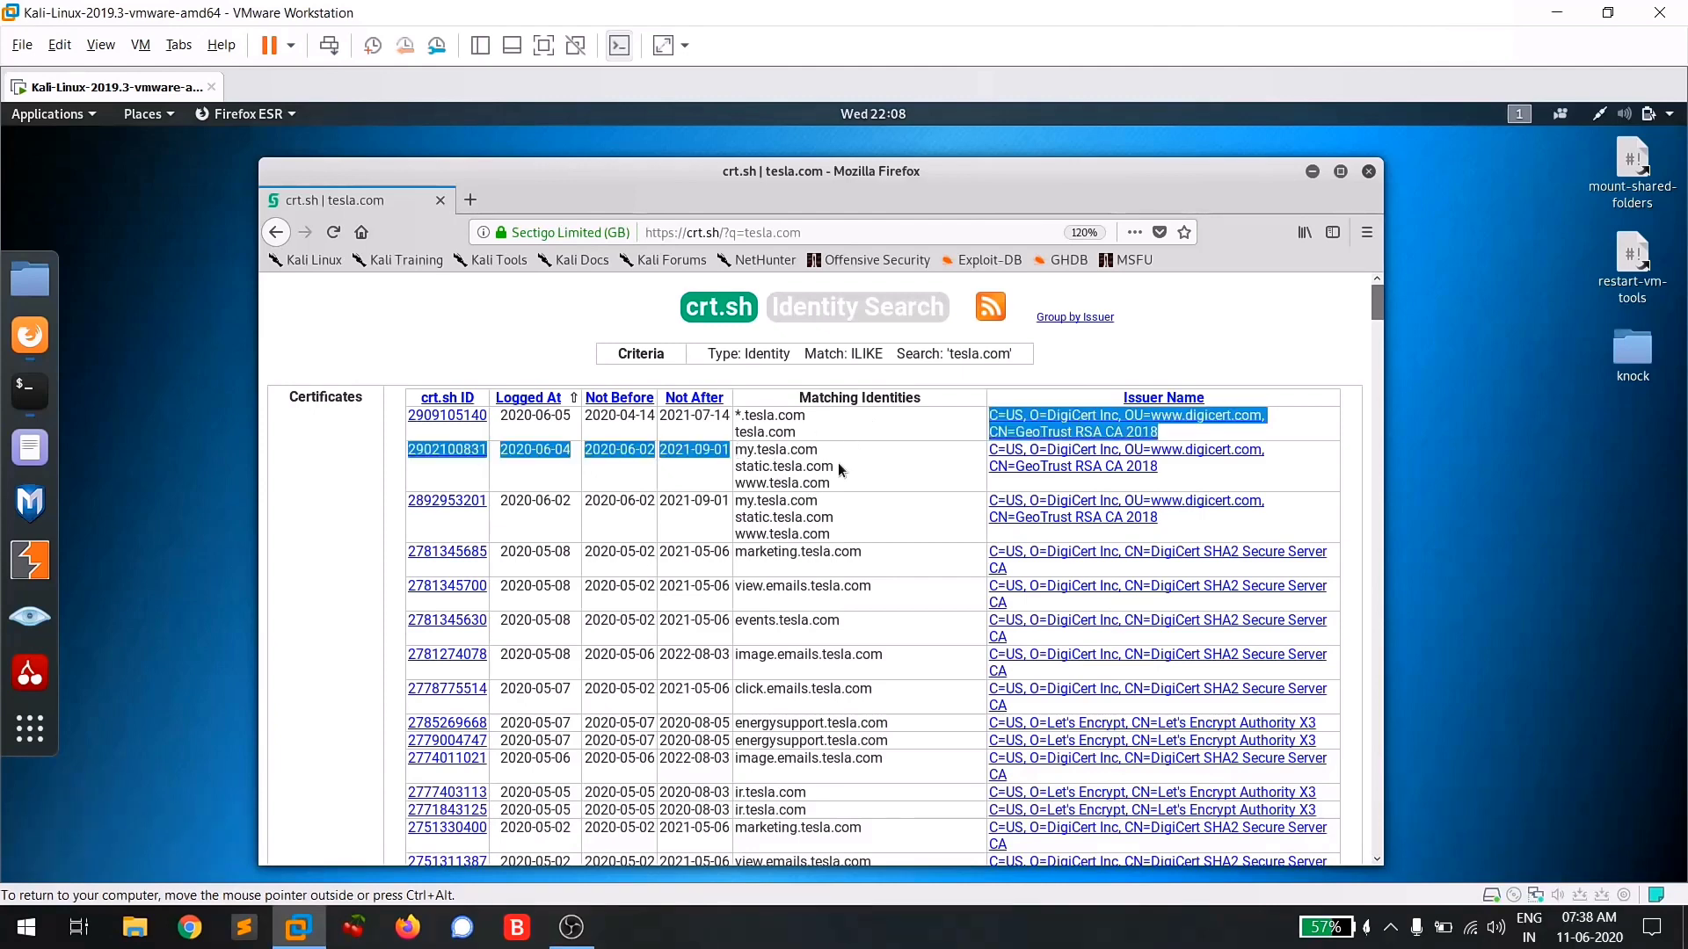
scroll("down", 3)
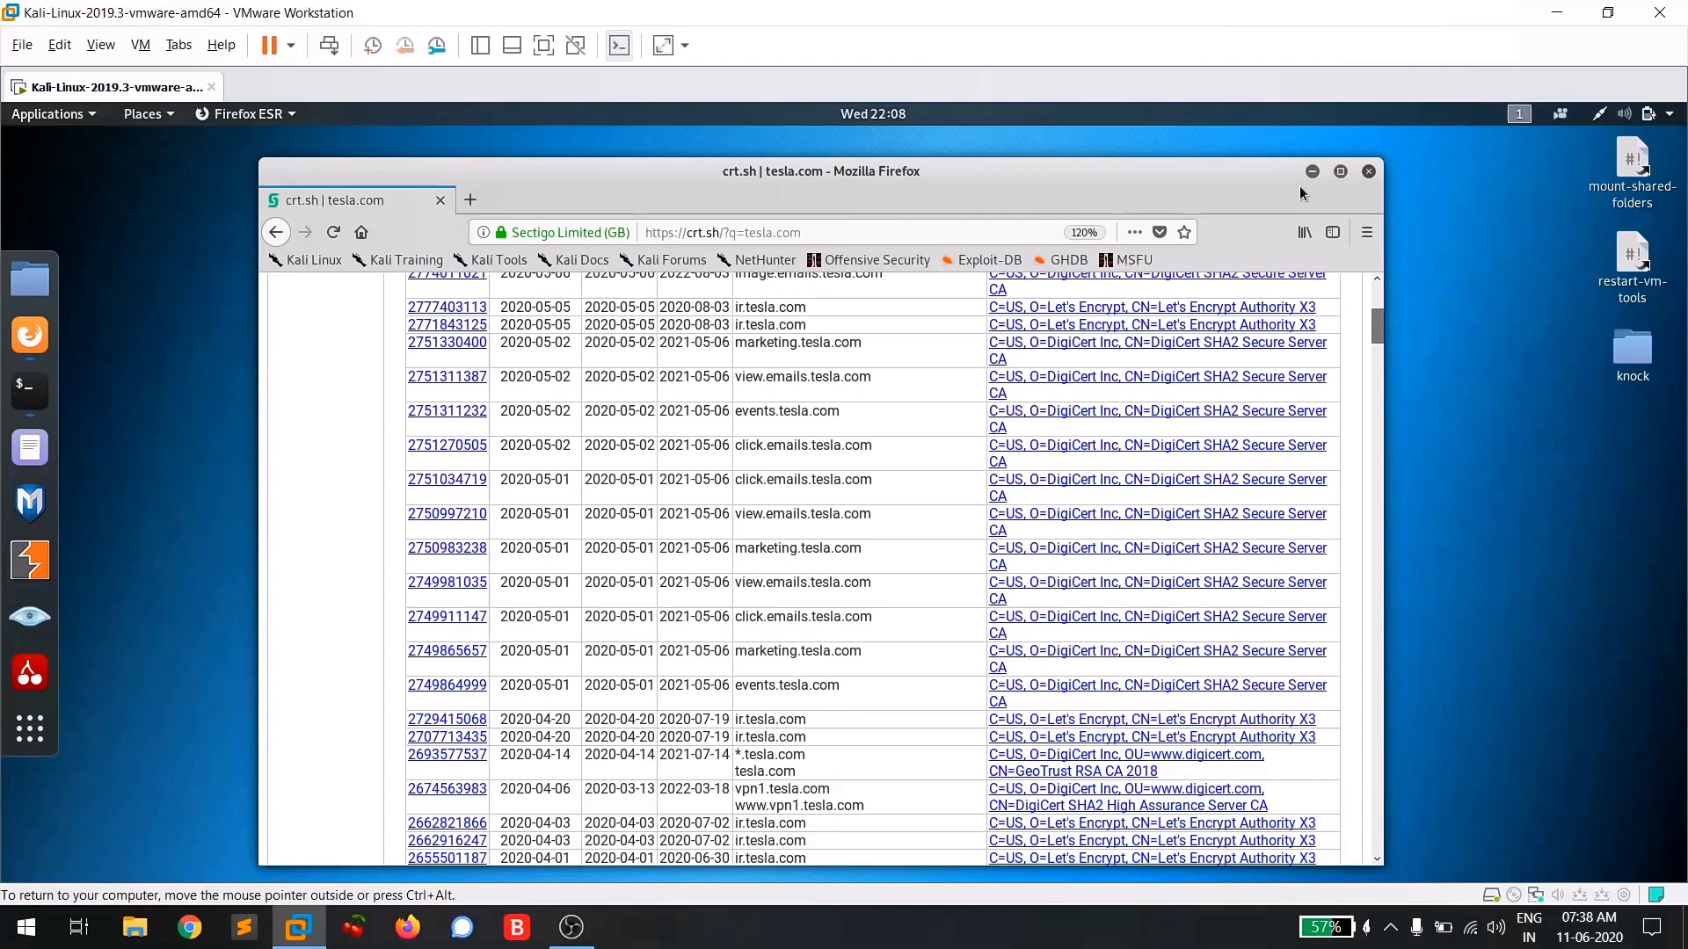
left_click(828, 232)
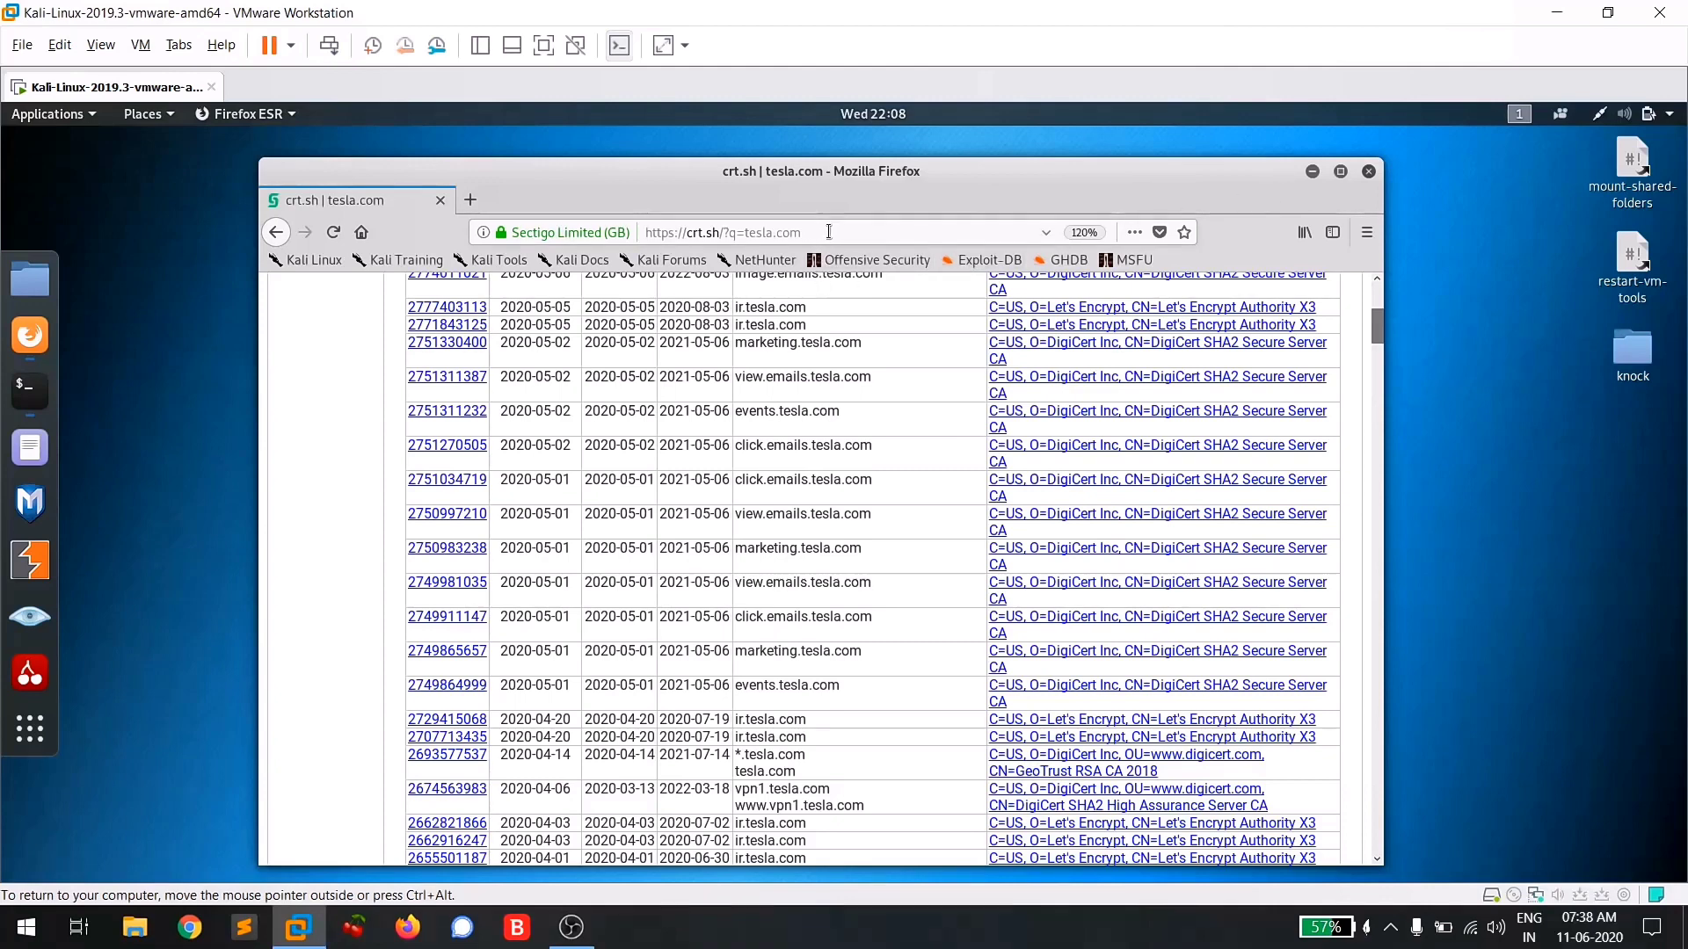
left_click(276, 232)
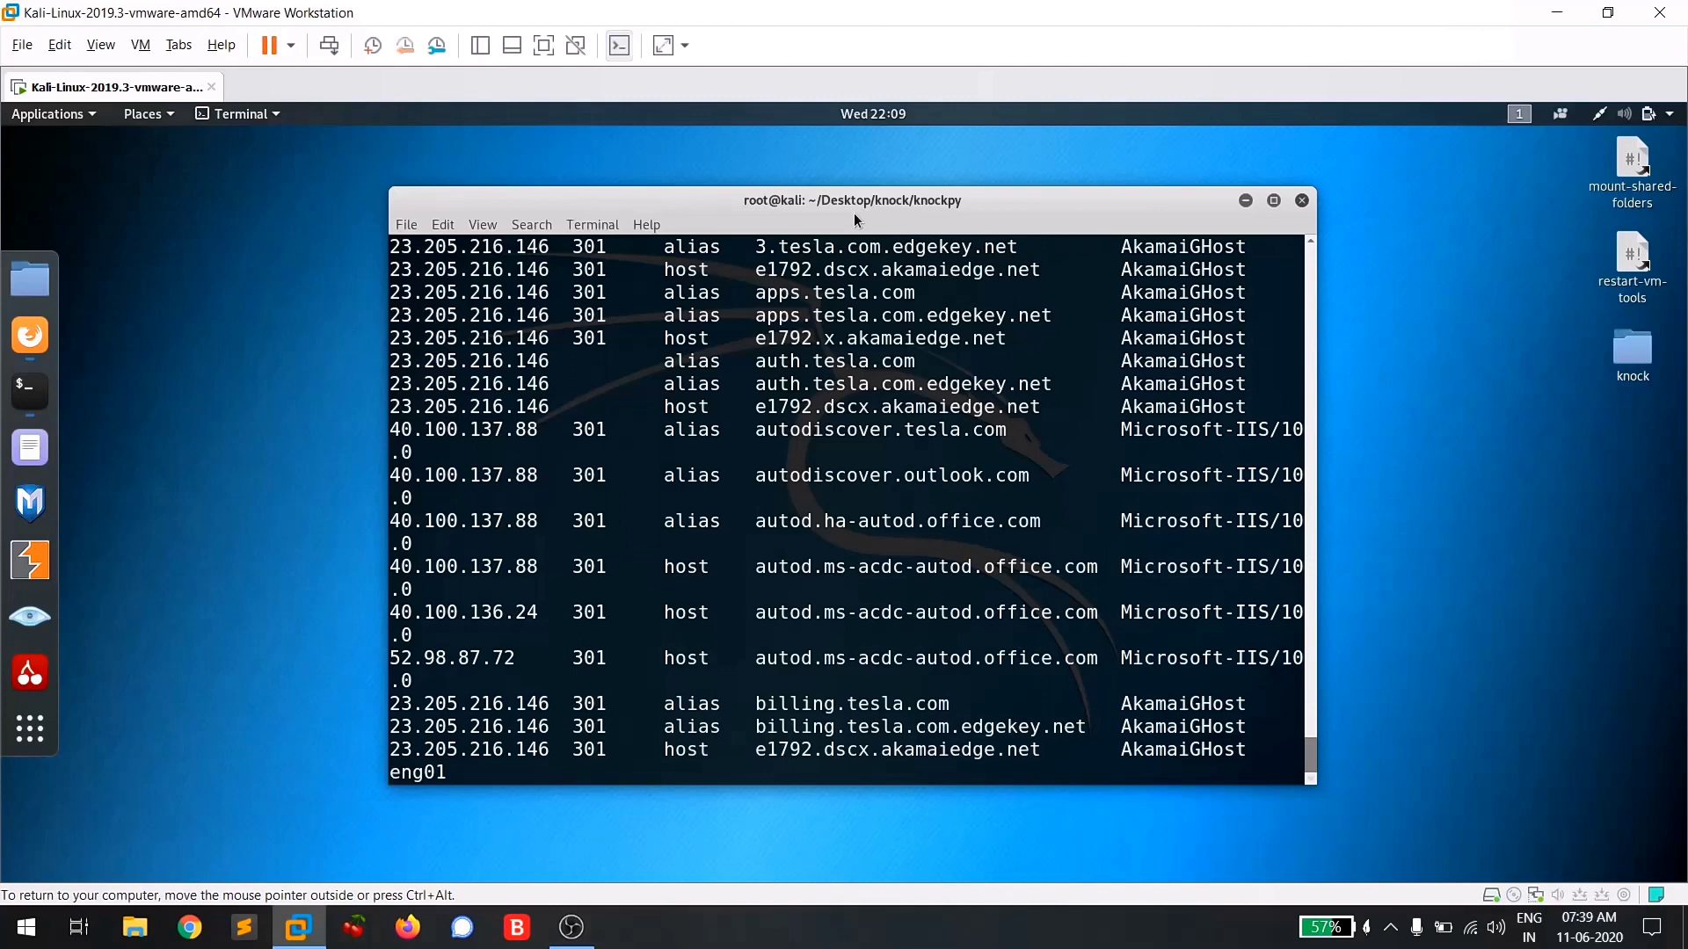
Let knockpy's tesla.com scan keep streaming subdomains such as events with their IPs.
type("events")
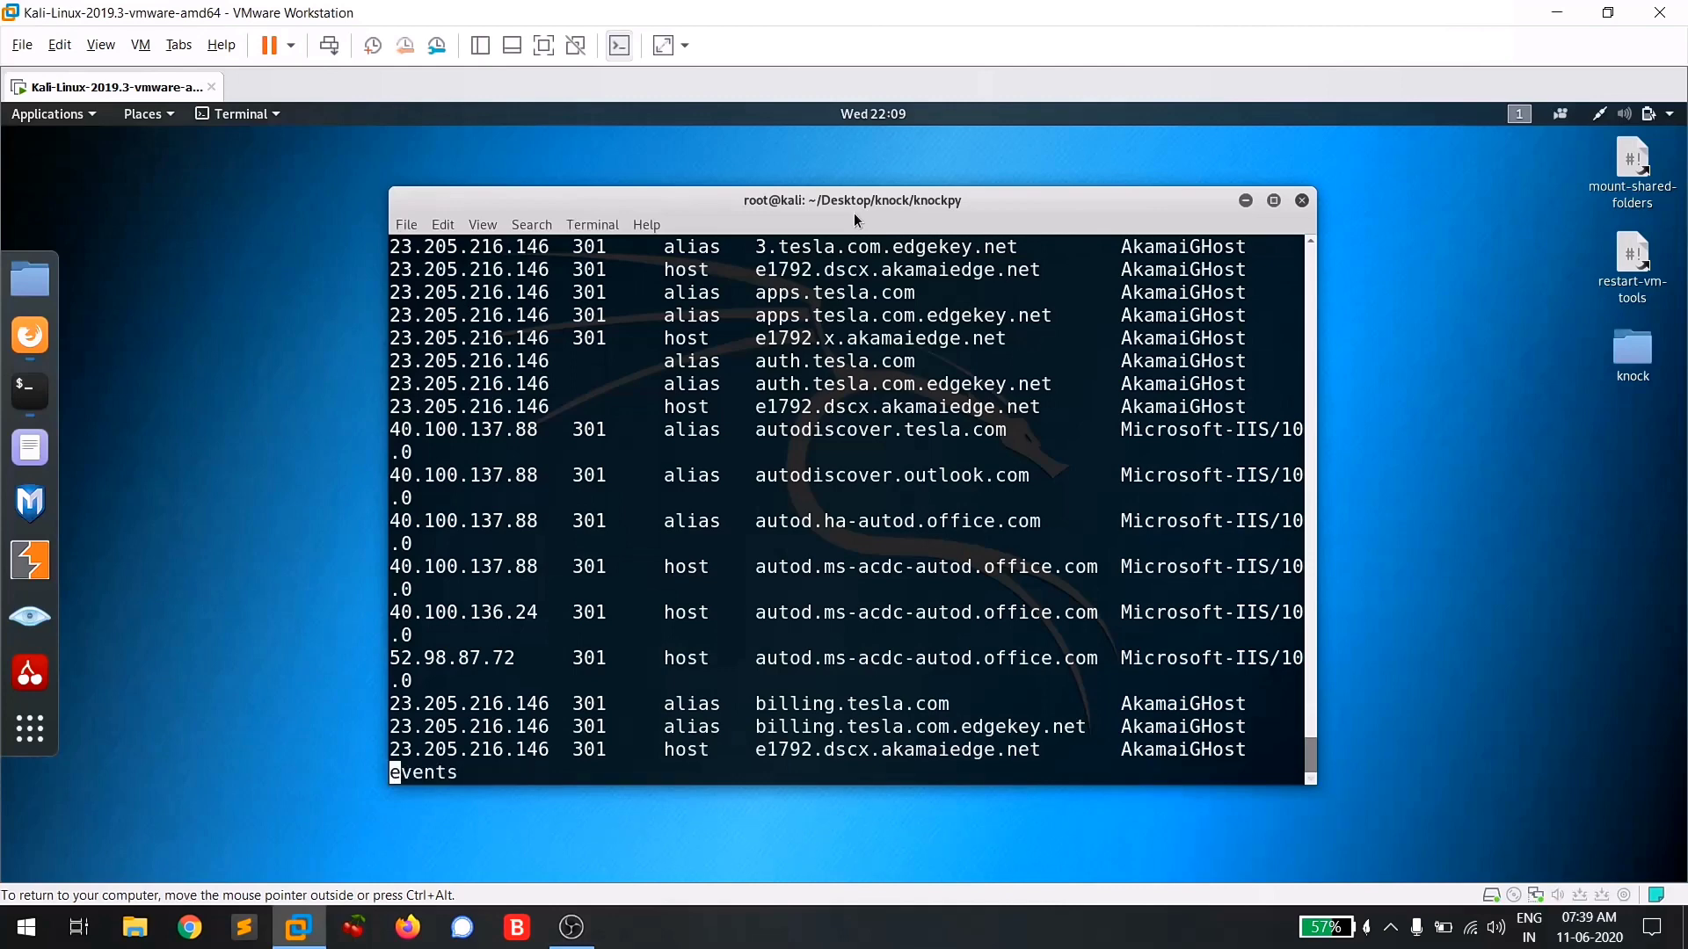
type("filter")
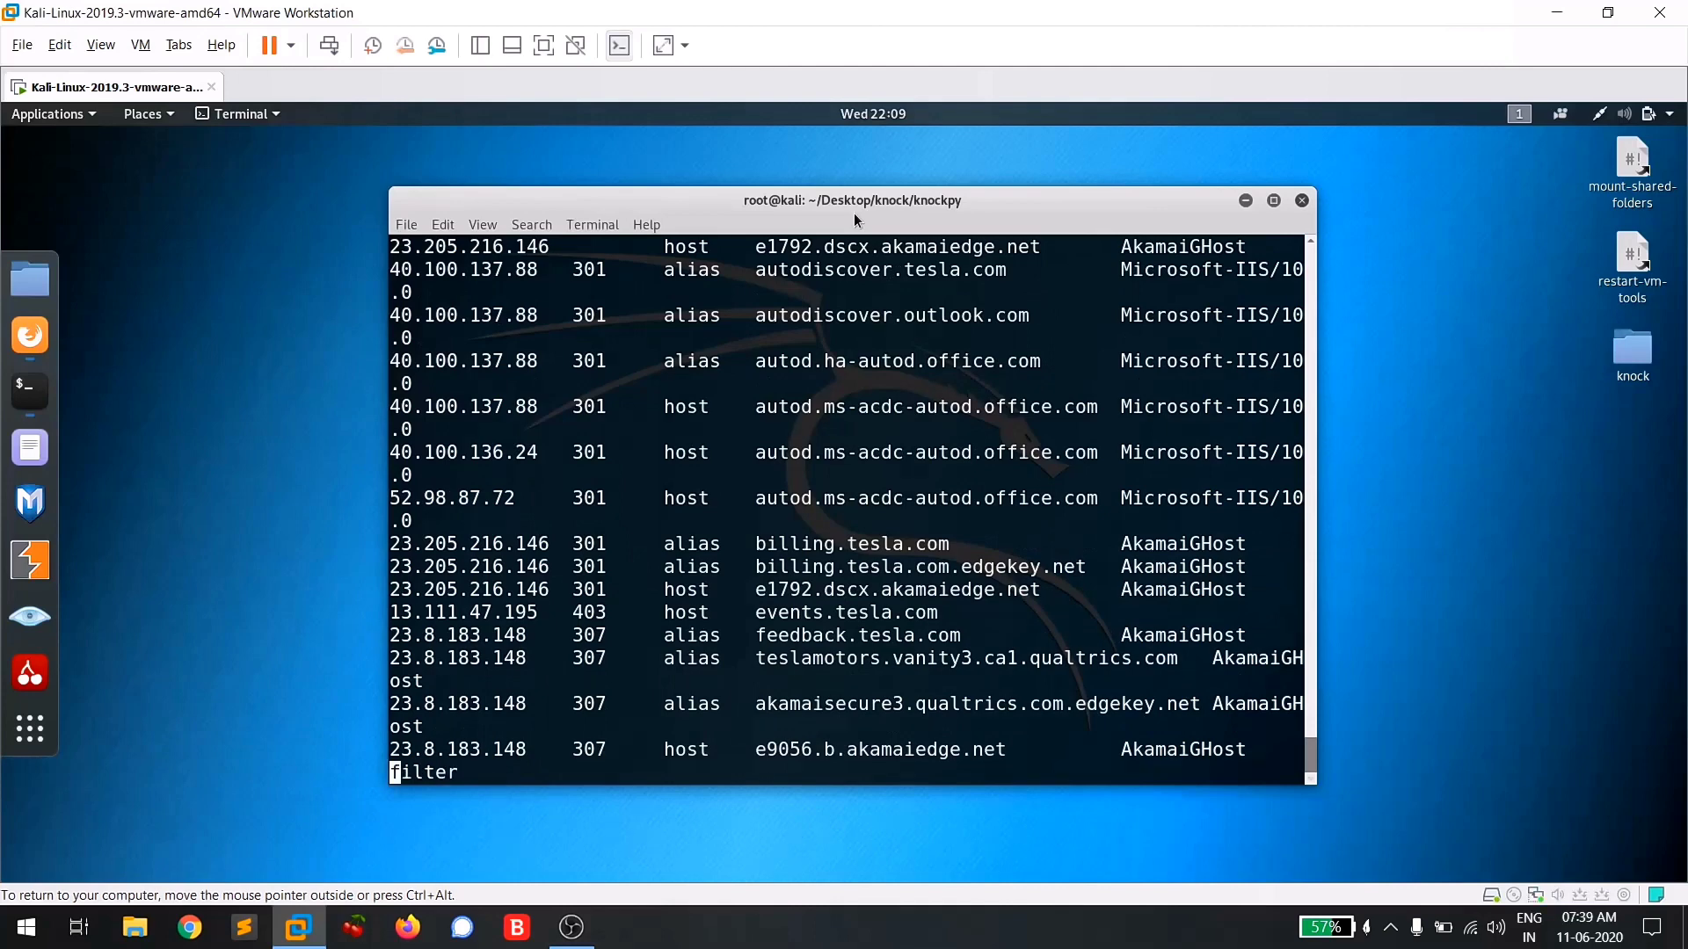